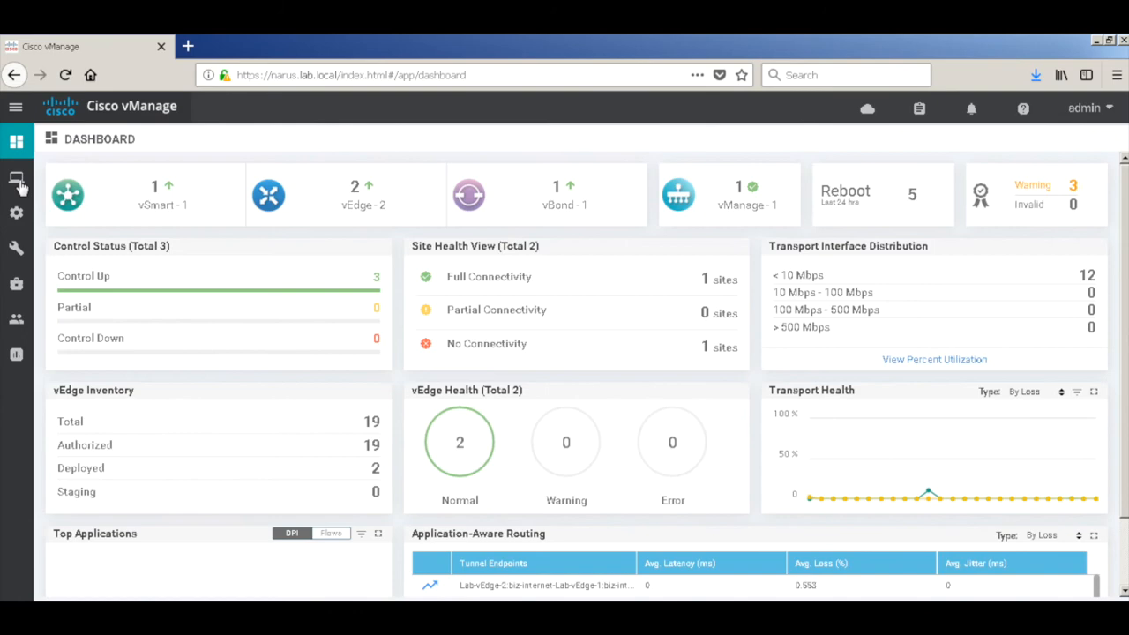
Step: Show real-time OSPF Neighbors for Lab-vEdge-1 via the 'ospf nei' device option
{"action": "left_click", "coordinate": [16, 177]}
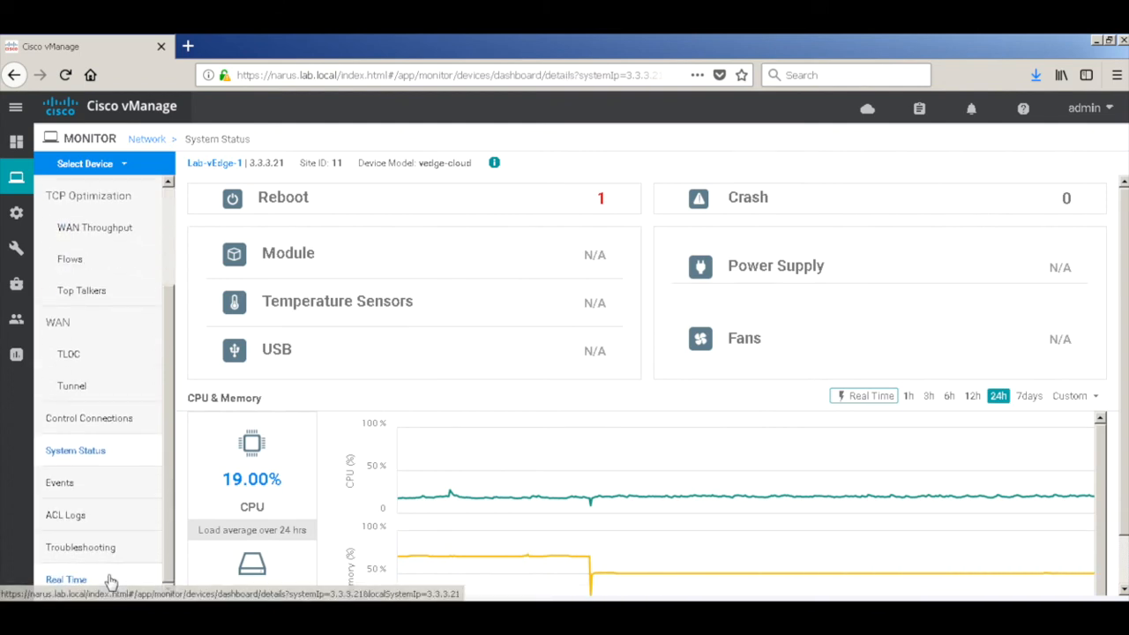
{"action": "left_click", "coordinate": [67, 579]}
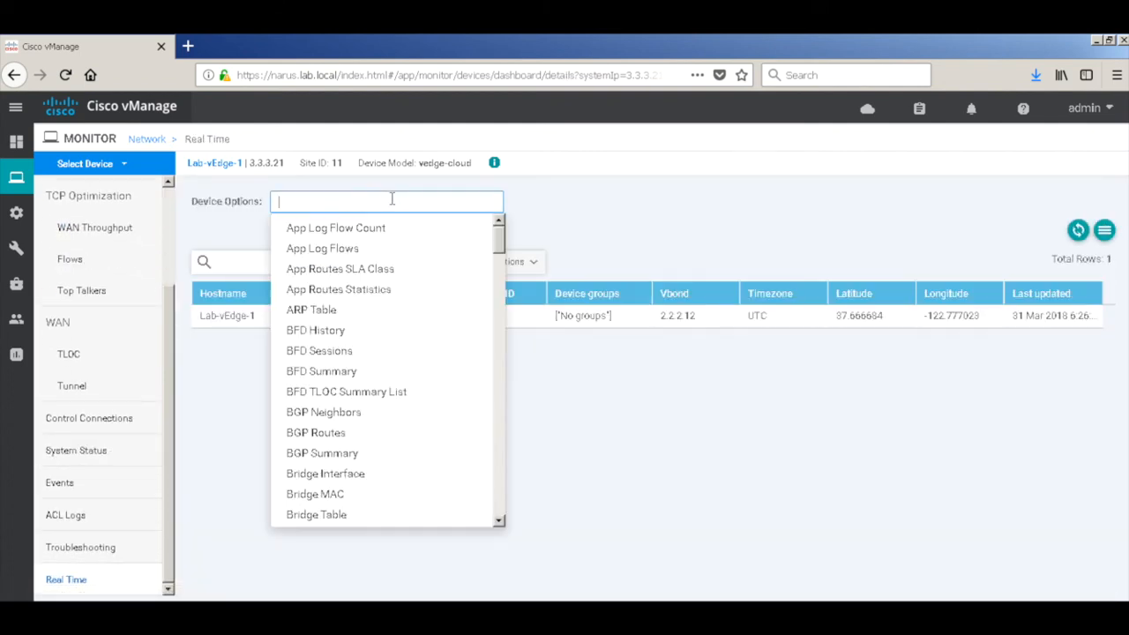
{"action": "type", "text": "ospf nei"}
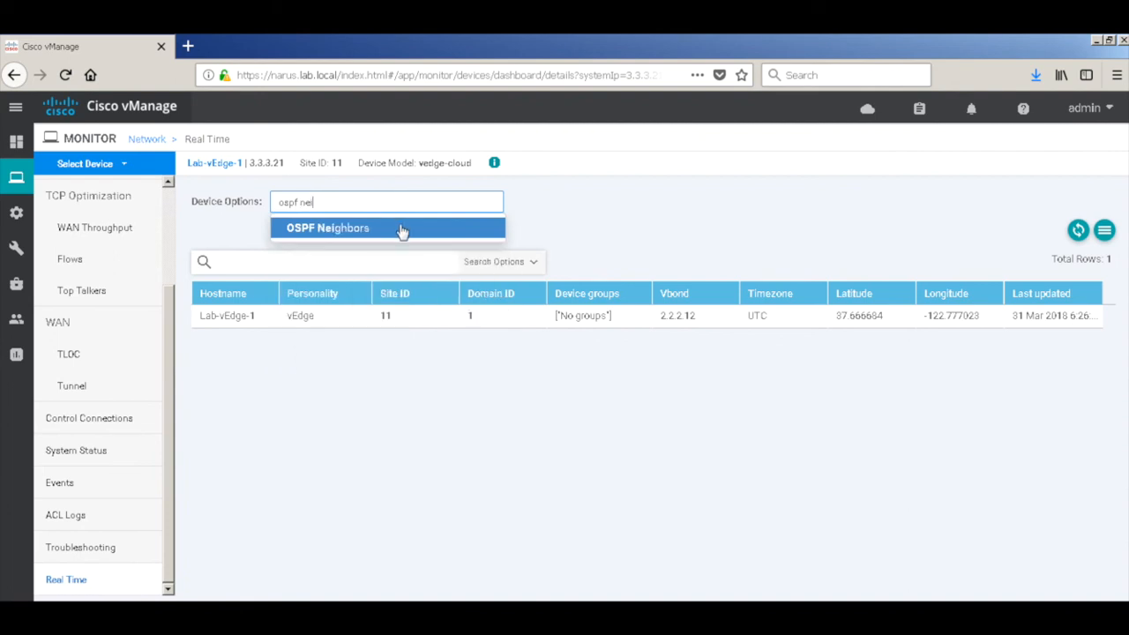
{"action": "left_click", "coordinate": [328, 228]}
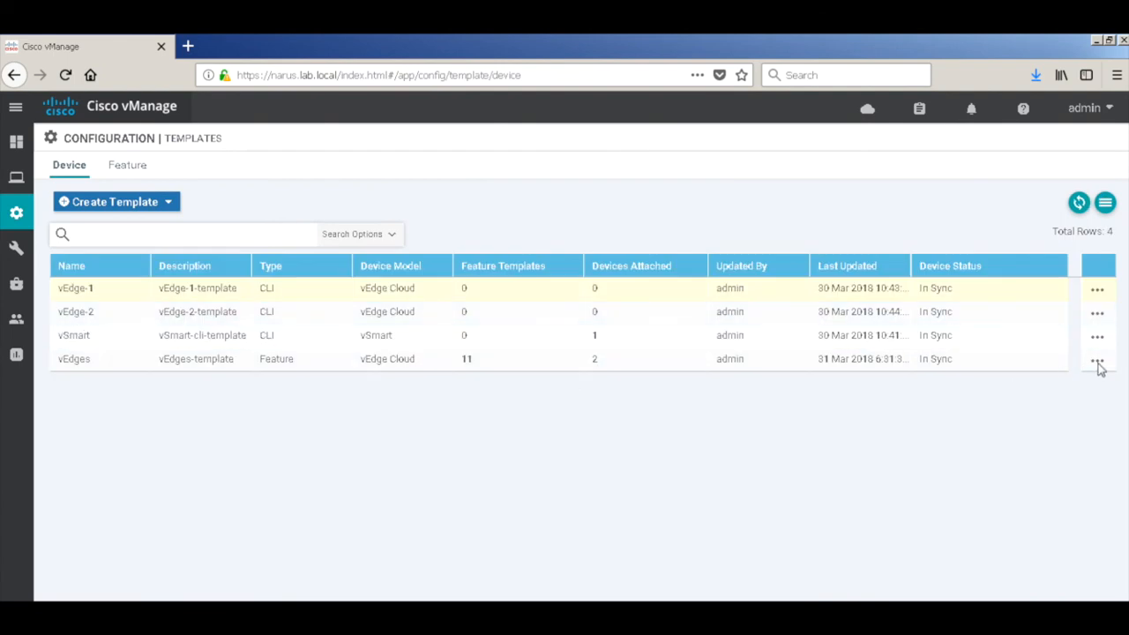
{"action": "left_click", "coordinate": [1098, 360]}
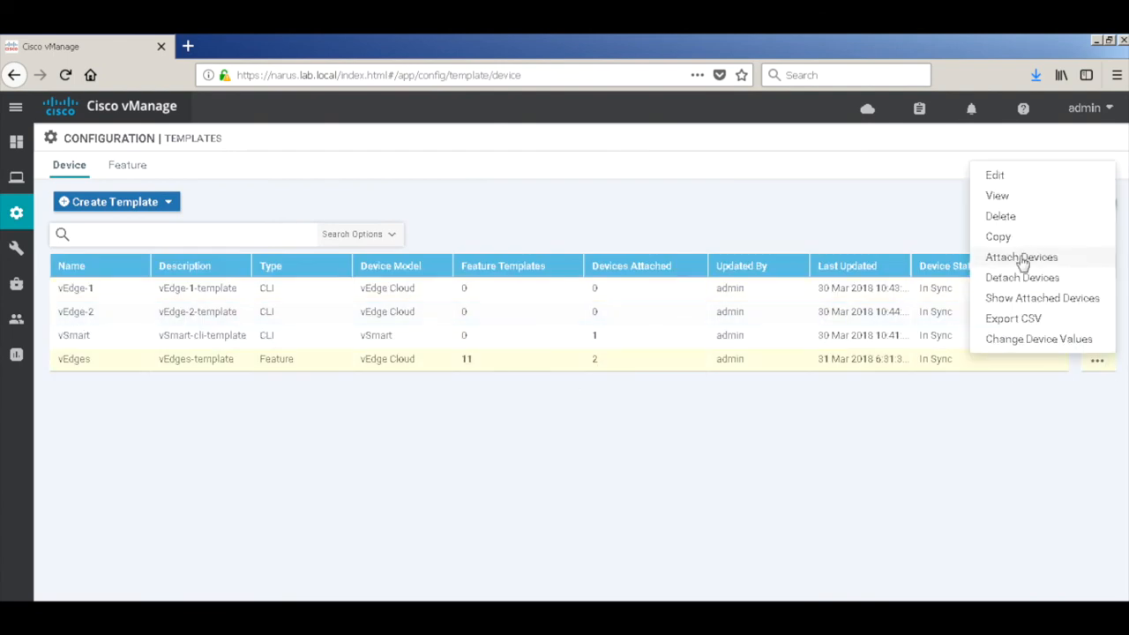
{"action": "left_click", "coordinate": [1043, 297]}
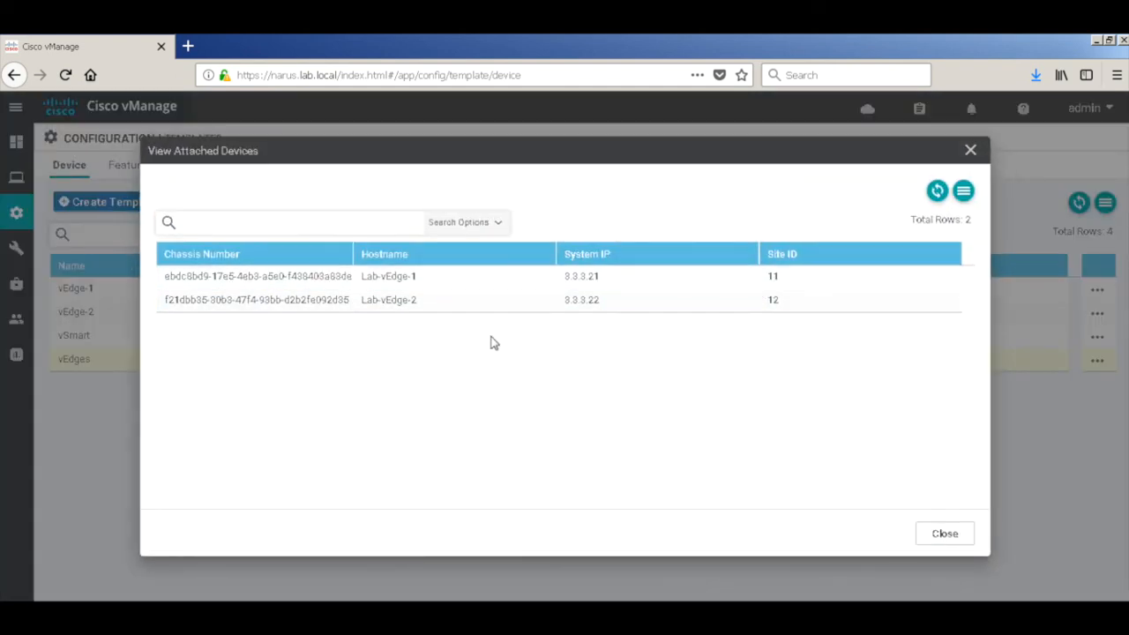
{"action": "left_click", "coordinate": [944, 533]}
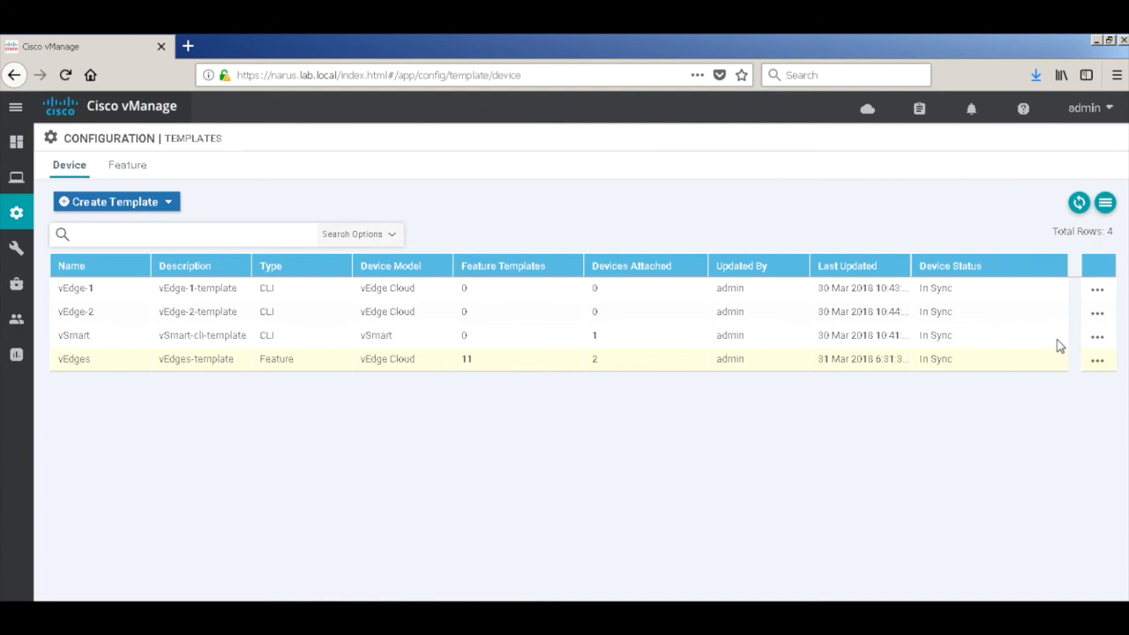
Step: Edit the vEdges device template and reach its Service VPN template choice
{"action": "left_click", "coordinate": [1097, 360]}
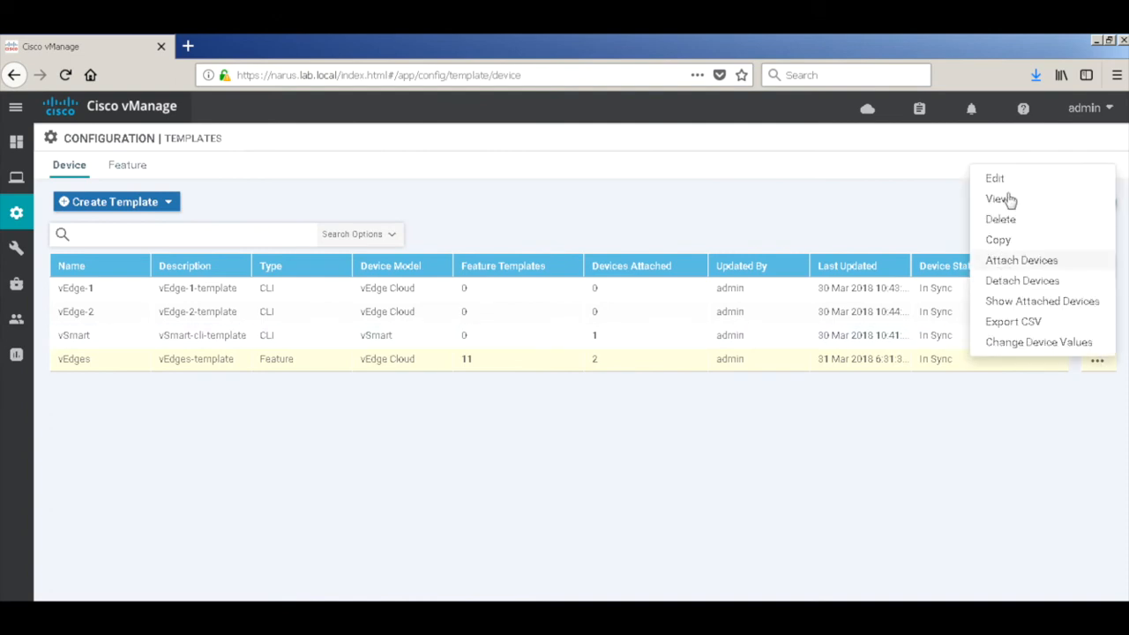
{"action": "left_click", "coordinate": [995, 178]}
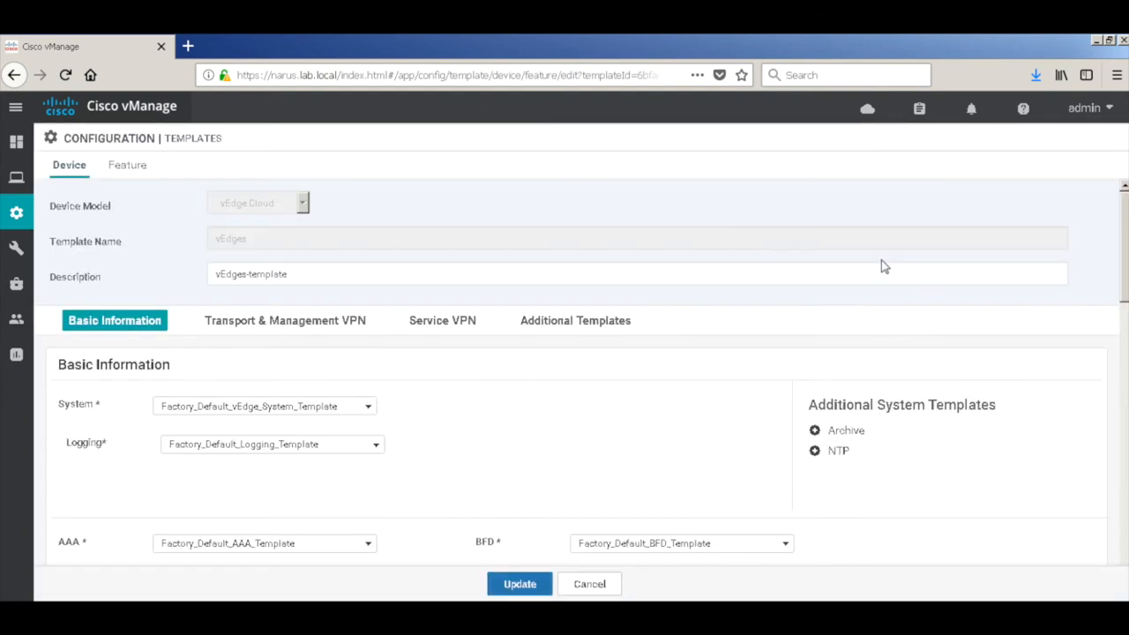
{"action": "mouse_move", "coordinate": [441, 321]}
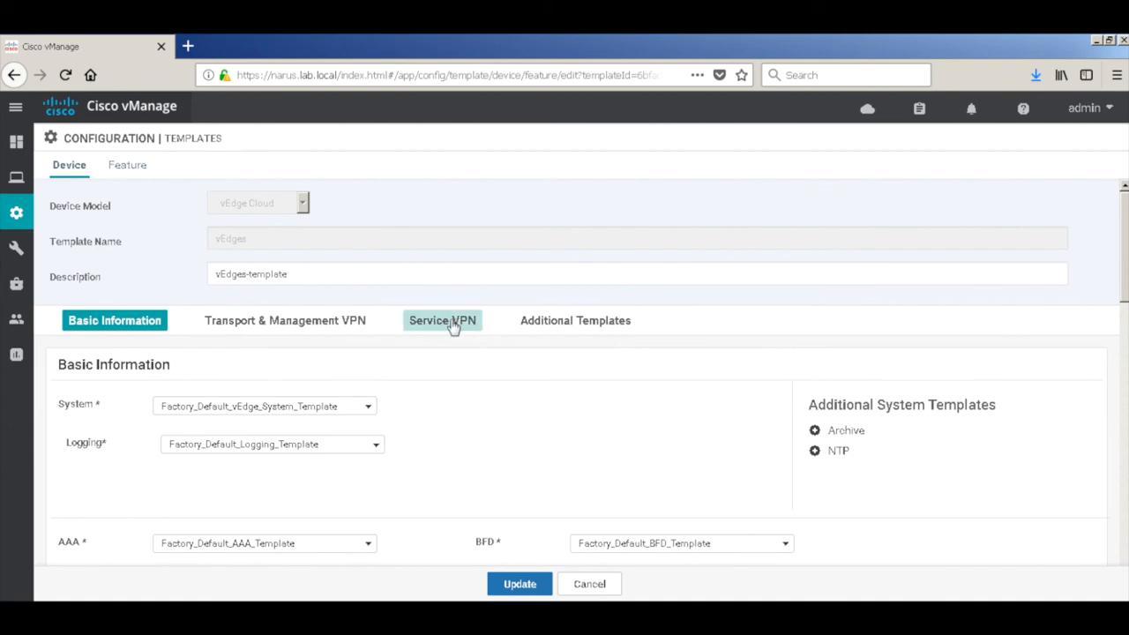
{"action": "left_click", "coordinate": [442, 321]}
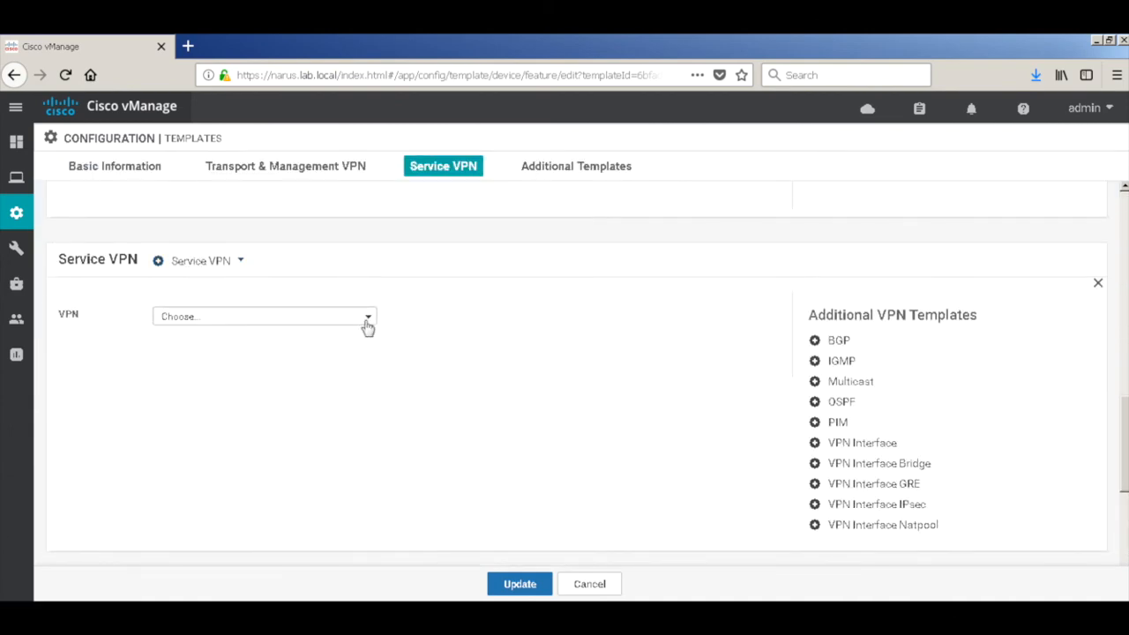
{"action": "left_click", "coordinate": [265, 316]}
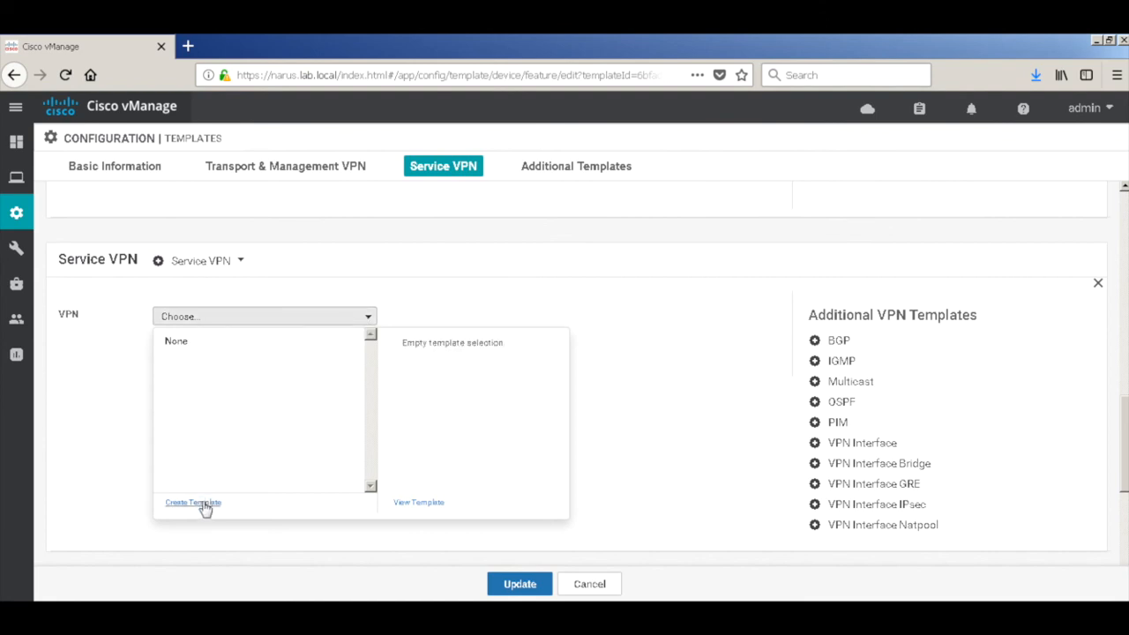
Step: Create a VPN feature template named vedge-vpn11-template with VPN number 11
{"action": "left_click", "coordinate": [194, 501]}
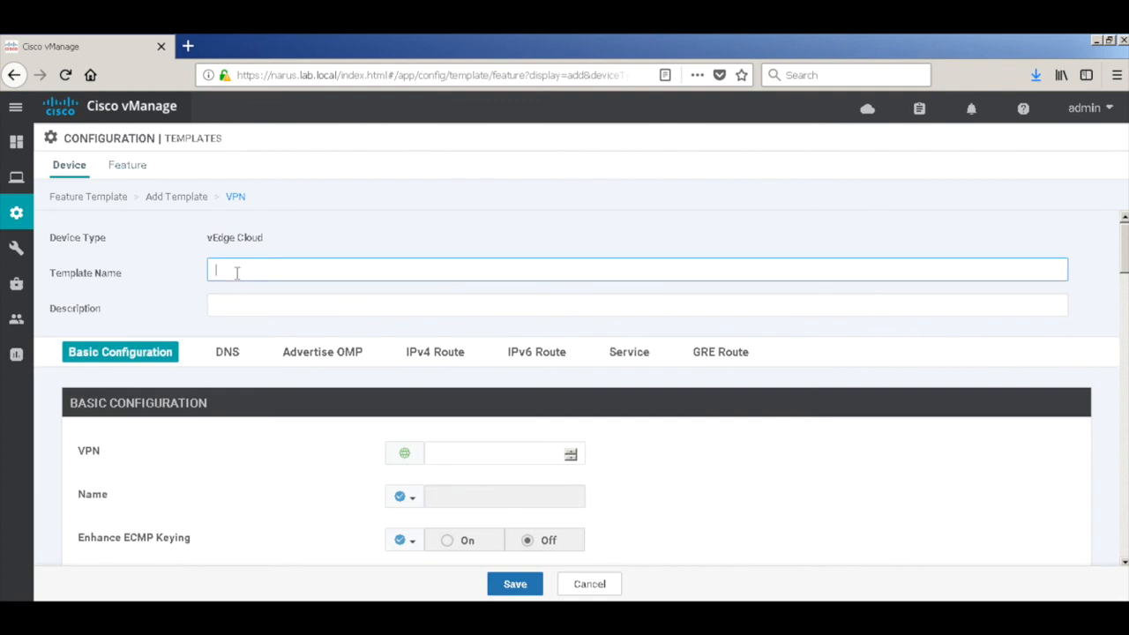
{"action": "type", "text": "vedge-vpn11-template"}
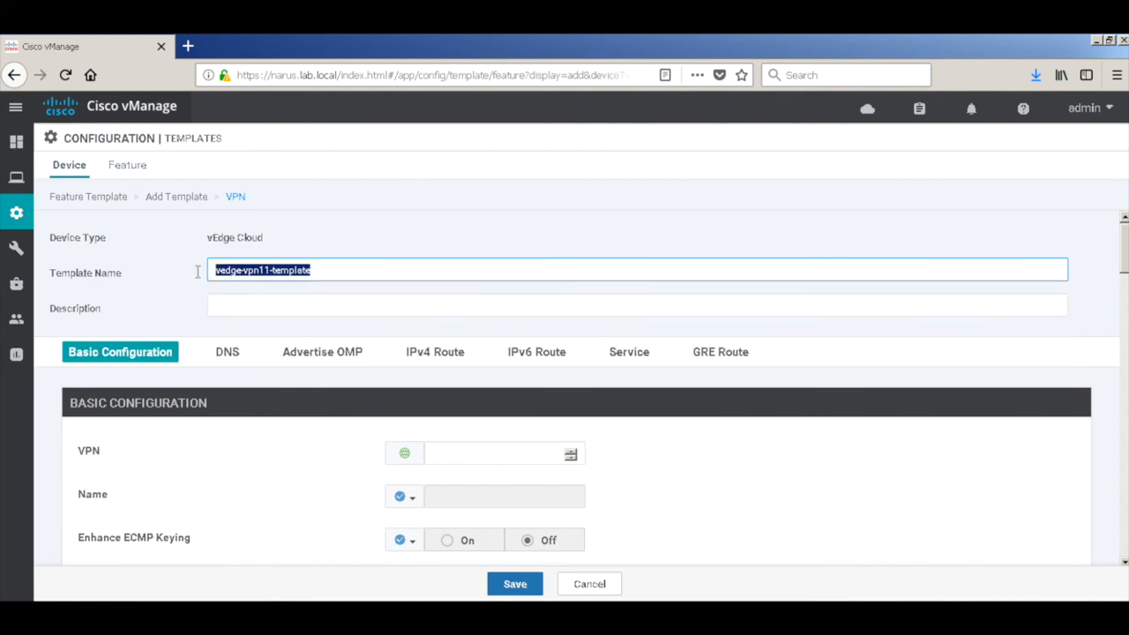
{"action": "type", "text": "vedge-vpn11-template"}
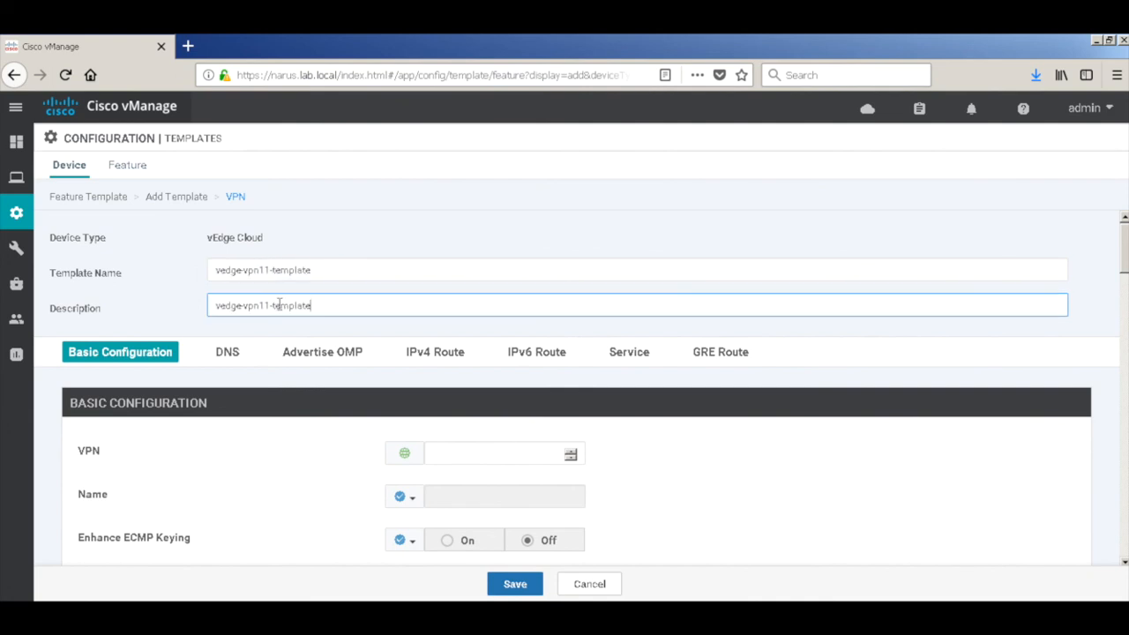
{"action": "left_click", "coordinate": [491, 453]}
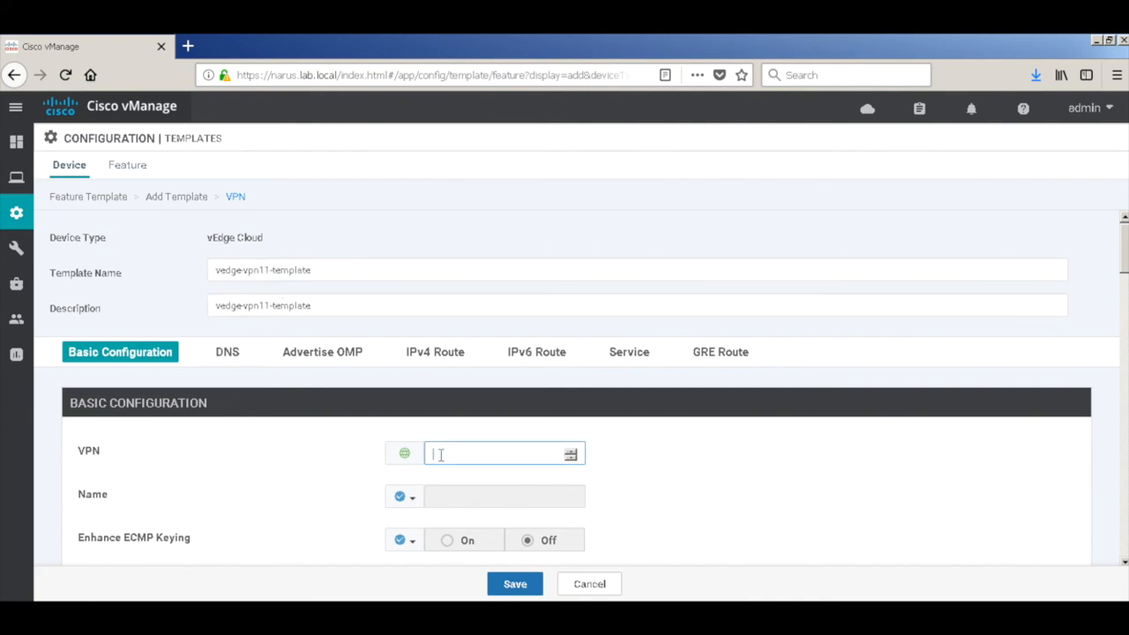
{"action": "type", "text": "11"}
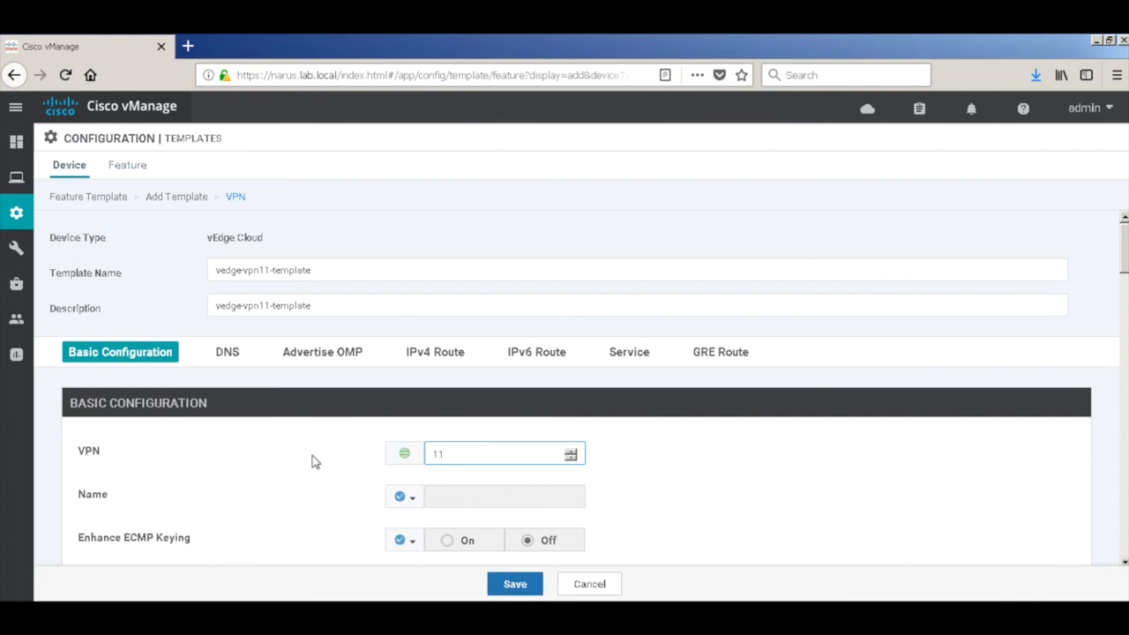
Step: Review the DNS, OMP advertisement and IPv6 route sections and save the template
{"action": "scroll", "scroll_direction": "down", "scroll_amount": 3}
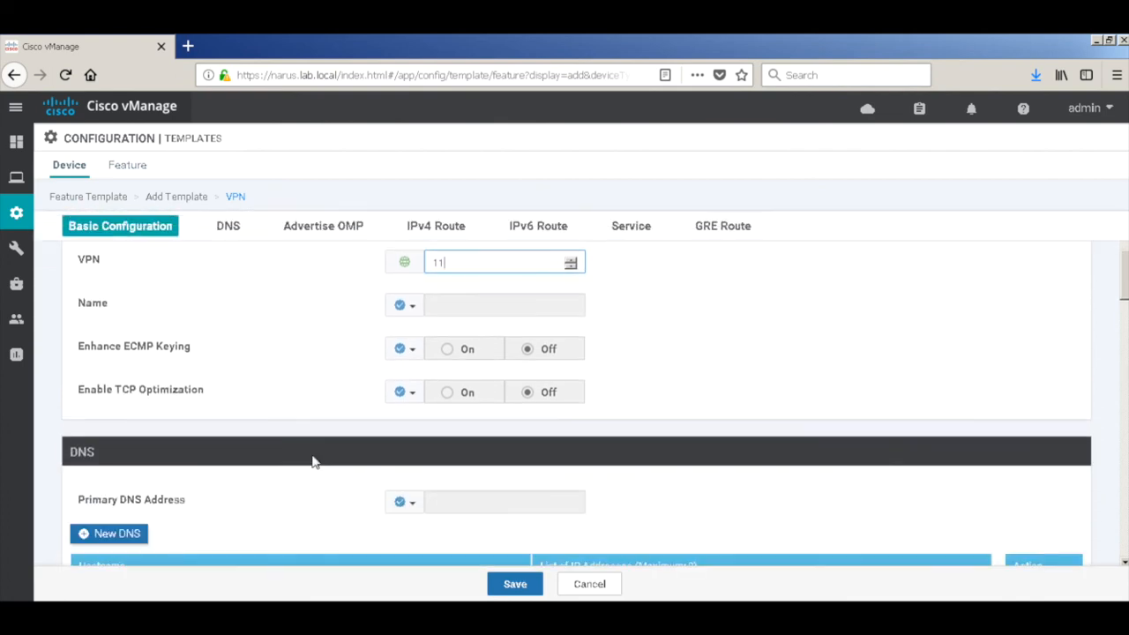
{"action": "left_click", "coordinate": [227, 225]}
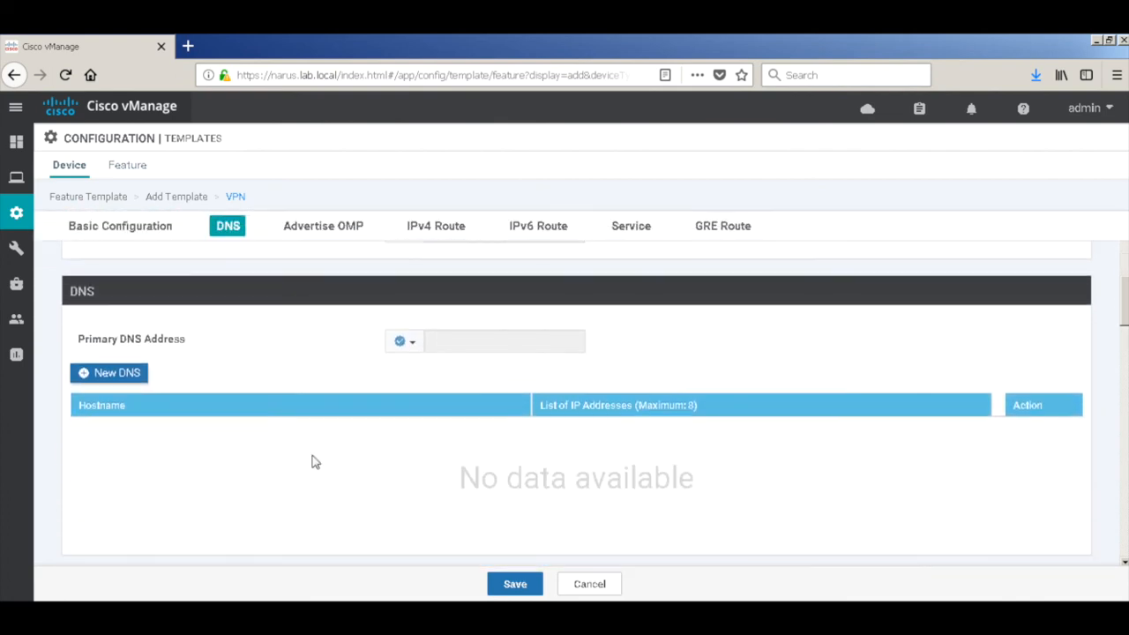
{"action": "left_click", "coordinate": [323, 226]}
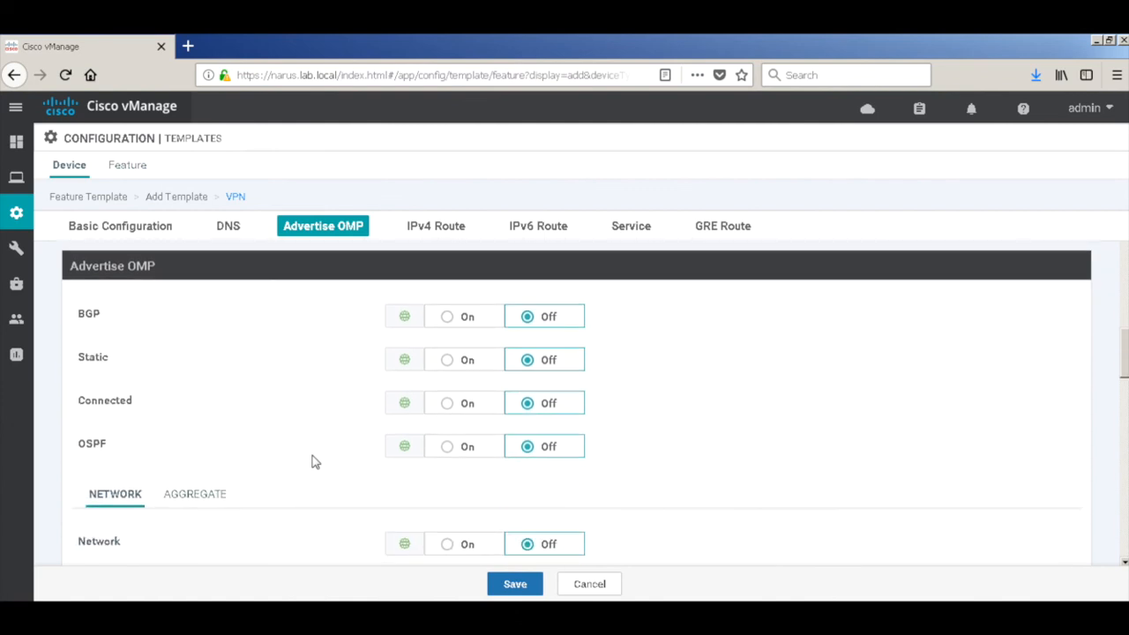
{"action": "mouse_move", "coordinate": [554, 480]}
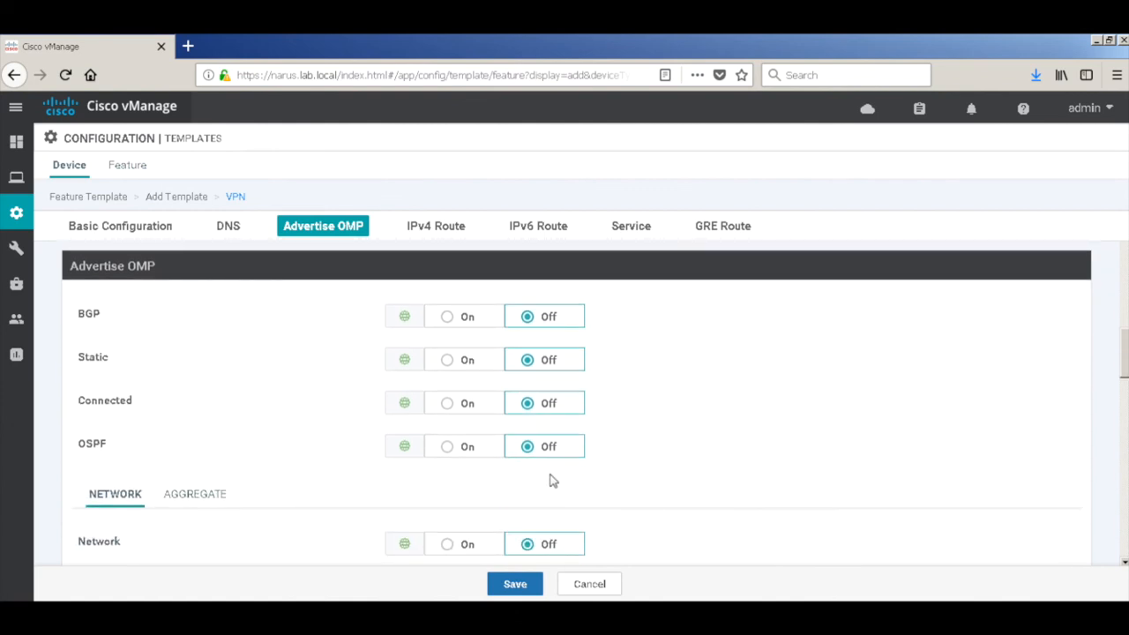
{"action": "mouse_move", "coordinate": [547, 491]}
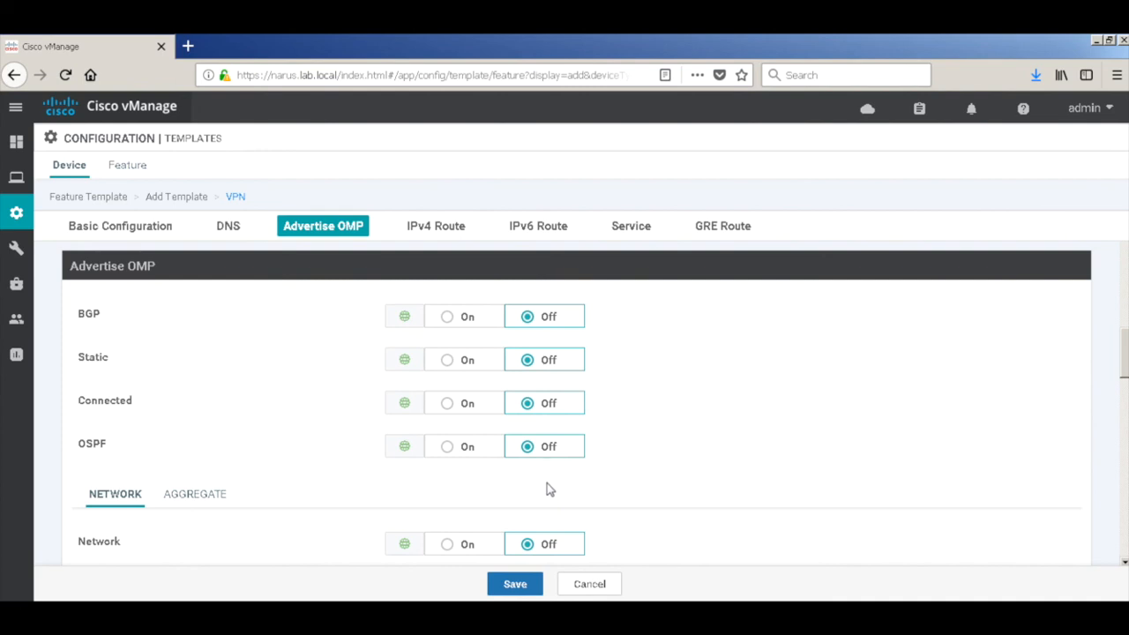
{"action": "scroll", "scroll_direction": "down", "scroll_amount": 3}
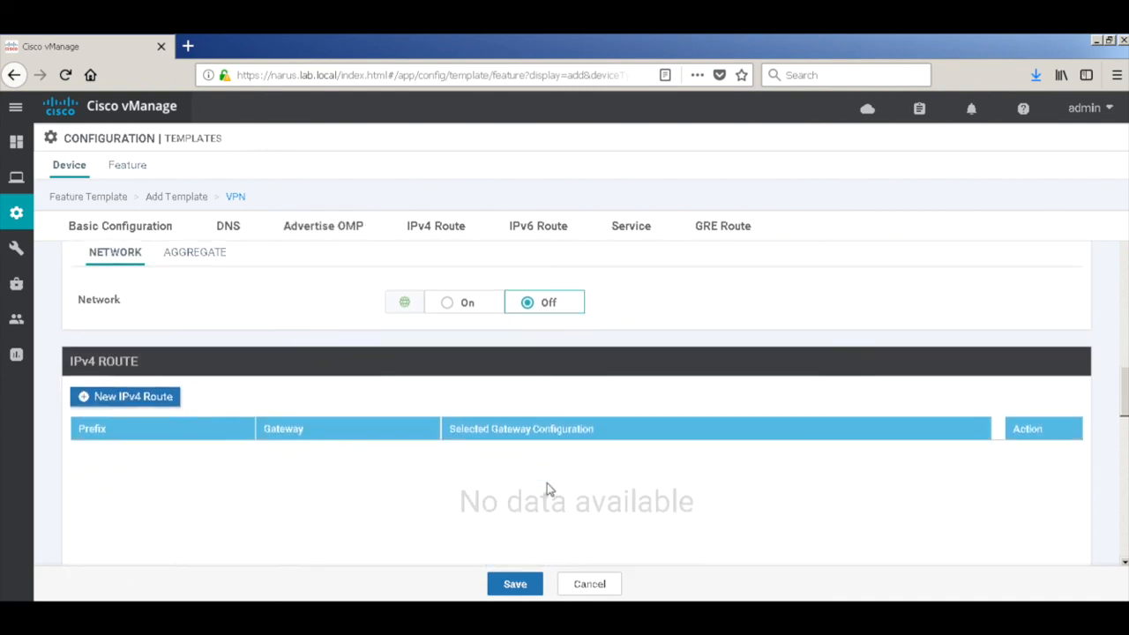
{"action": "left_click", "coordinate": [538, 226]}
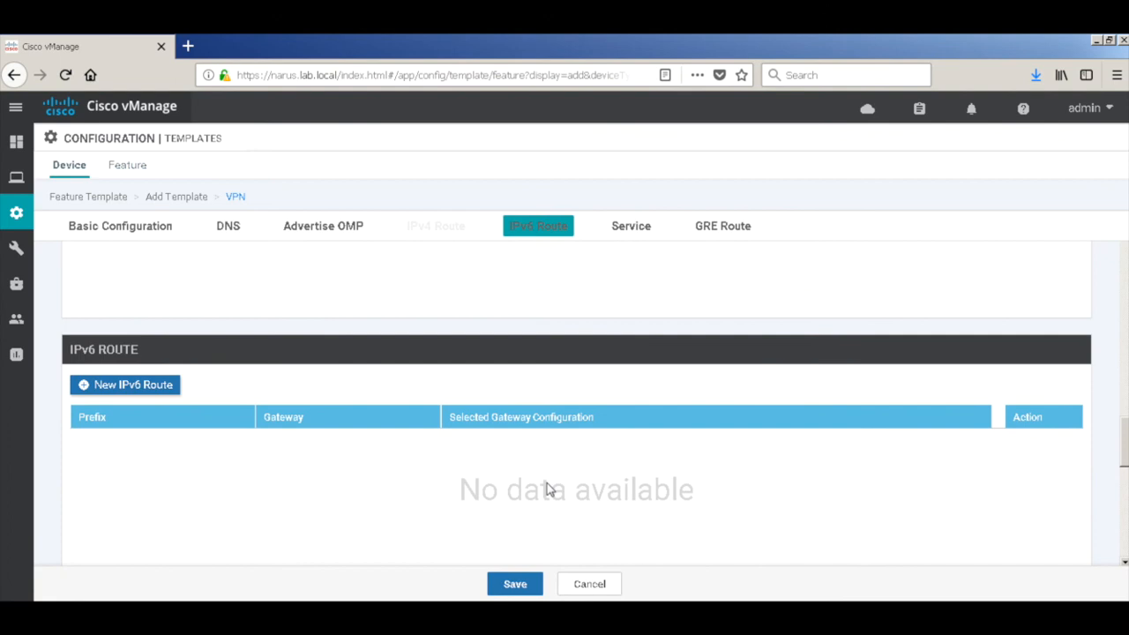
{"action": "left_click", "coordinate": [632, 226]}
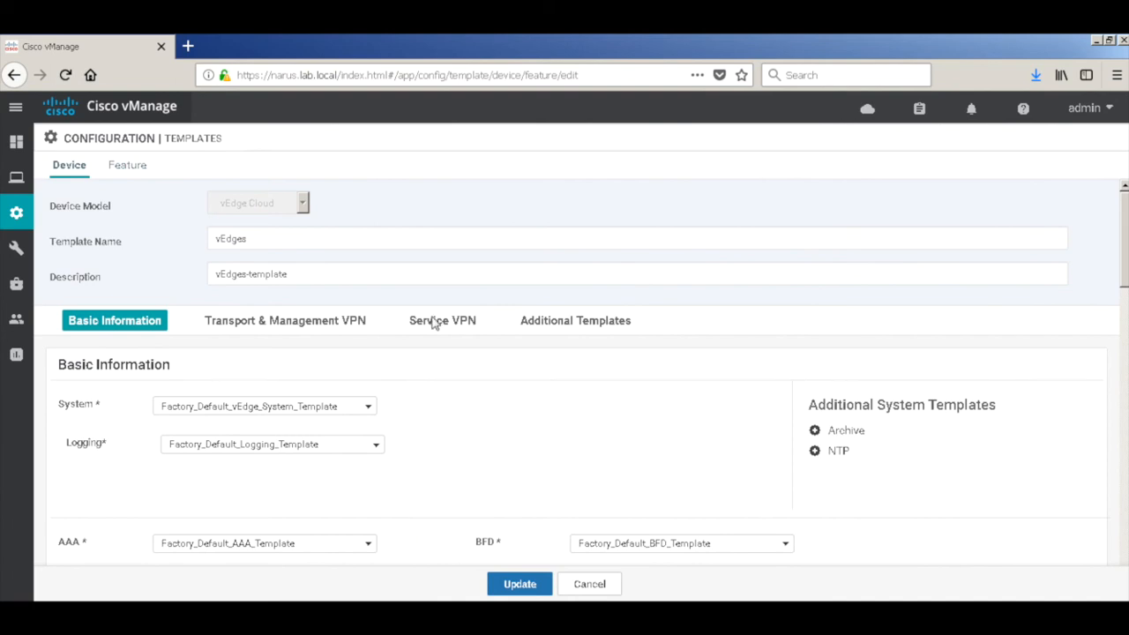
Step: Add a VPN Interface sub-template under VPN 11 and start creating a new one
{"action": "left_click", "coordinate": [441, 321]}
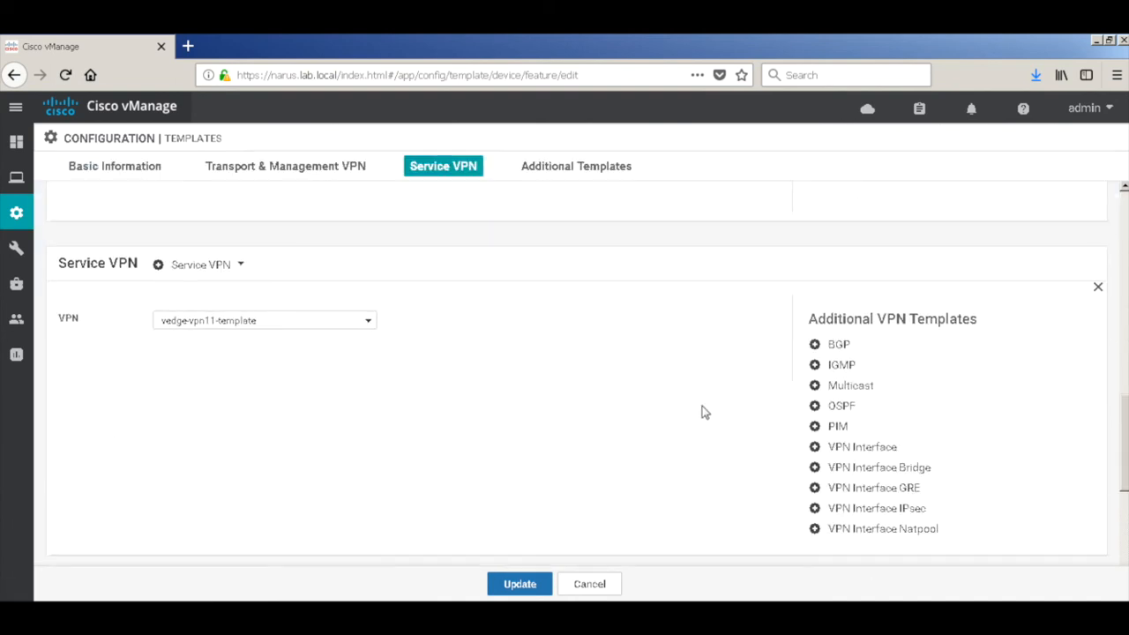
{"action": "left_click", "coordinate": [861, 447]}
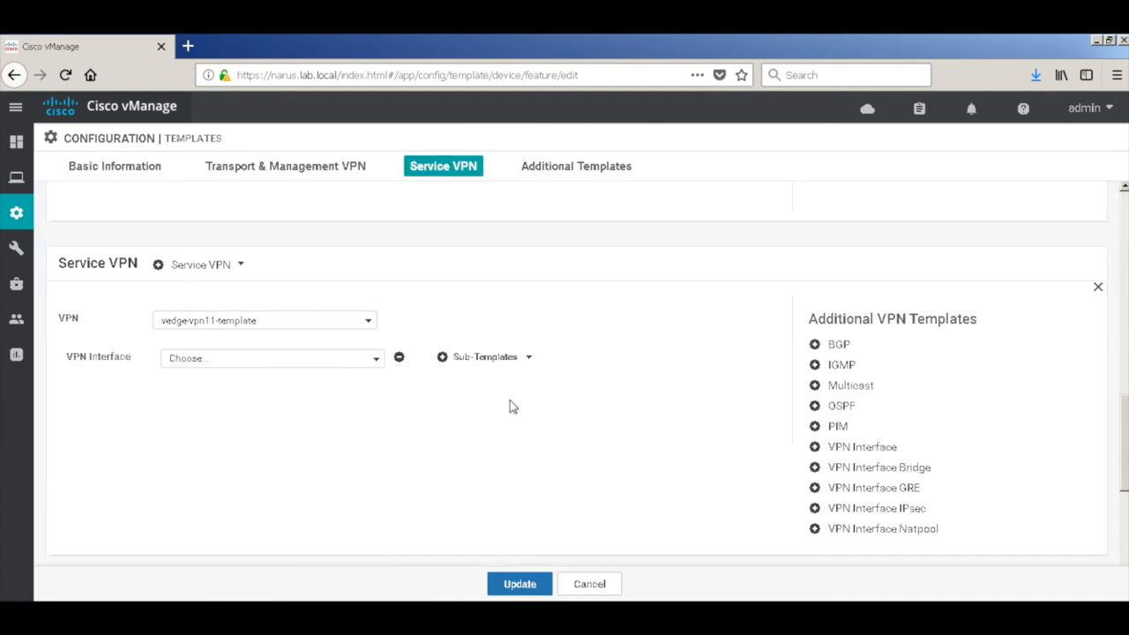
{"action": "left_click", "coordinate": [272, 356]}
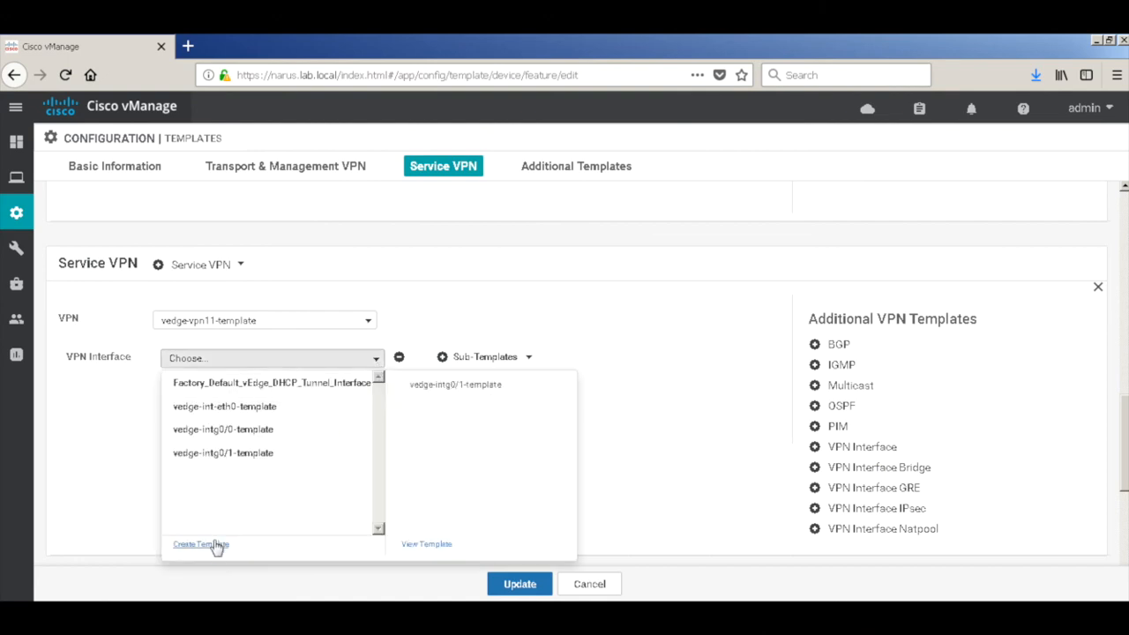
{"action": "left_click", "coordinate": [200, 544]}
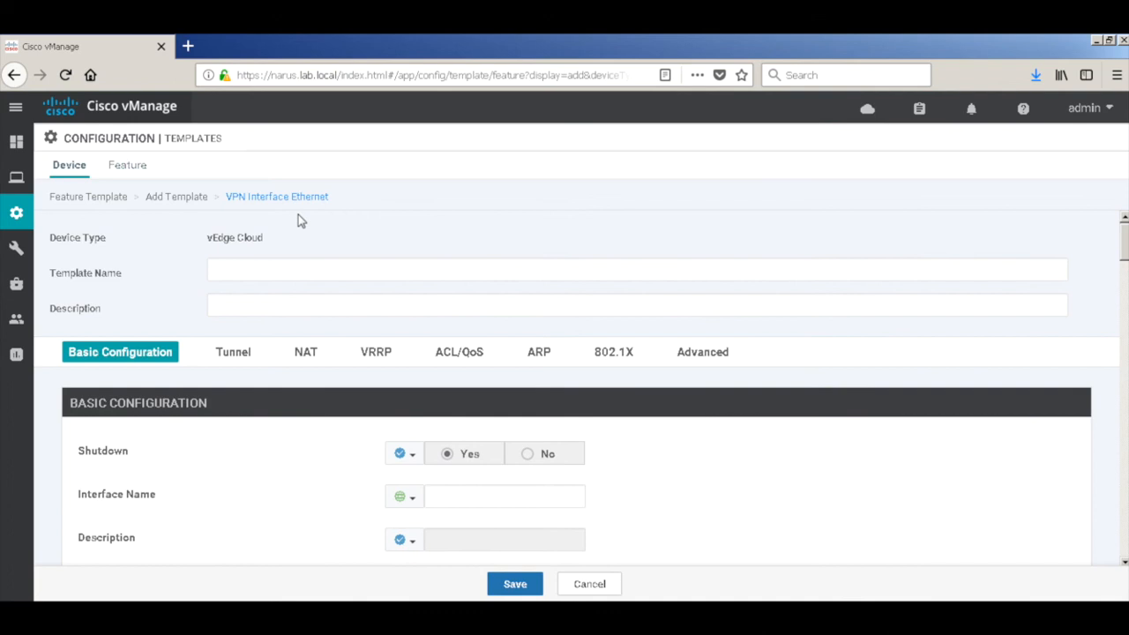
Step: Name it vedge-intf-ge0/2-template, Shutdown No, interface ge0/2, IPv4 address device specific
{"action": "type", "text": "vedge-intf-ge0/2"}
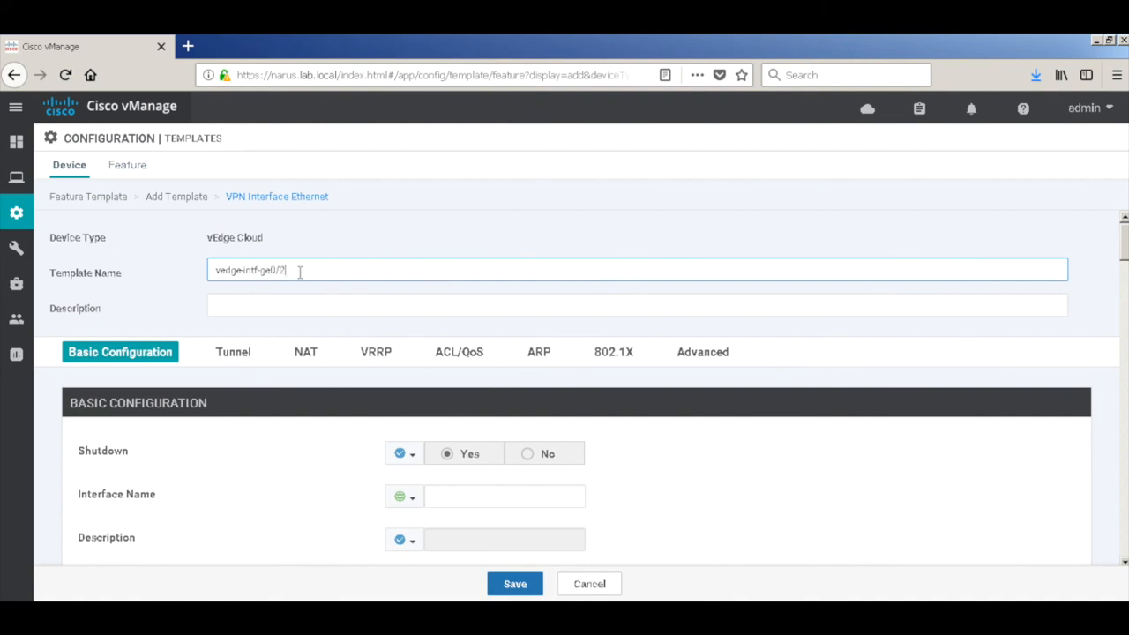
{"action": "type", "text": "-template"}
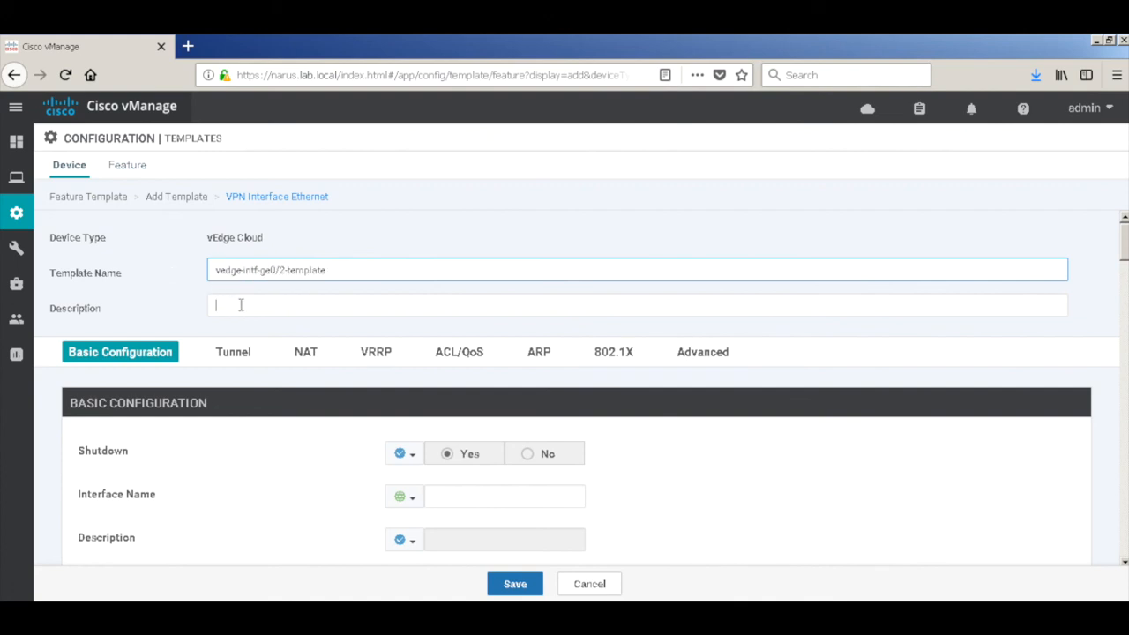
{"action": "type", "text": "vedge-intf-ge0/2-template"}
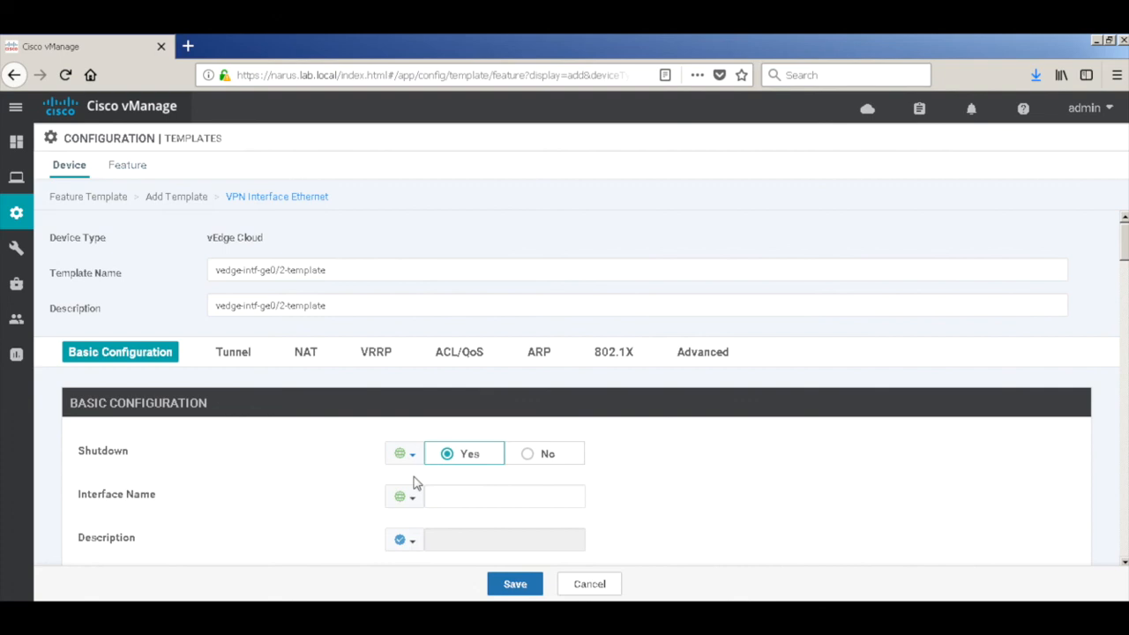
{"action": "left_click", "coordinate": [527, 453]}
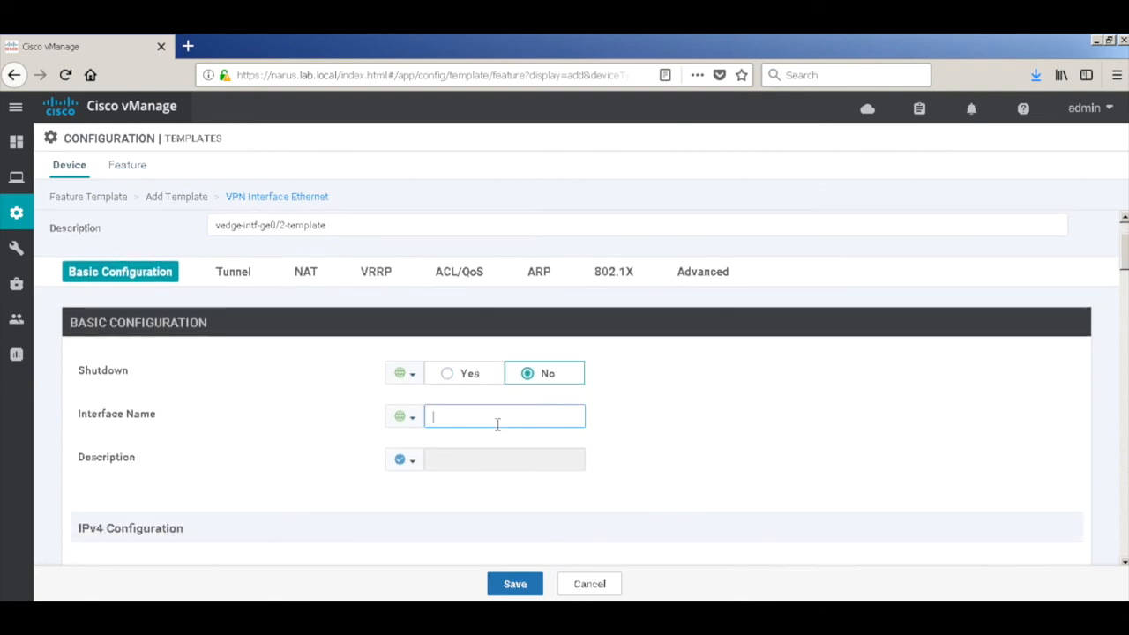
{"action": "type", "text": "ge0/2"}
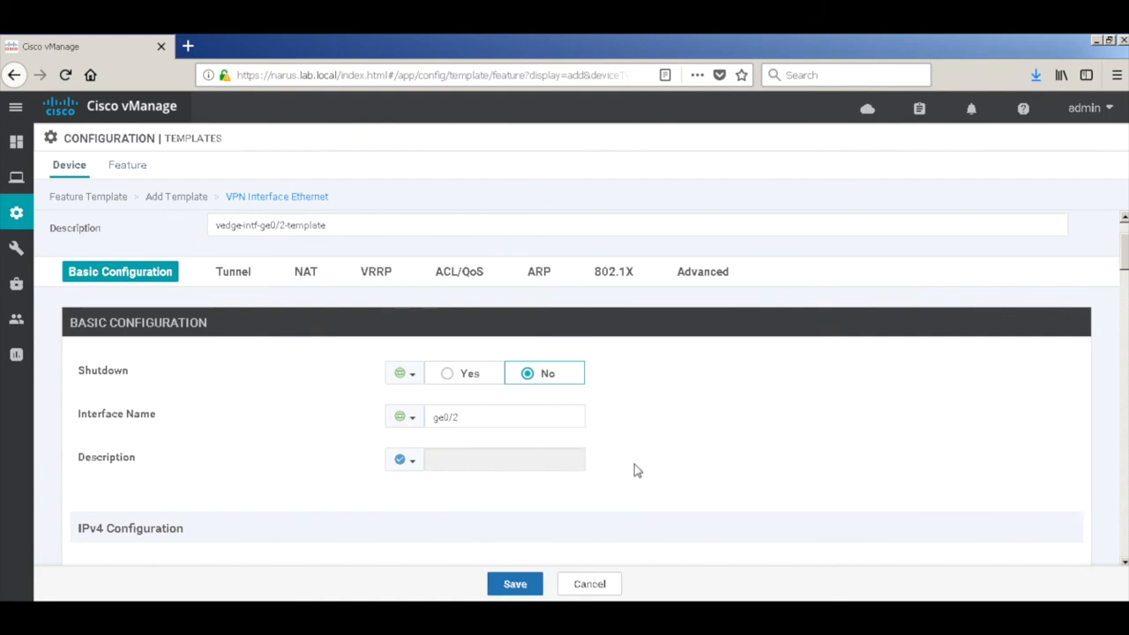
{"action": "left_click", "coordinate": [404, 423]}
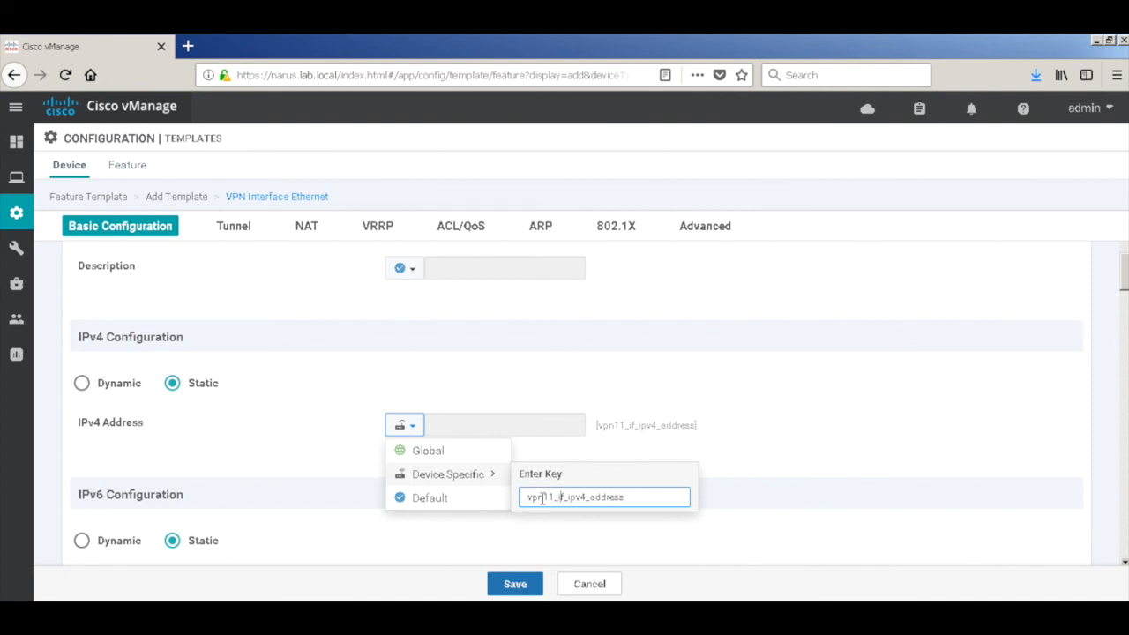
{"action": "type", "text": "ge0"}
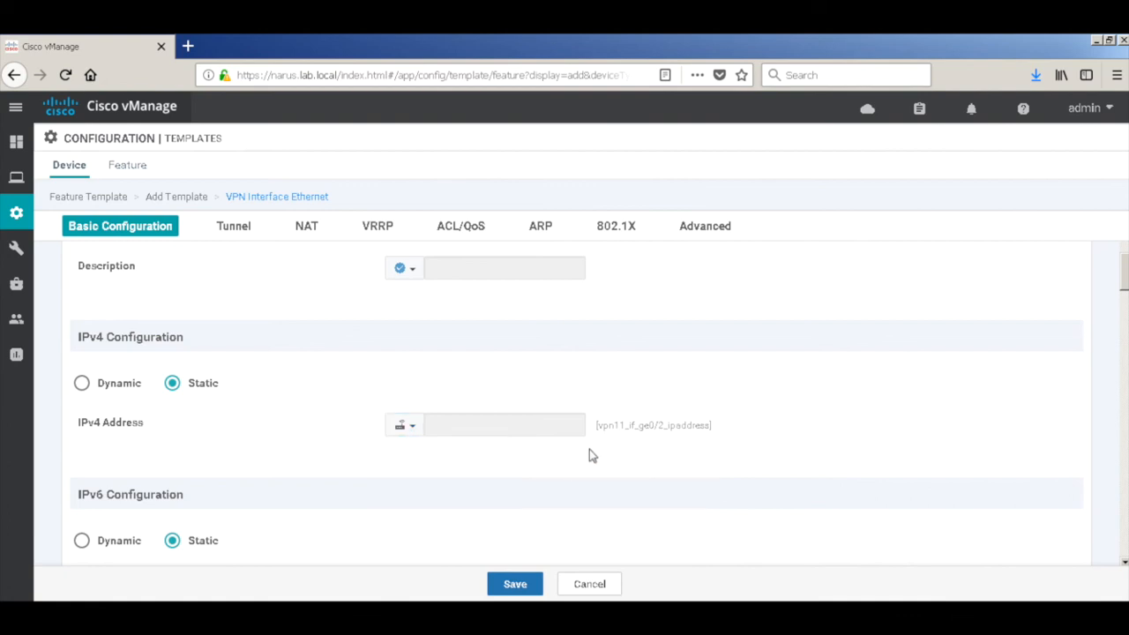
{"action": "mouse_move", "coordinate": [503, 487]}
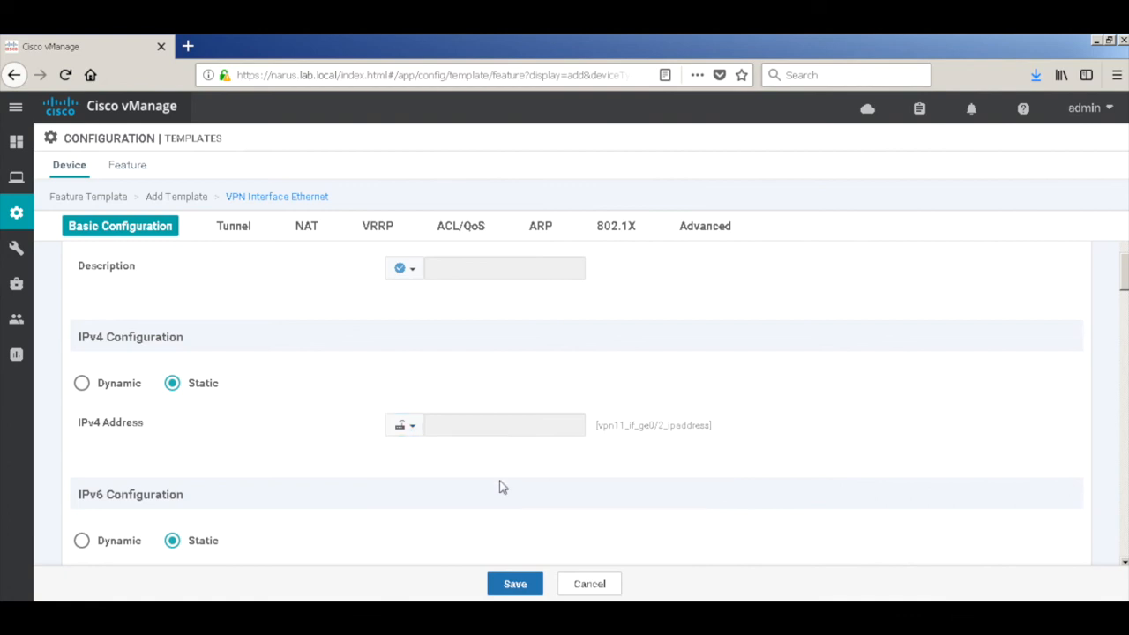
Step: Review the tunnel/NAT, ACL/QoS and advanced sections and save the interface template
{"action": "scroll", "scroll_direction": "down", "scroll_amount": 3}
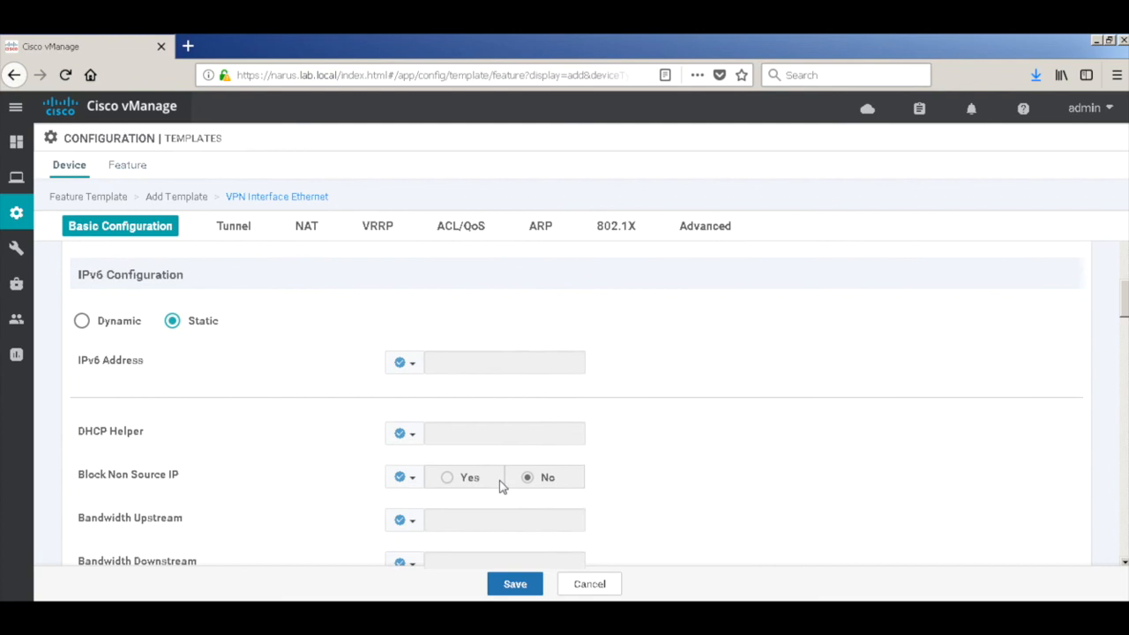
{"action": "scroll", "scroll_direction": "down", "scroll_amount": 3}
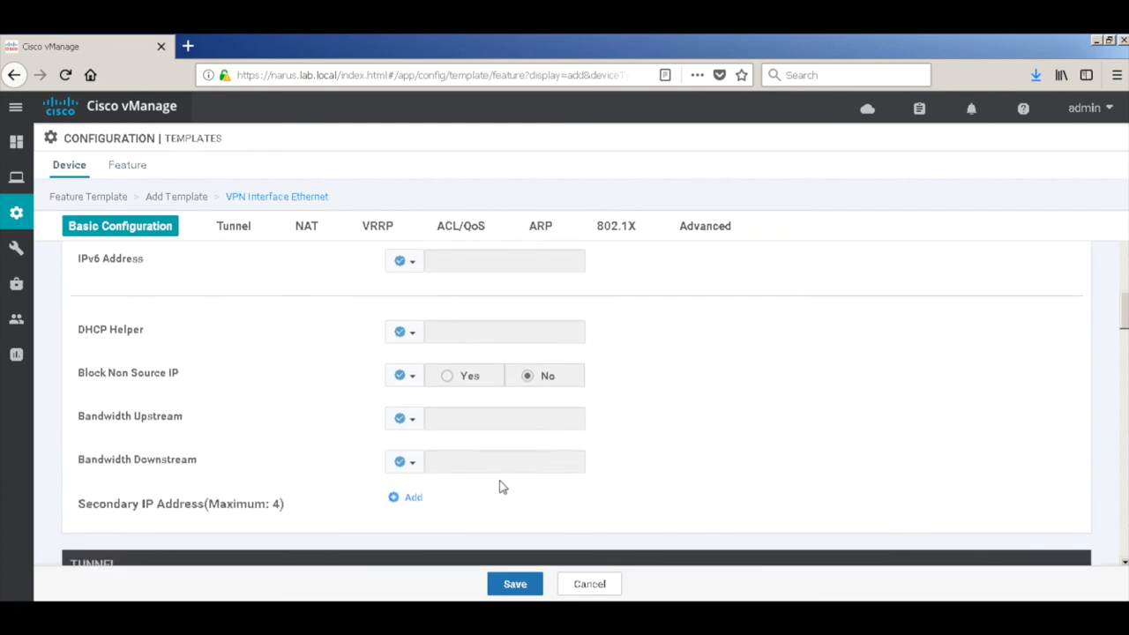
{"action": "left_click", "coordinate": [307, 226]}
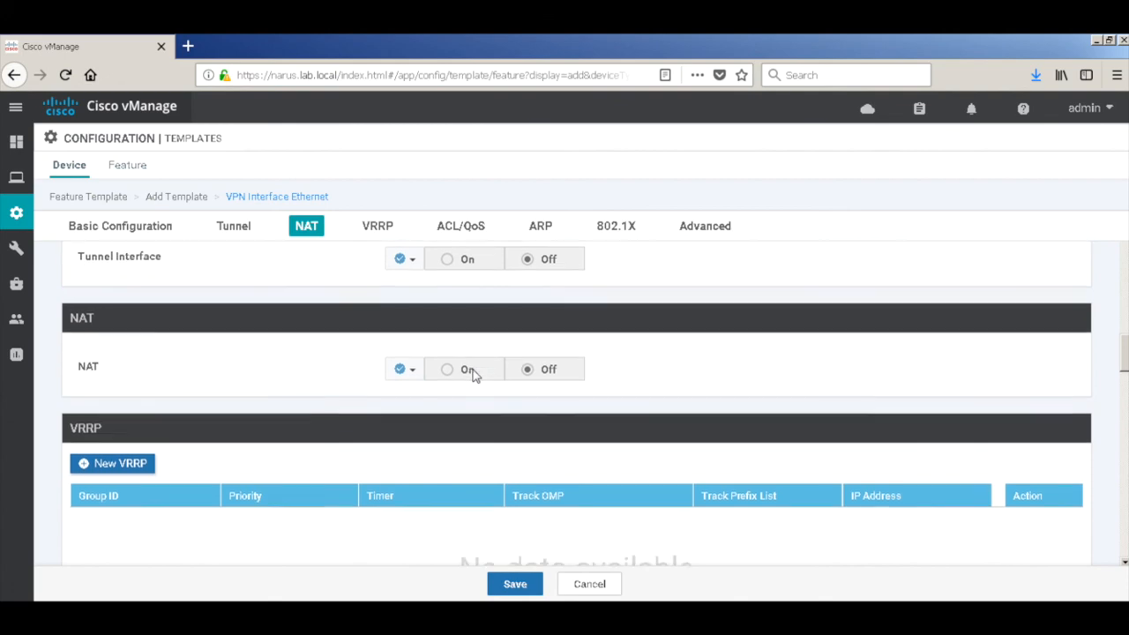
{"action": "left_click", "coordinate": [459, 226]}
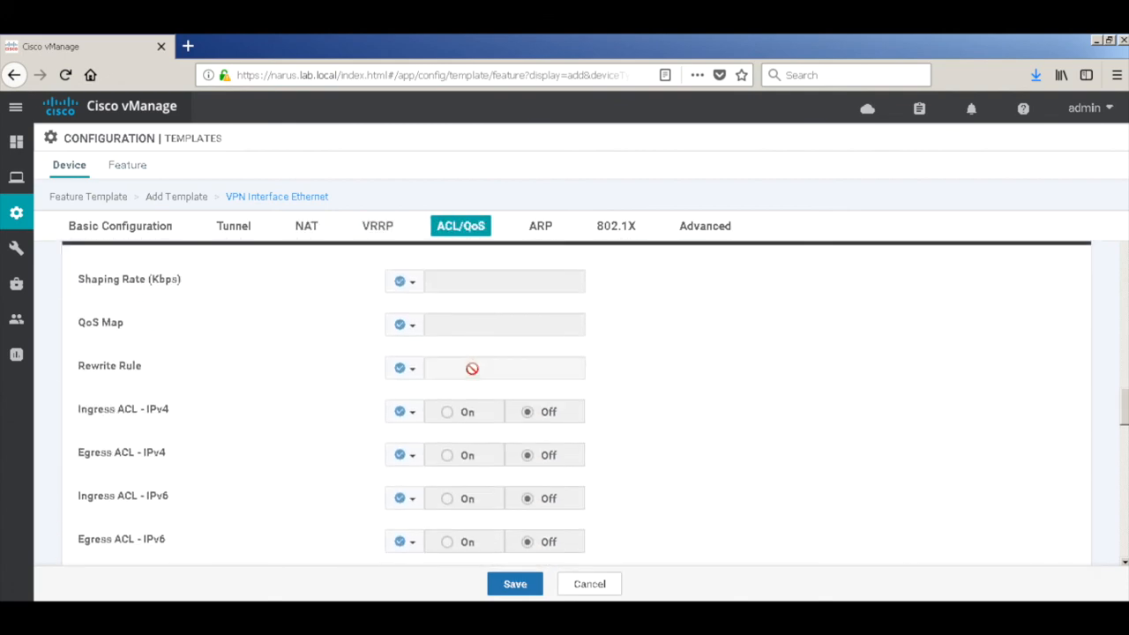
{"action": "left_click", "coordinate": [705, 226]}
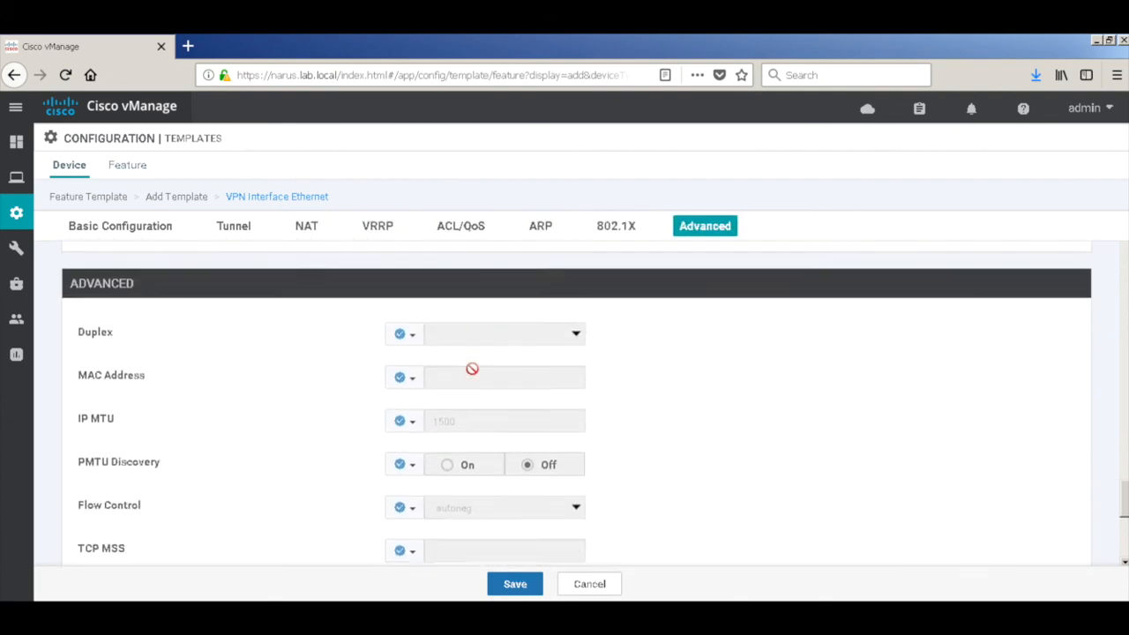
{"action": "scroll", "scroll_direction": "down", "scroll_amount": 3}
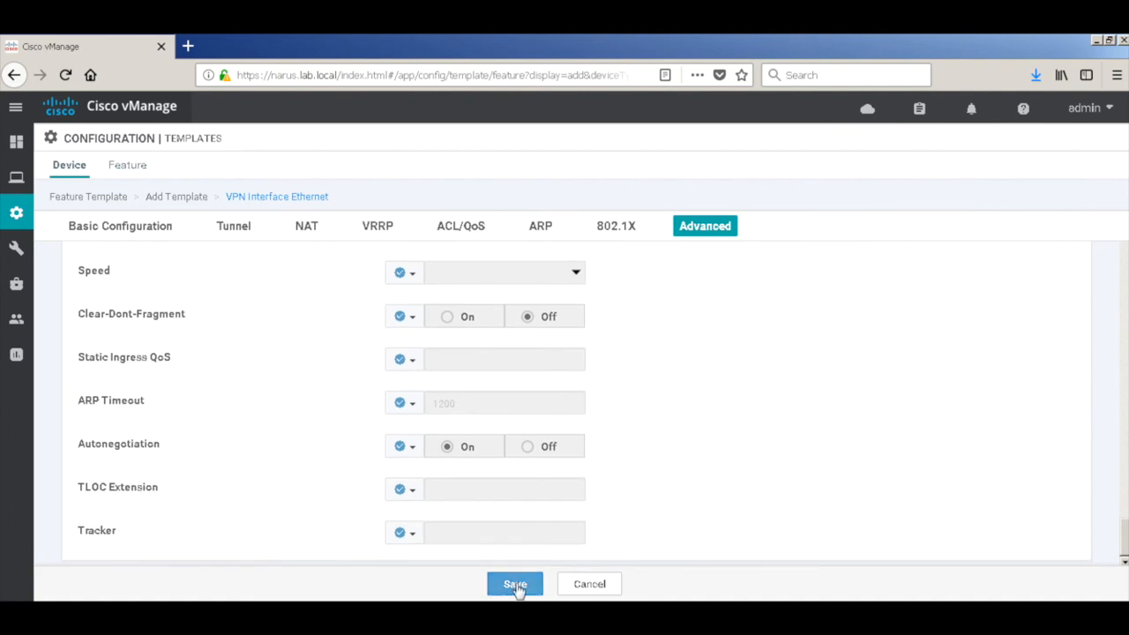
{"action": "left_click", "coordinate": [515, 584]}
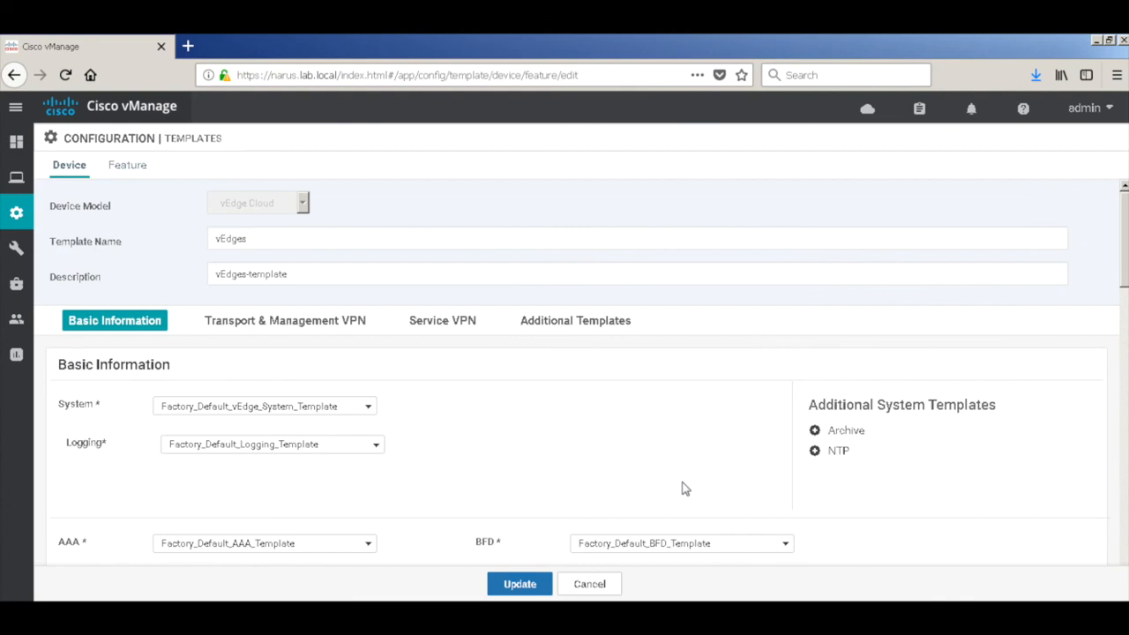
{"action": "mouse_move", "coordinate": [457, 323]}
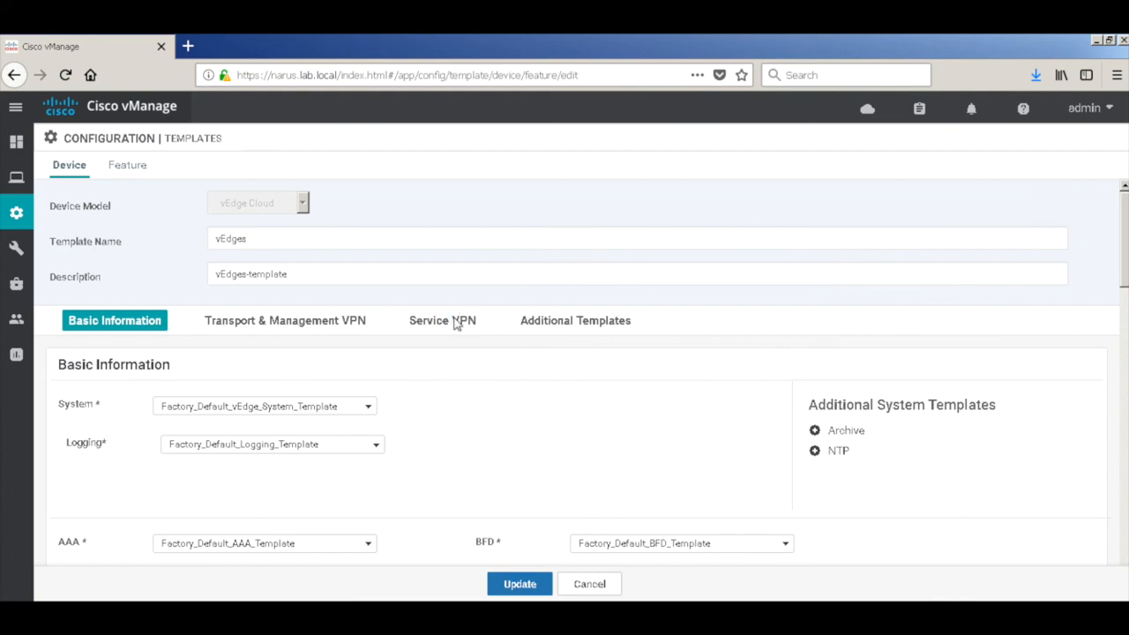
Step: Add an OSPF sub-template under service VPN 11 and start creating a new OSPF template
{"action": "left_click", "coordinate": [441, 321]}
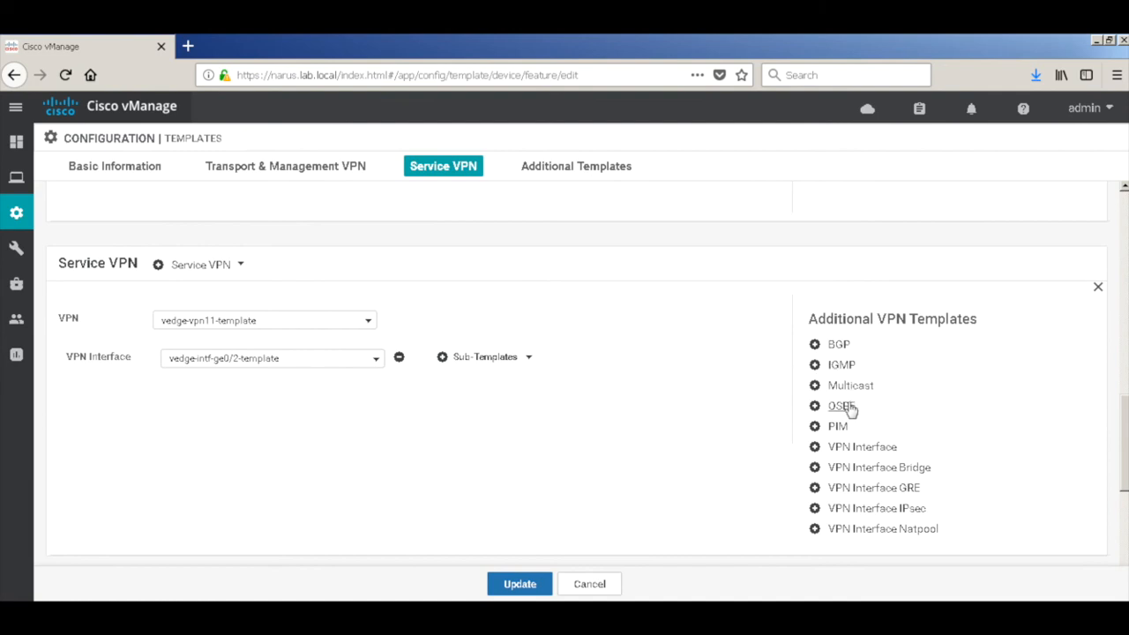
{"action": "left_click", "coordinate": [840, 406]}
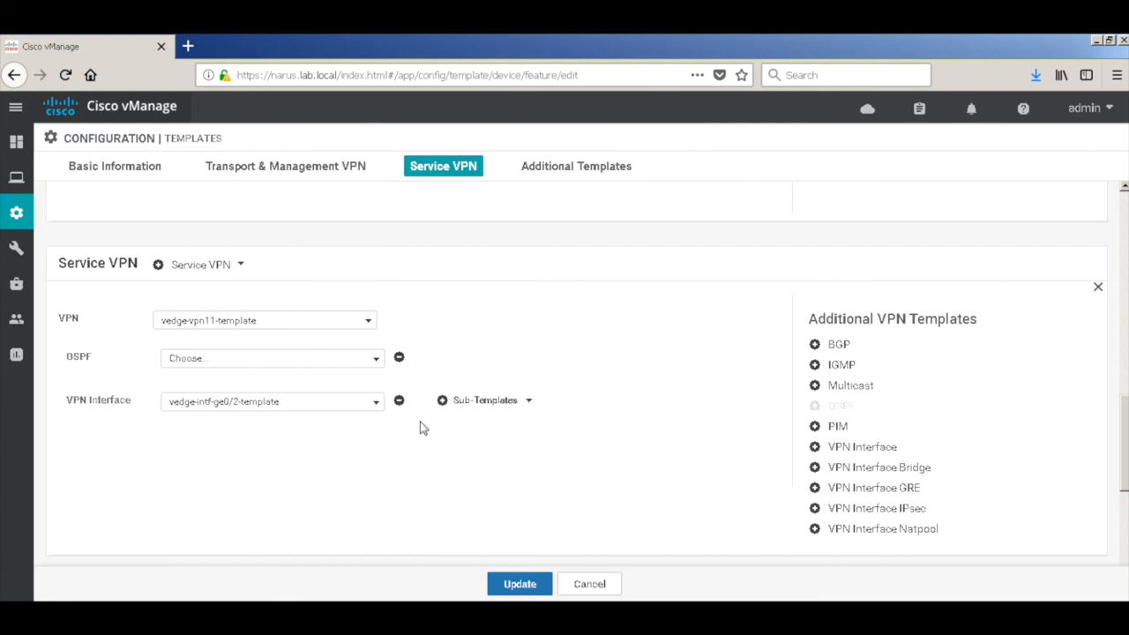
{"action": "left_click", "coordinate": [272, 357]}
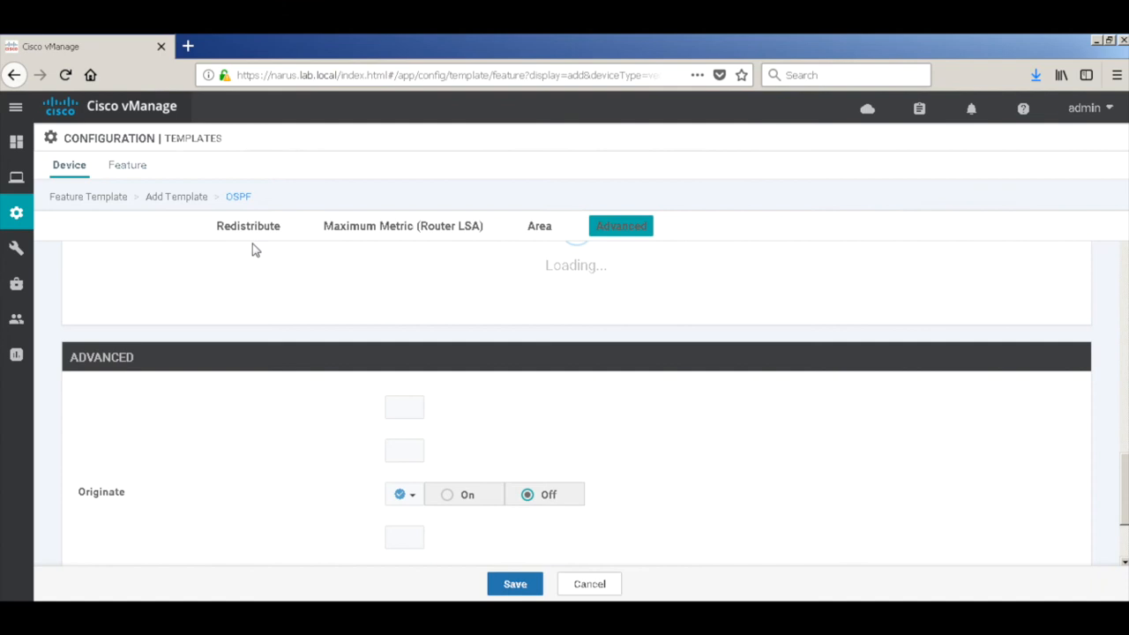
Step: Enter vedge-vpn11-ospf-template as the OSPF template name
{"action": "left_click", "coordinate": [120, 351]}
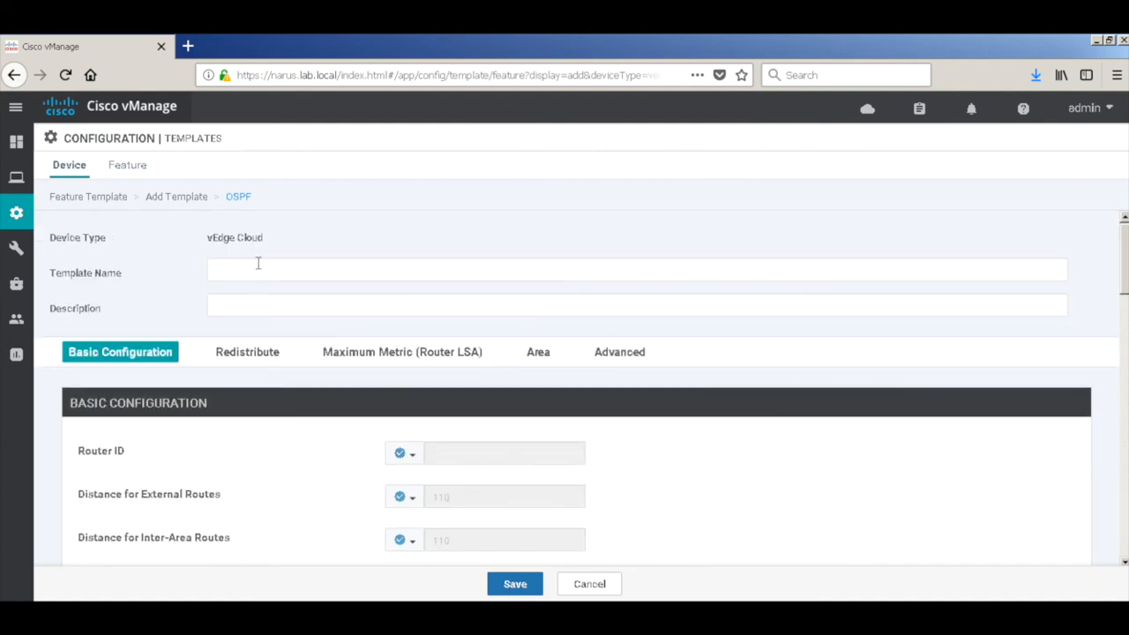
{"action": "type", "text": "vedge-vpn1-"}
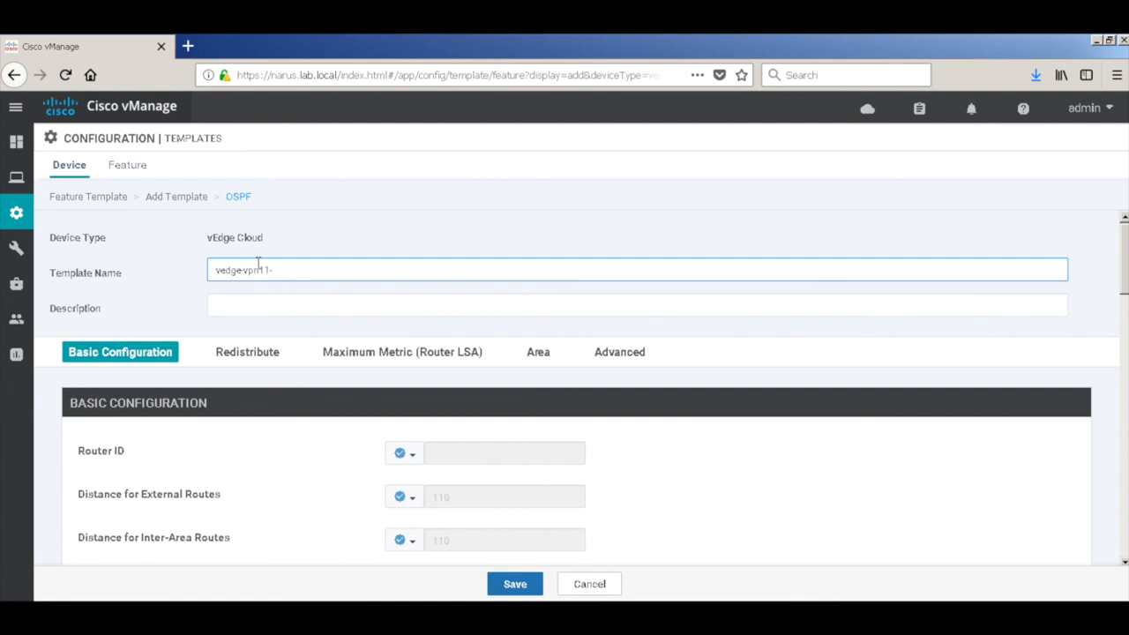
{"action": "type", "text": "ospf-template"}
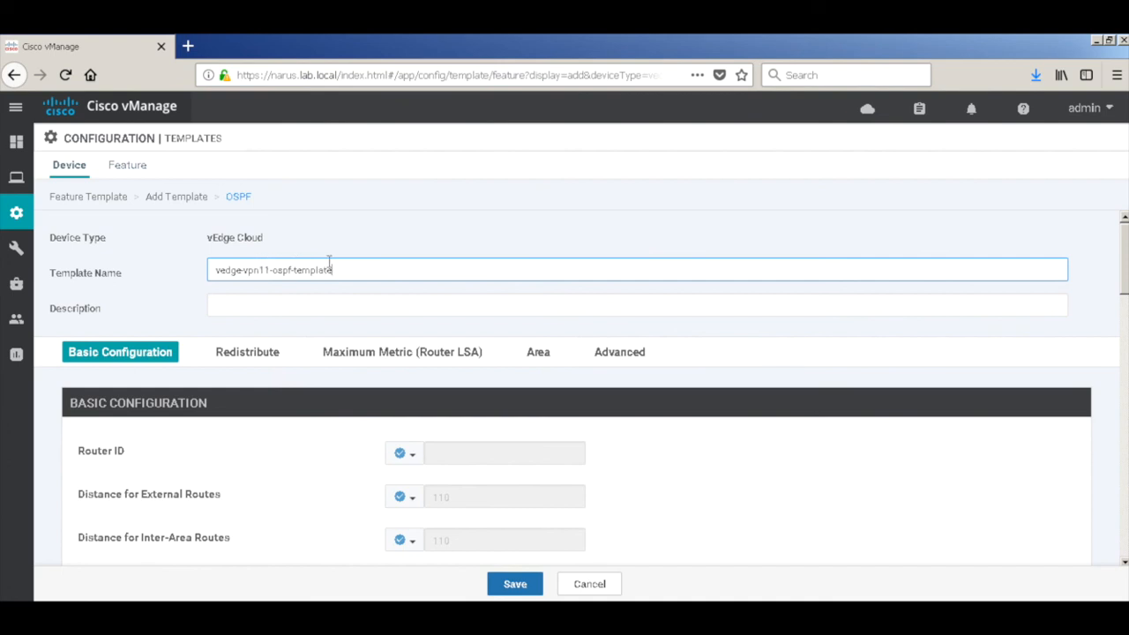
{"action": "triple_click", "coordinate": [274, 270]}
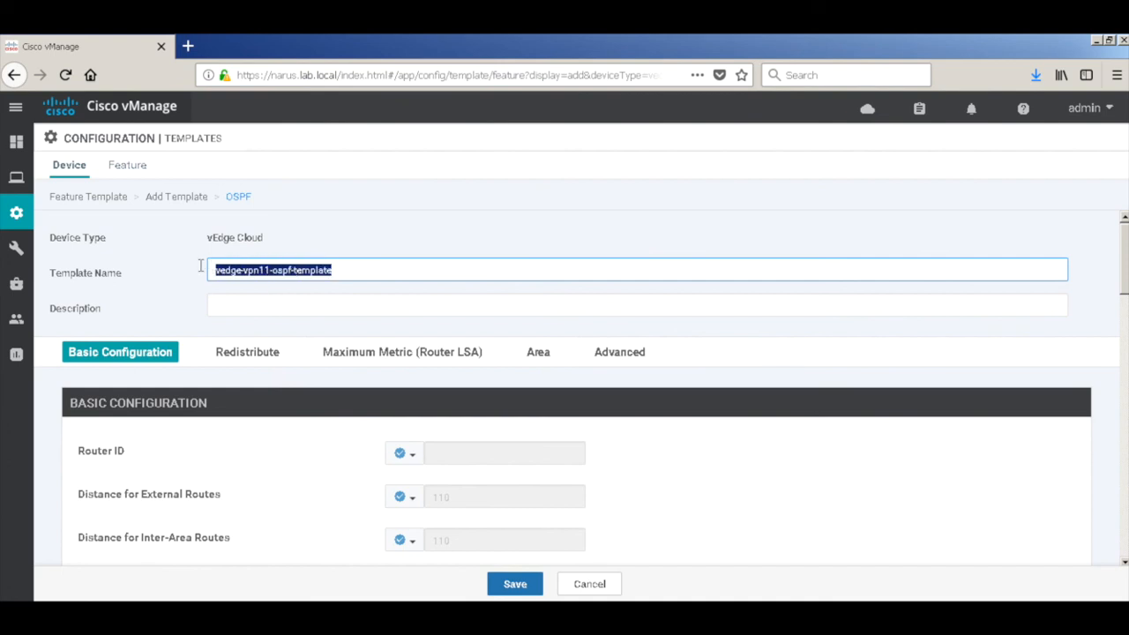
{"action": "type", "text": "vedge-vpn11-ospf-template"}
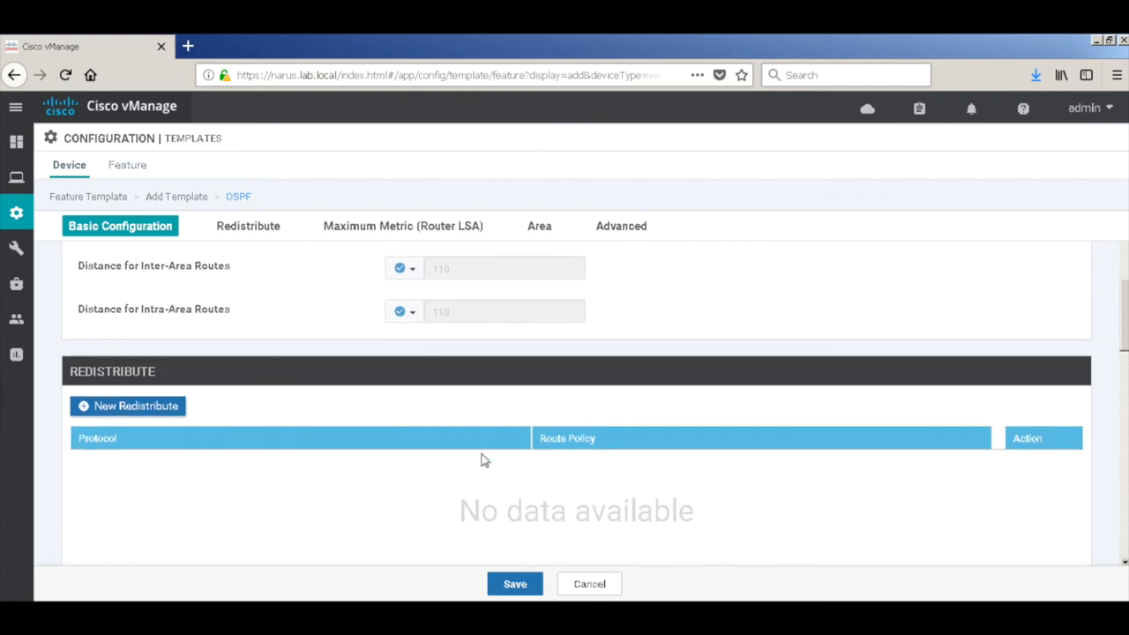
Step: Add a redistribute entry for the omp protocol in the OSPF template
{"action": "left_click", "coordinate": [247, 226]}
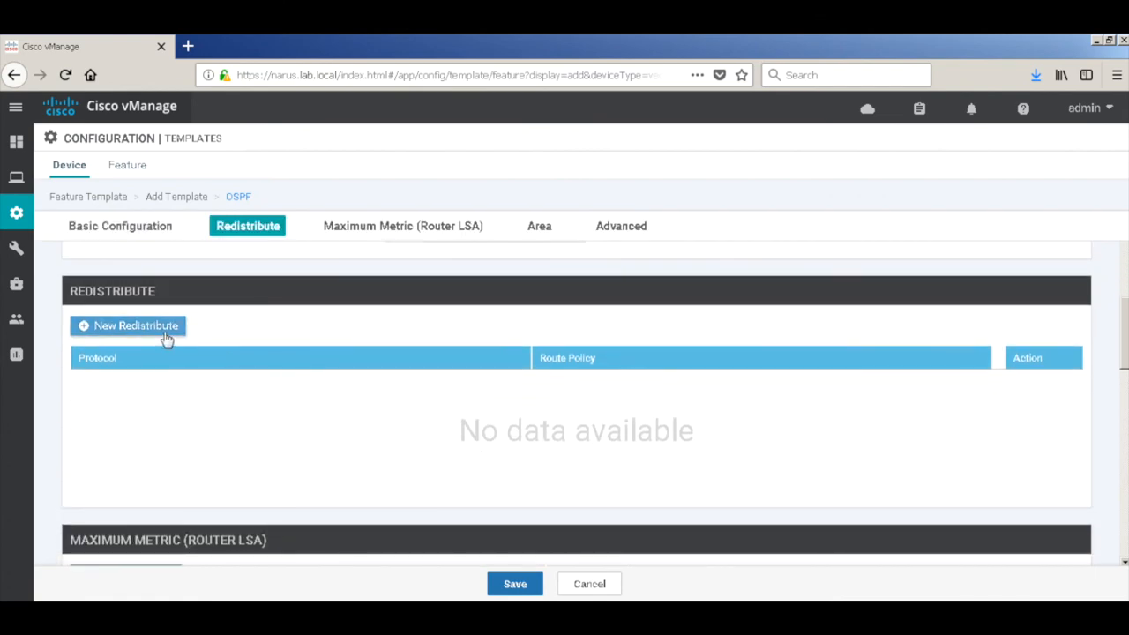
{"action": "left_click", "coordinate": [127, 325]}
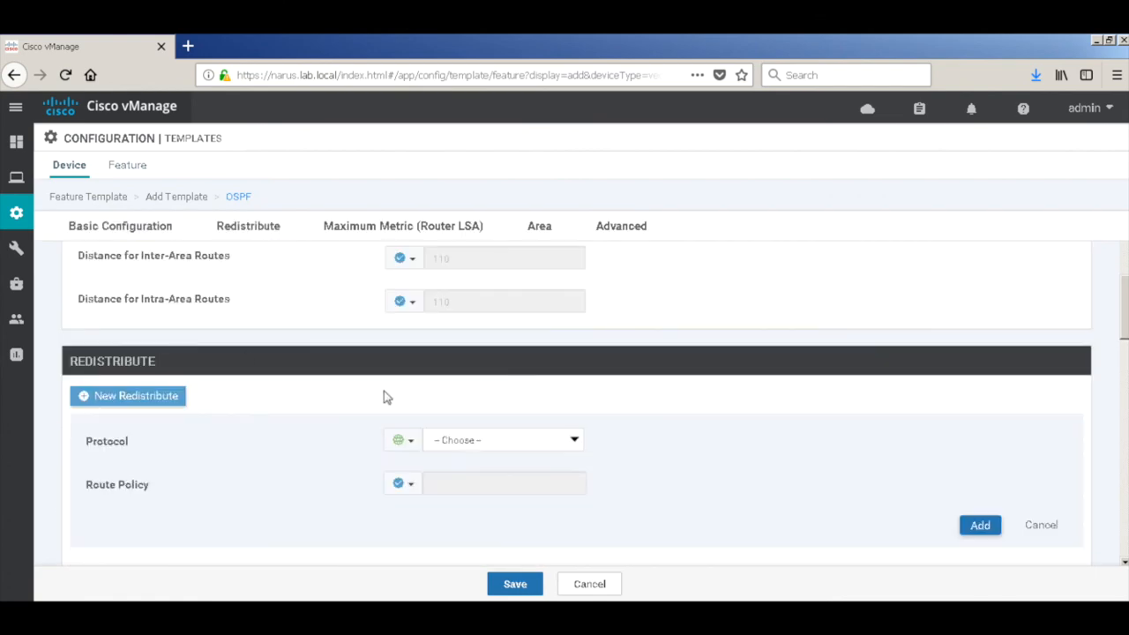
{"action": "left_click", "coordinate": [503, 439]}
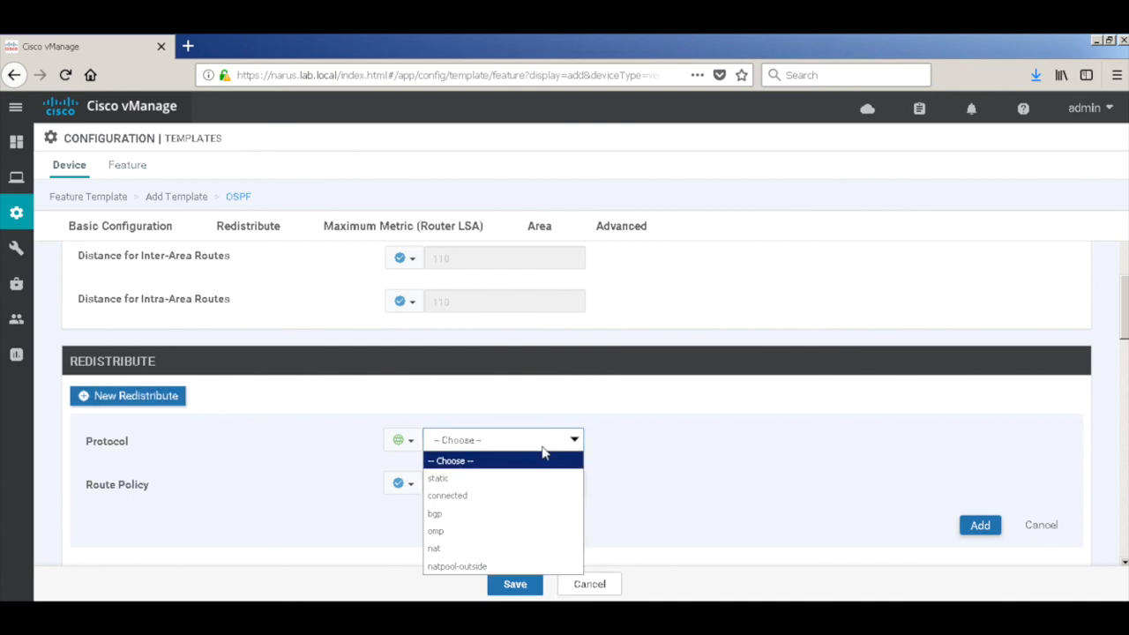
{"action": "left_click", "coordinate": [434, 529]}
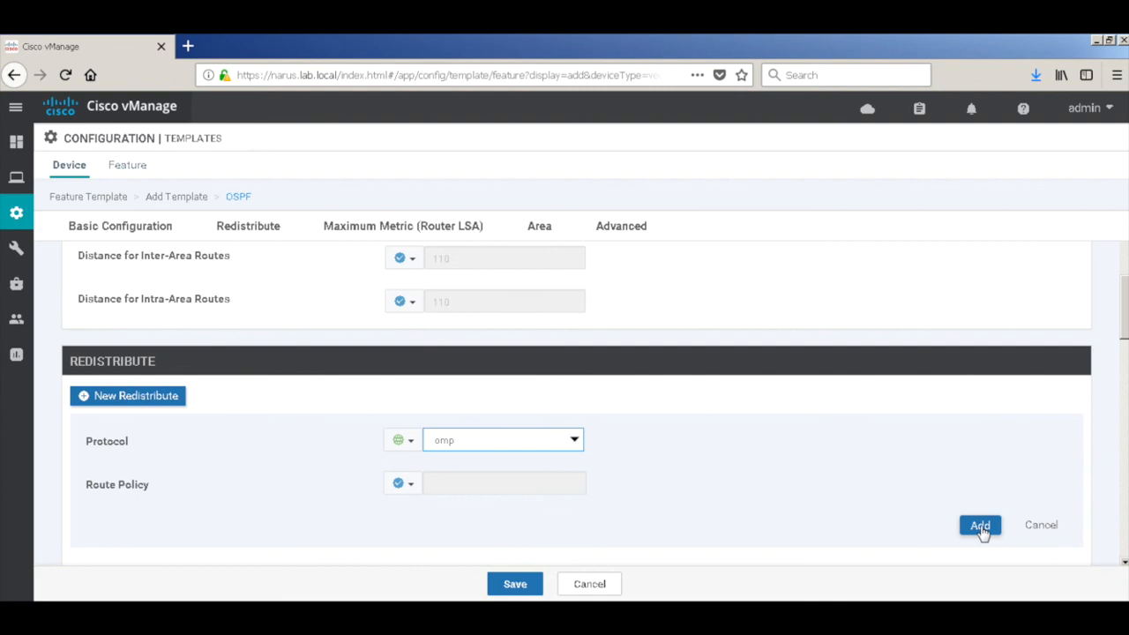
{"action": "left_click", "coordinate": [980, 525]}
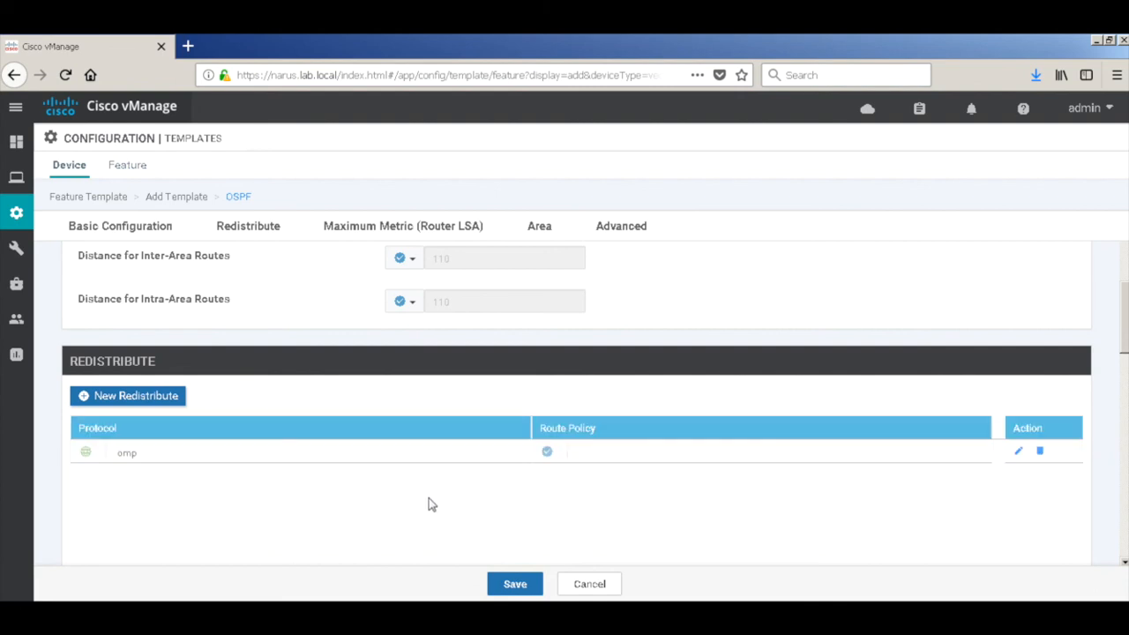
{"action": "left_click", "coordinate": [402, 226]}
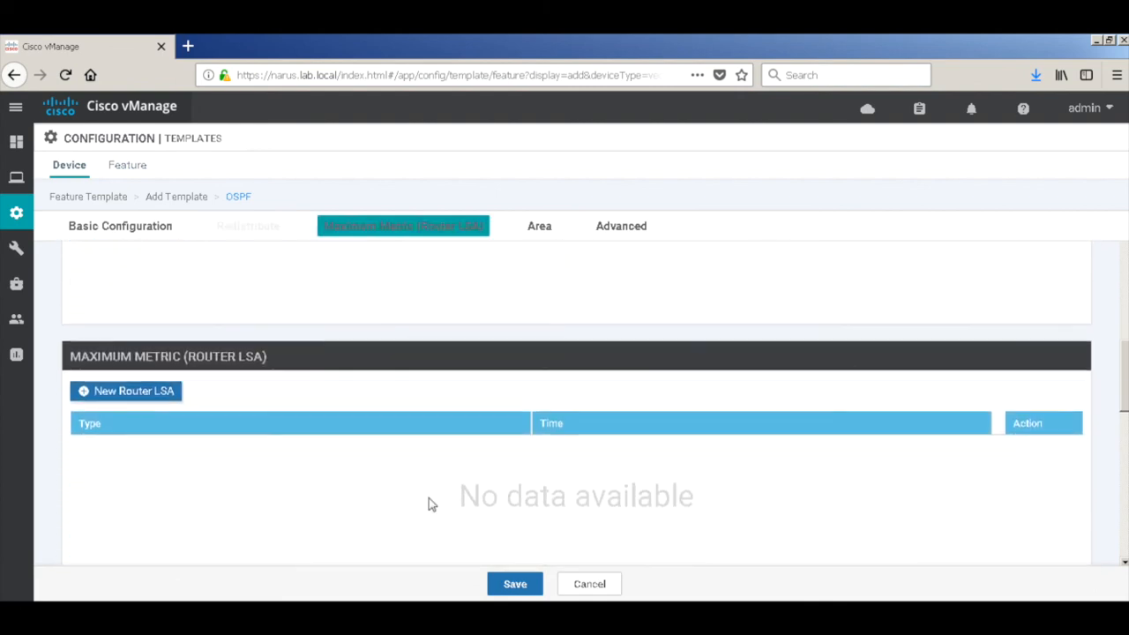
Step: Define a new OSPF area numbered 0 and bring up its interface list
{"action": "left_click", "coordinate": [540, 226]}
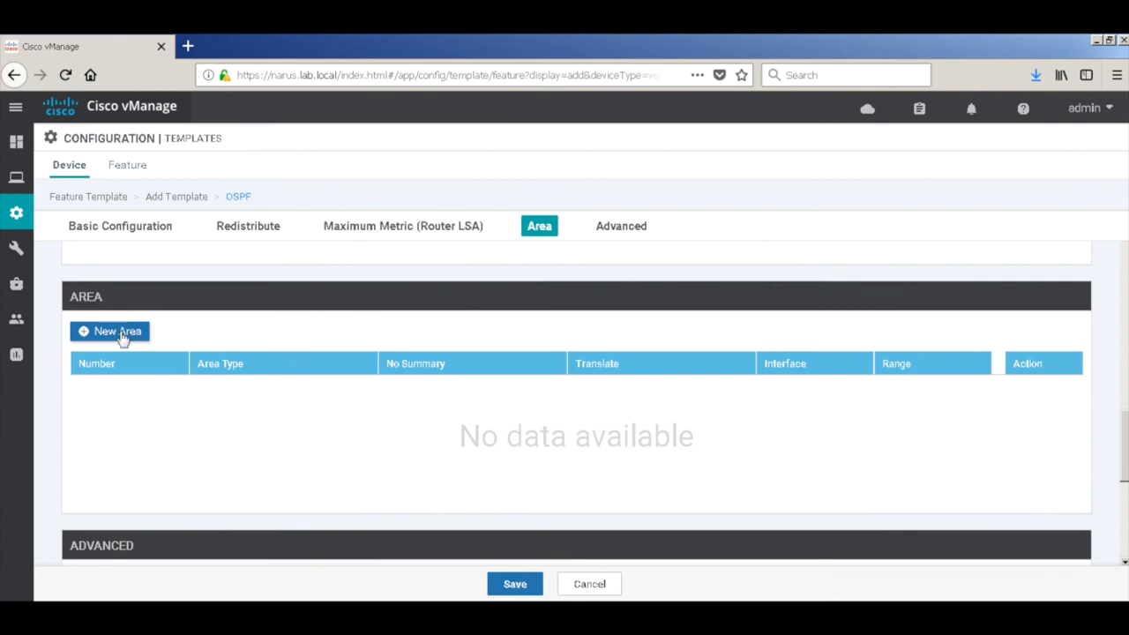
{"action": "left_click", "coordinate": [109, 332]}
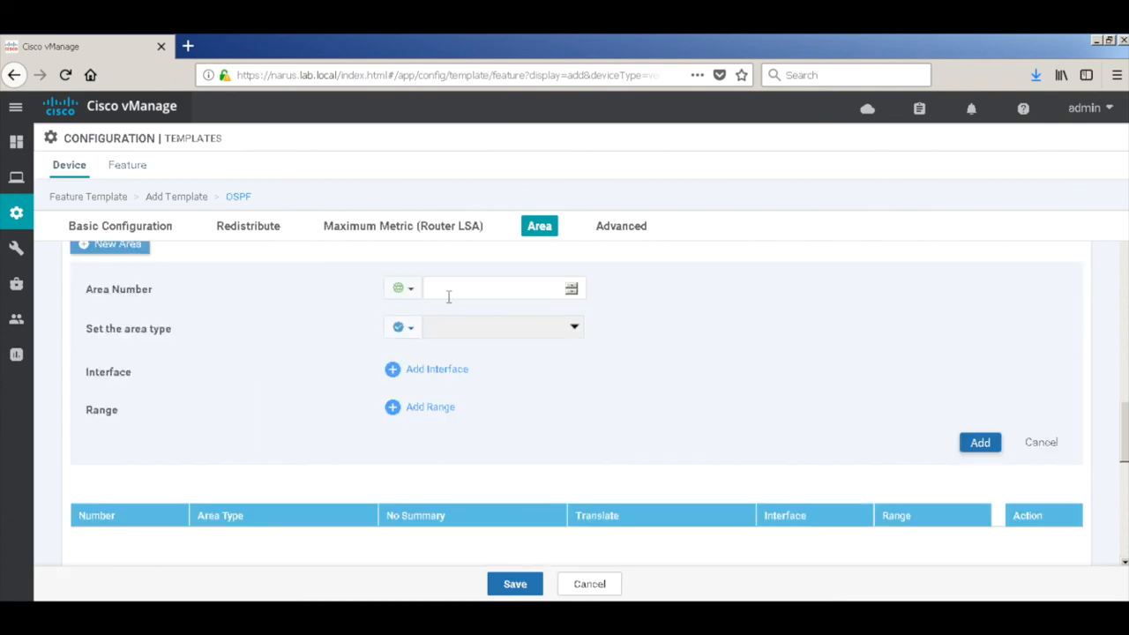
{"action": "type", "text": "0"}
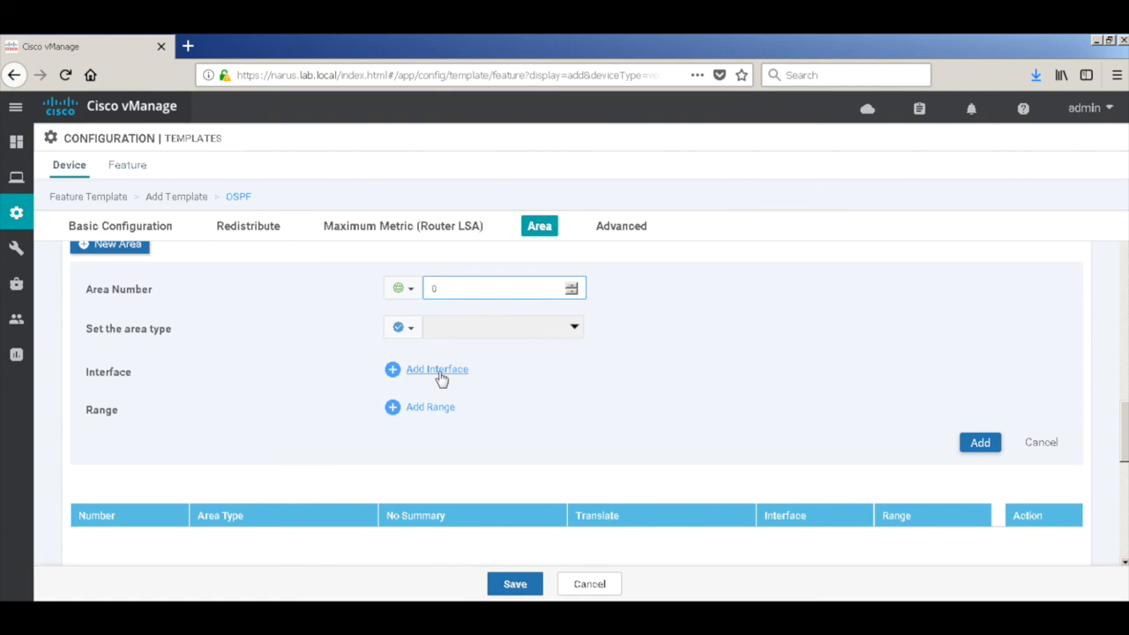
{"action": "left_click", "coordinate": [438, 368]}
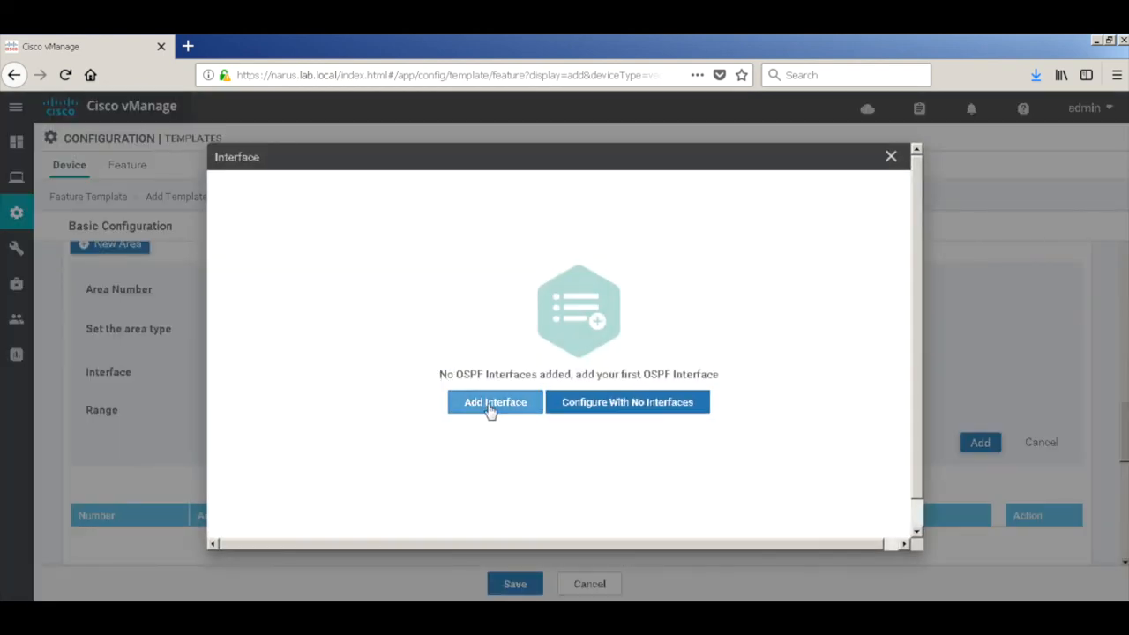
Step: Add interface ge0/2 to area 0 with a Global point-to-point OSPF network type
{"action": "left_click", "coordinate": [494, 402]}
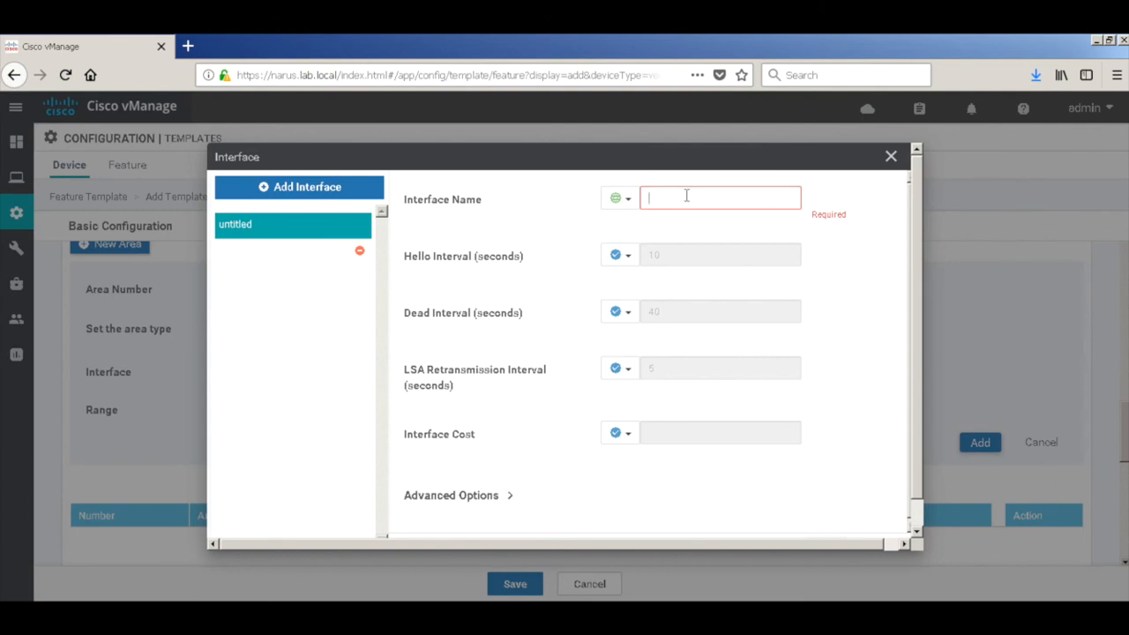
{"action": "type", "text": "ge0/2"}
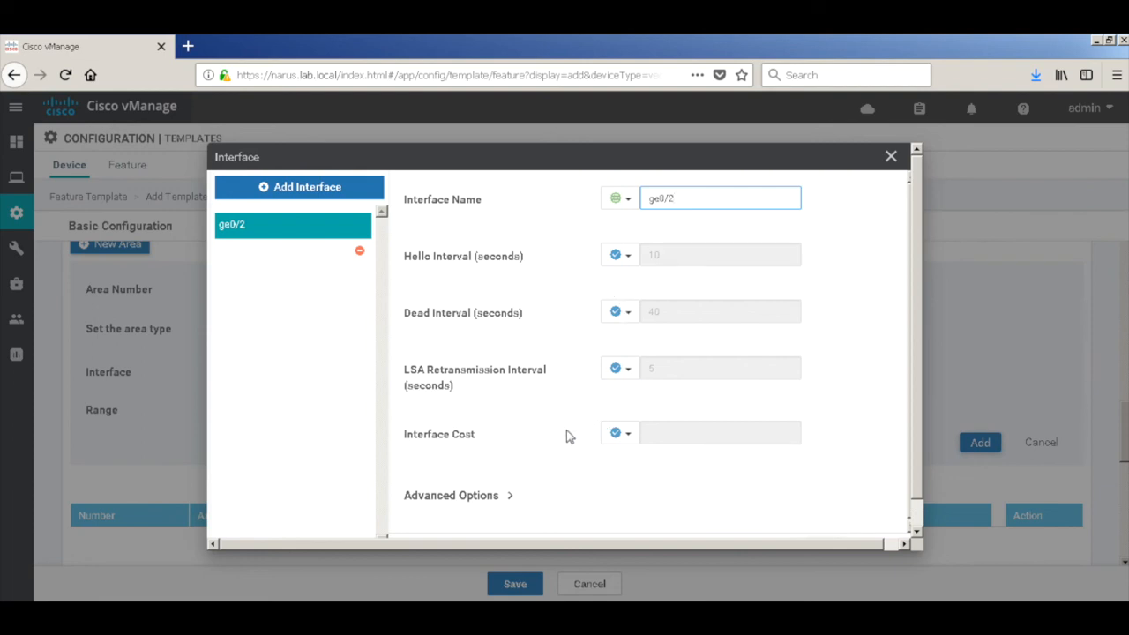
{"action": "scroll", "scroll_direction": "down", "scroll_amount": 3}
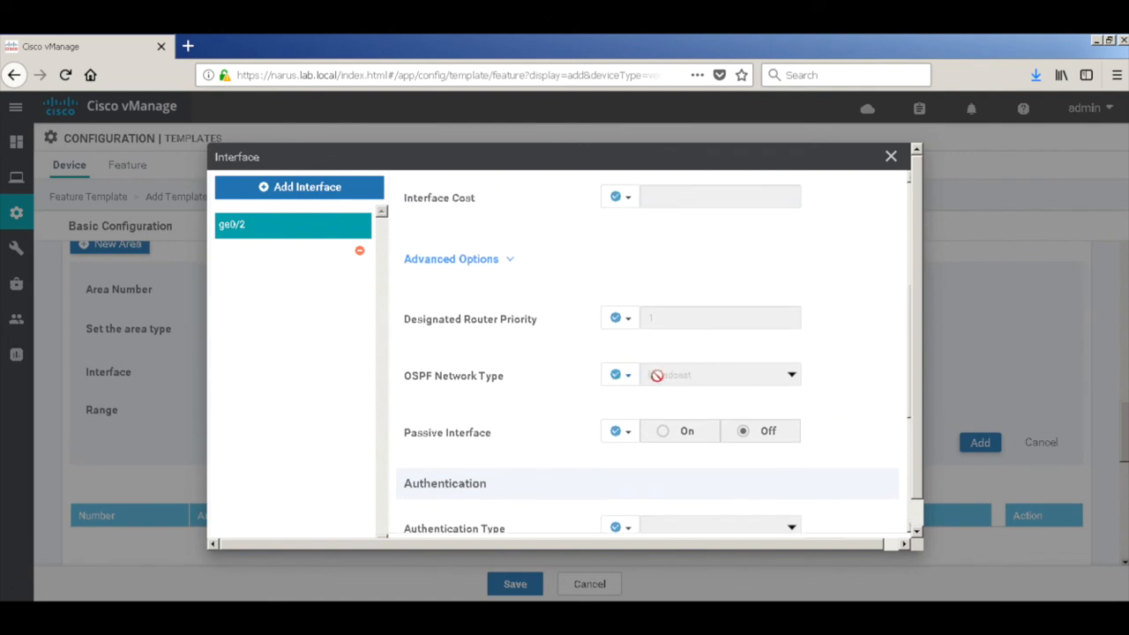
{"action": "left_click", "coordinate": [614, 374]}
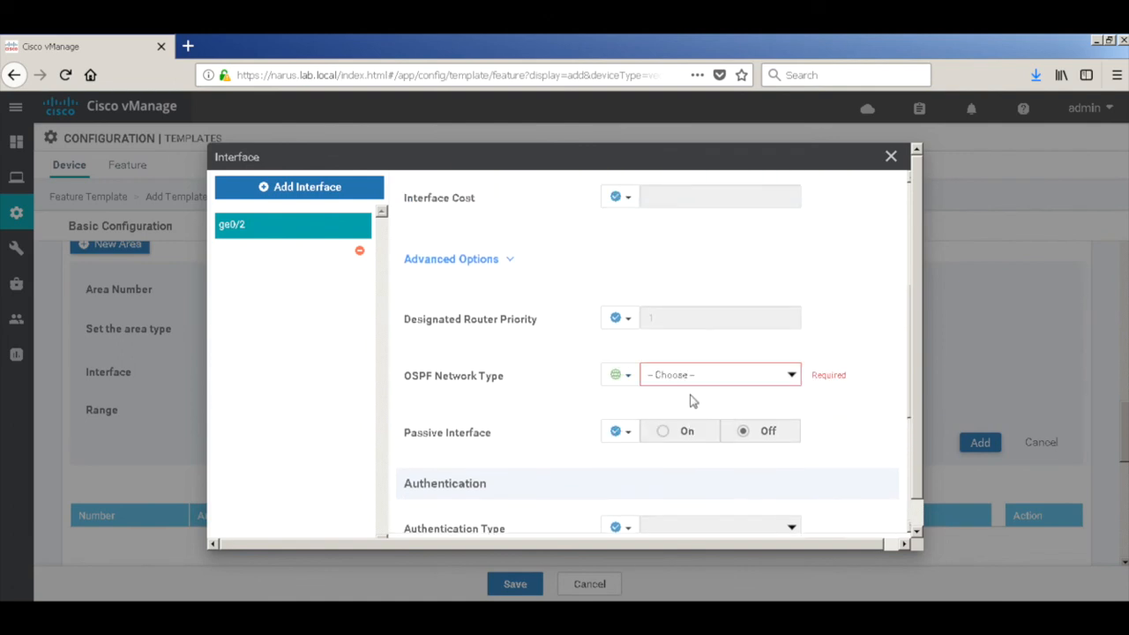
{"action": "left_click", "coordinate": [720, 374]}
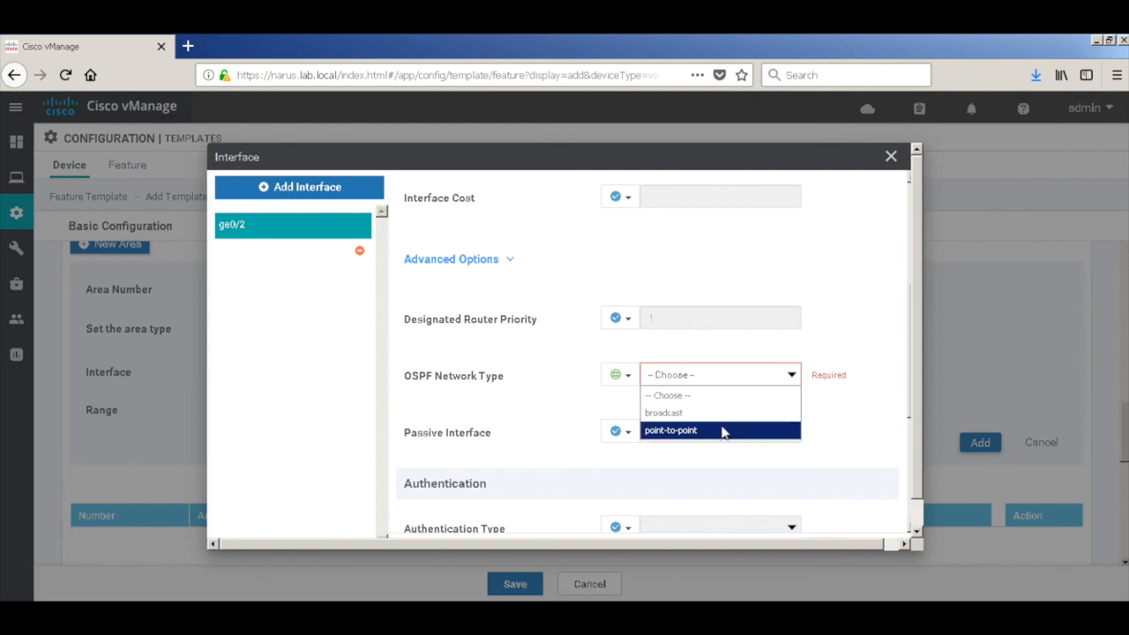
{"action": "left_click", "coordinate": [671, 430]}
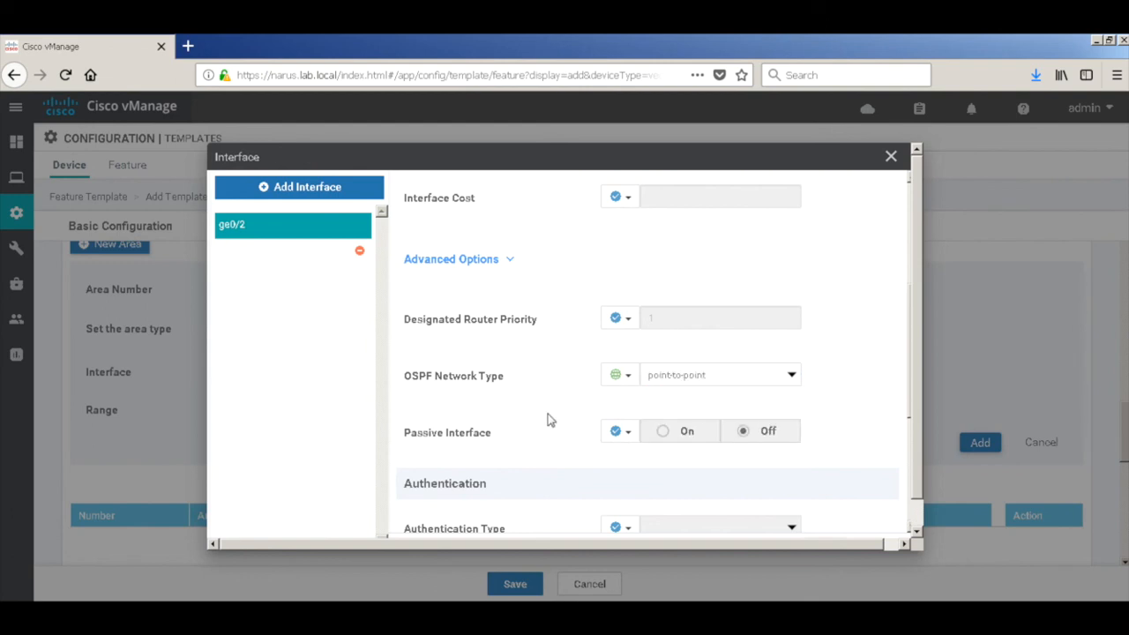
{"action": "scroll", "scroll_direction": "down", "scroll_amount": 3}
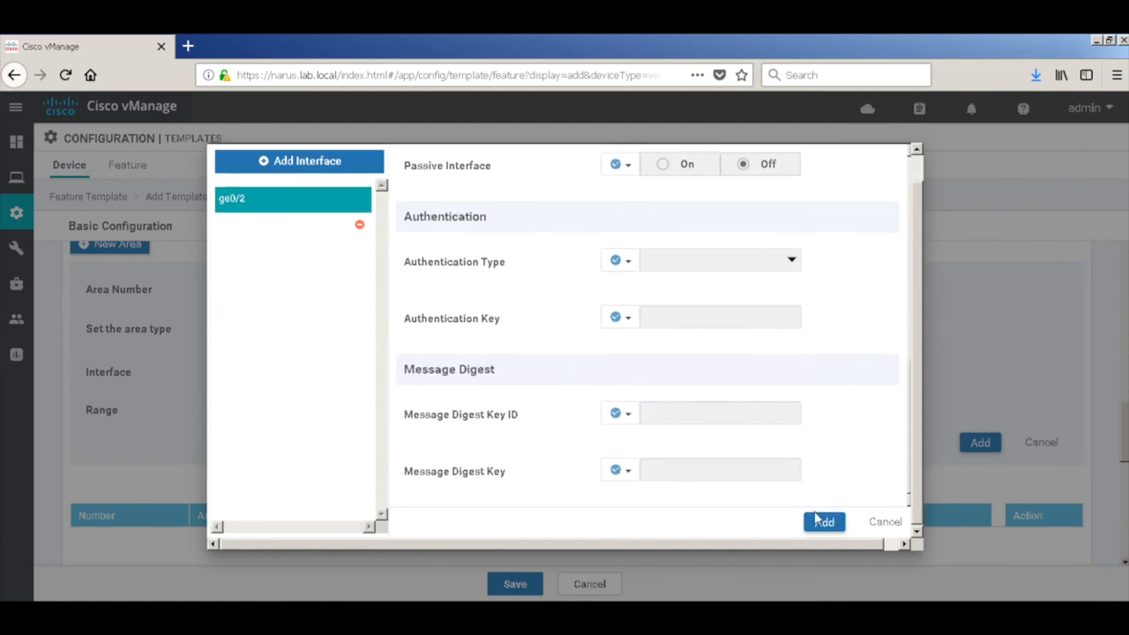
{"action": "left_click", "coordinate": [822, 522]}
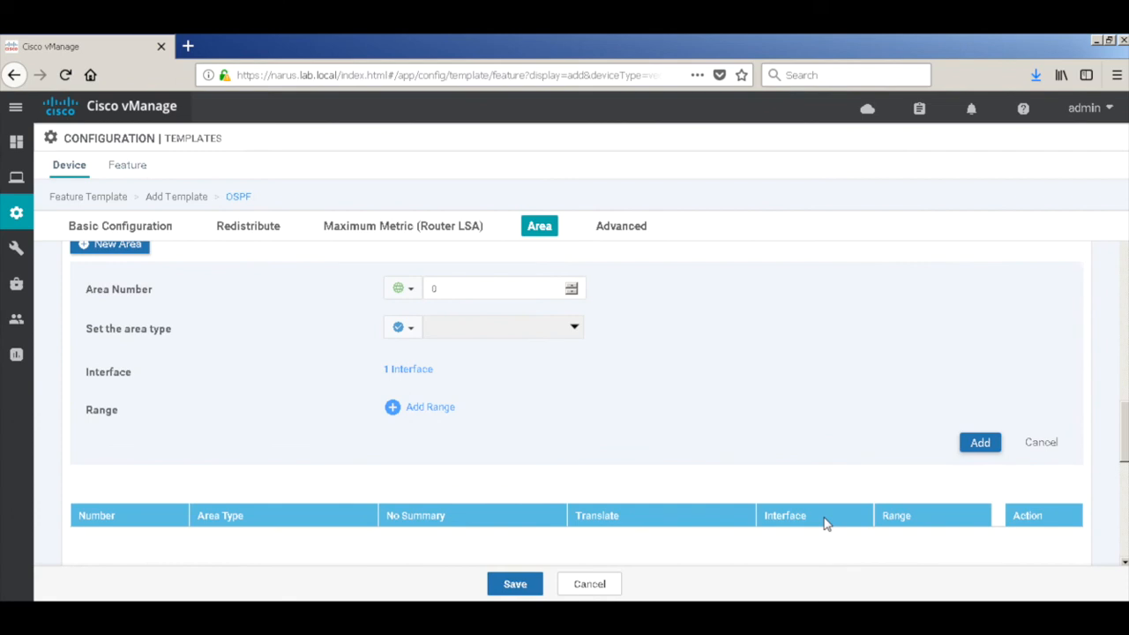
{"action": "mouse_move", "coordinate": [685, 370]}
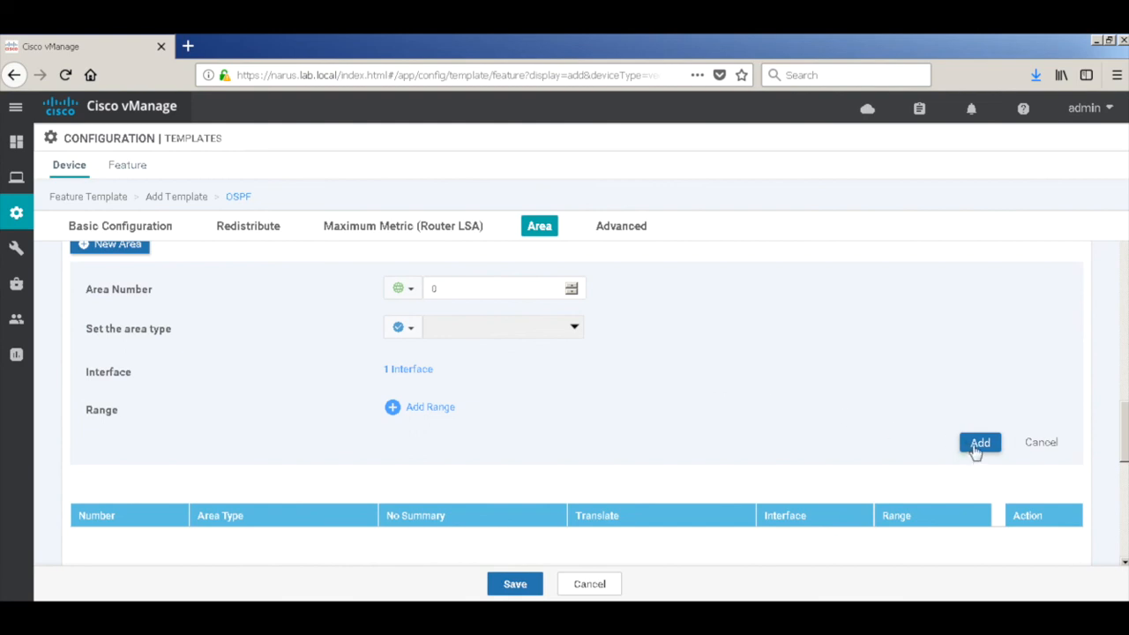
Step: Add area 0 to the vedge-vpn11-ospf-template, review Advanced settings, and save the template
{"action": "left_click", "coordinate": [981, 441]}
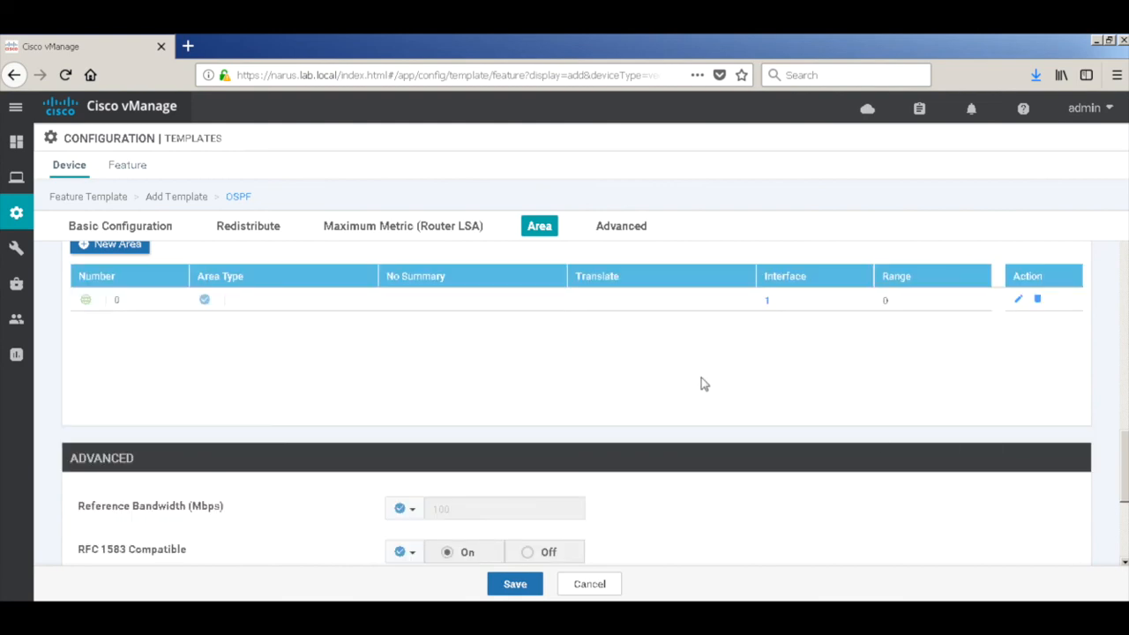
{"action": "left_click", "coordinate": [621, 226]}
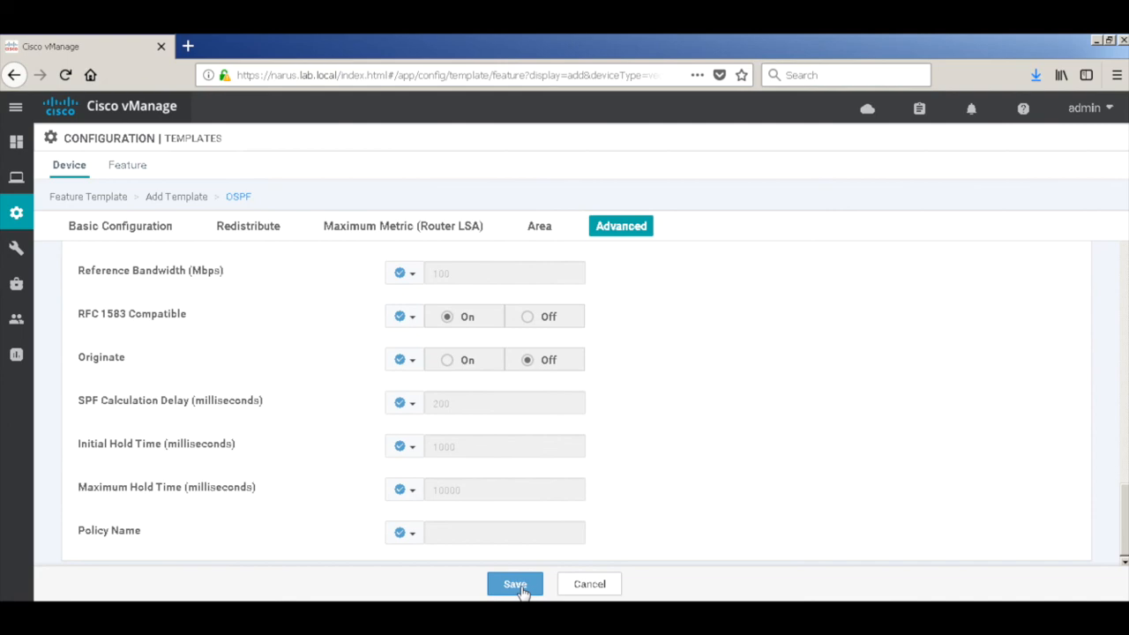
{"action": "left_click", "coordinate": [515, 583]}
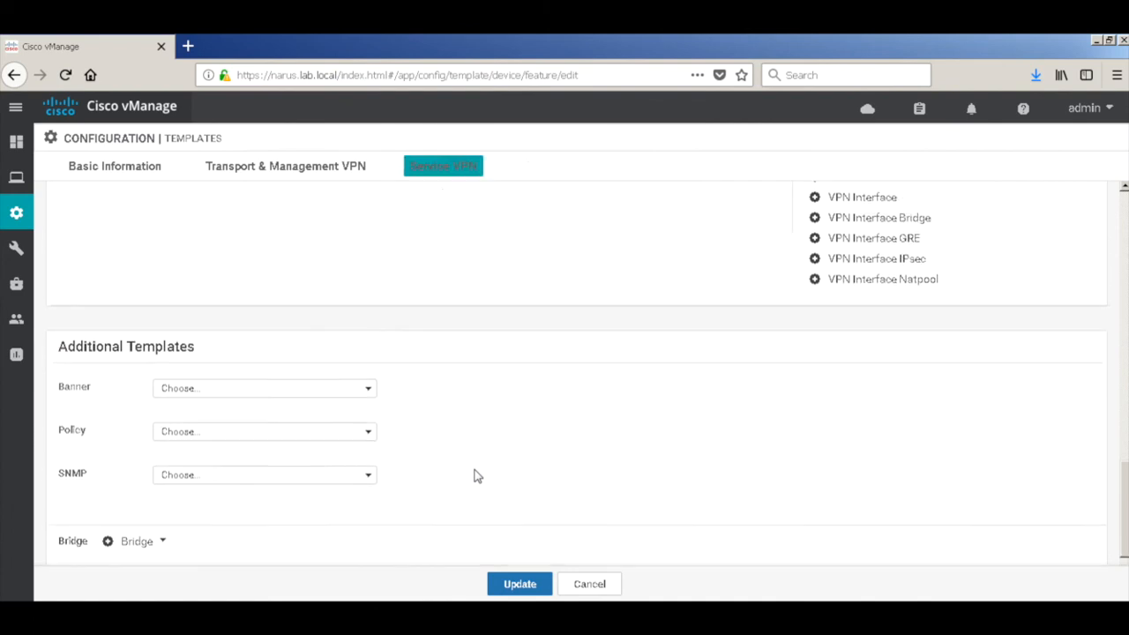
Step: Check the OSPF sub-template under Service VPN and update the vEdges device template
{"action": "left_click", "coordinate": [443, 166]}
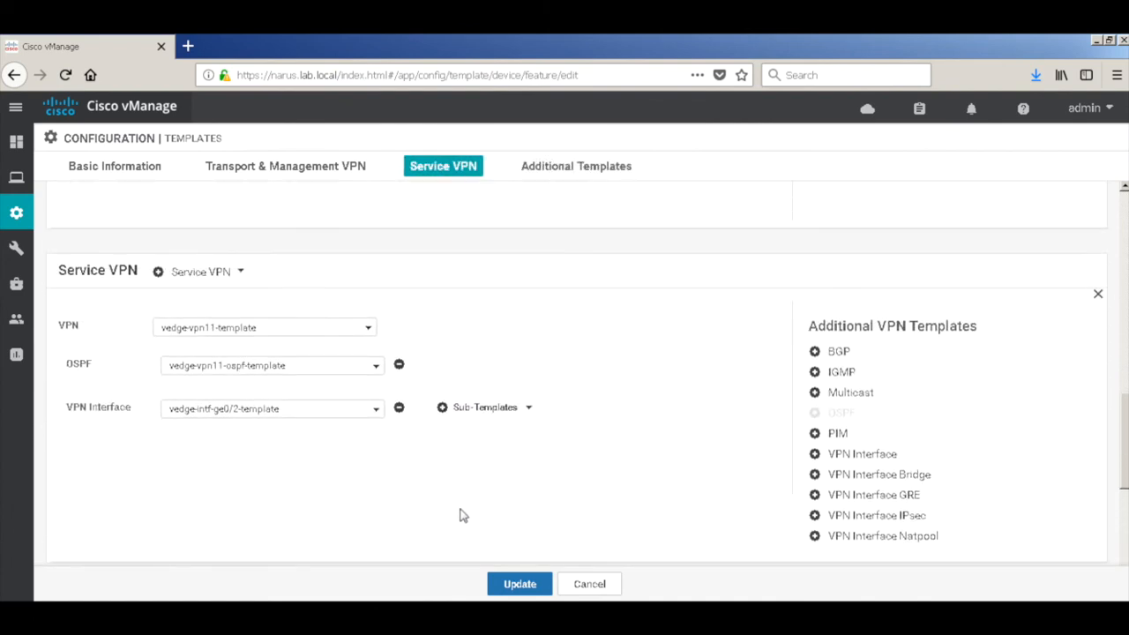
{"action": "left_click", "coordinate": [518, 582]}
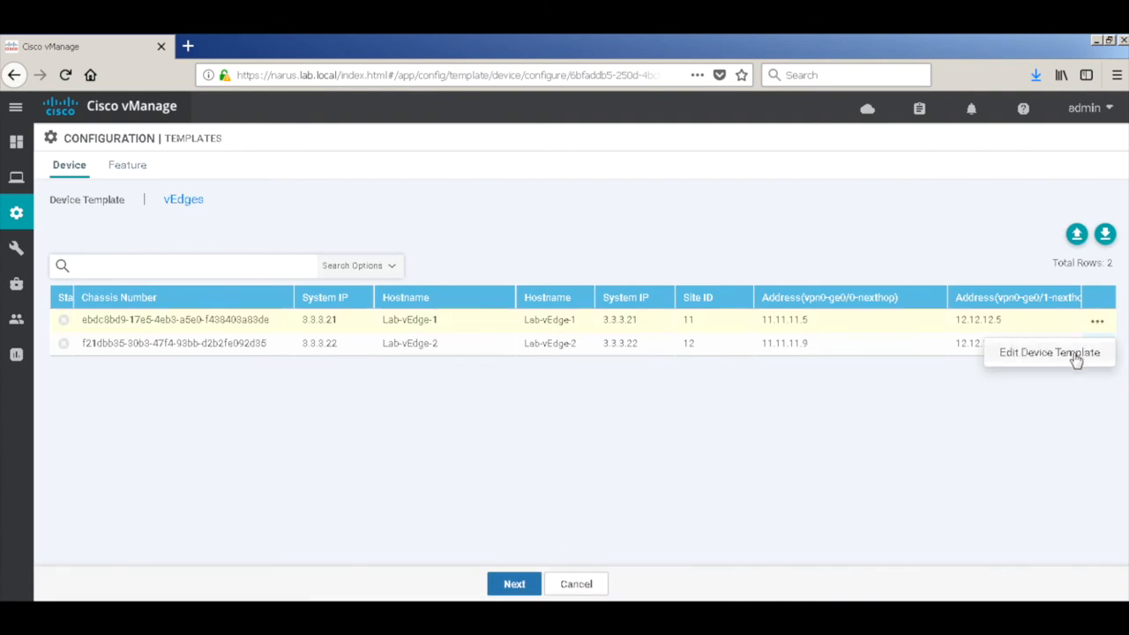
Step: Give Lab-vEdge-1's VPN 11 ge0/2 interface the address 172.14.1.1/30
{"action": "left_click", "coordinate": [1048, 353]}
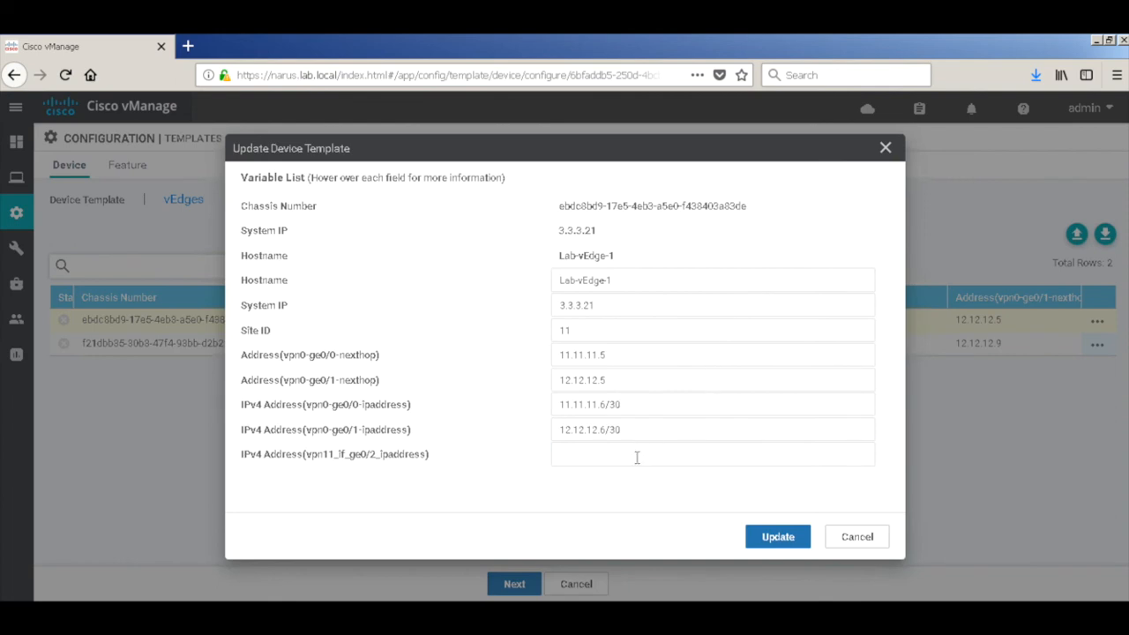
{"action": "type", "text": "172"}
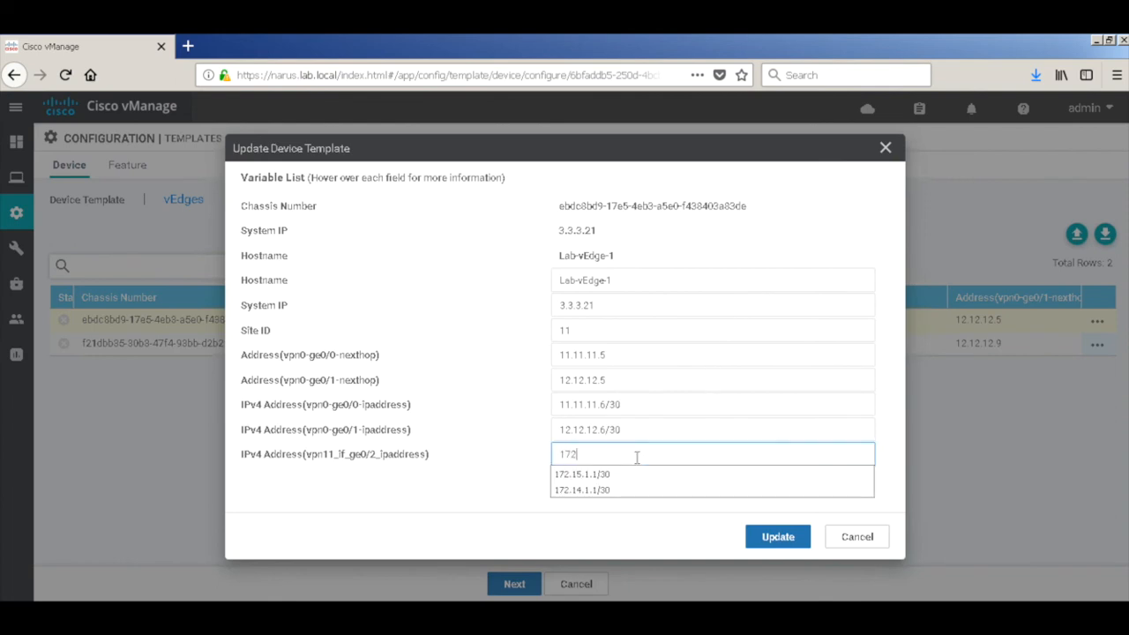
{"action": "left_click", "coordinate": [582, 491]}
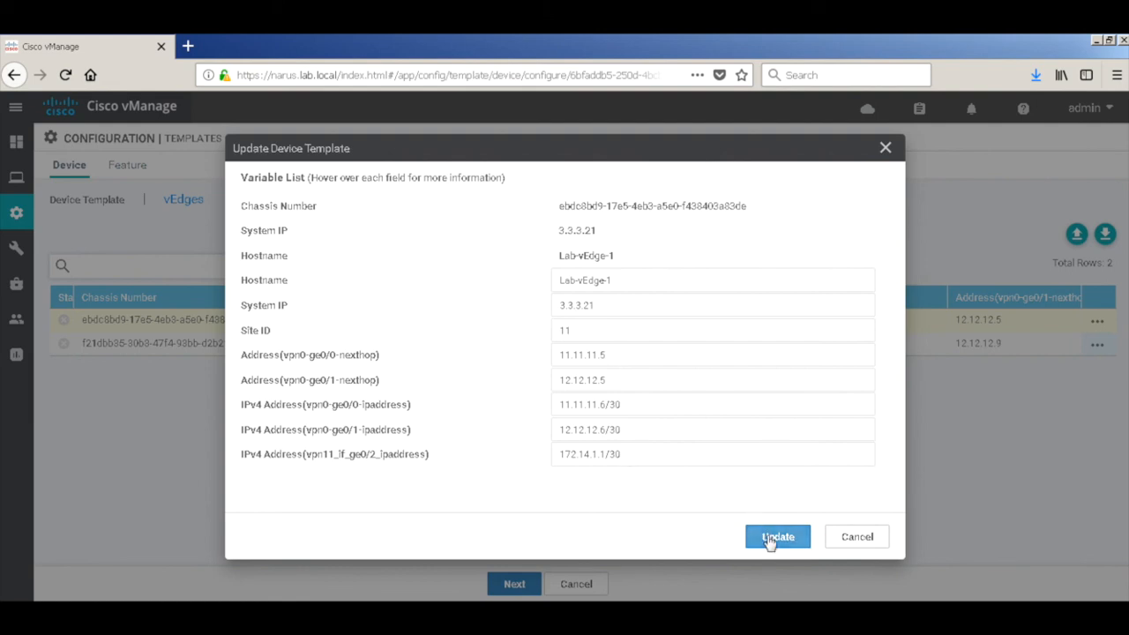
{"action": "left_click", "coordinate": [776, 536]}
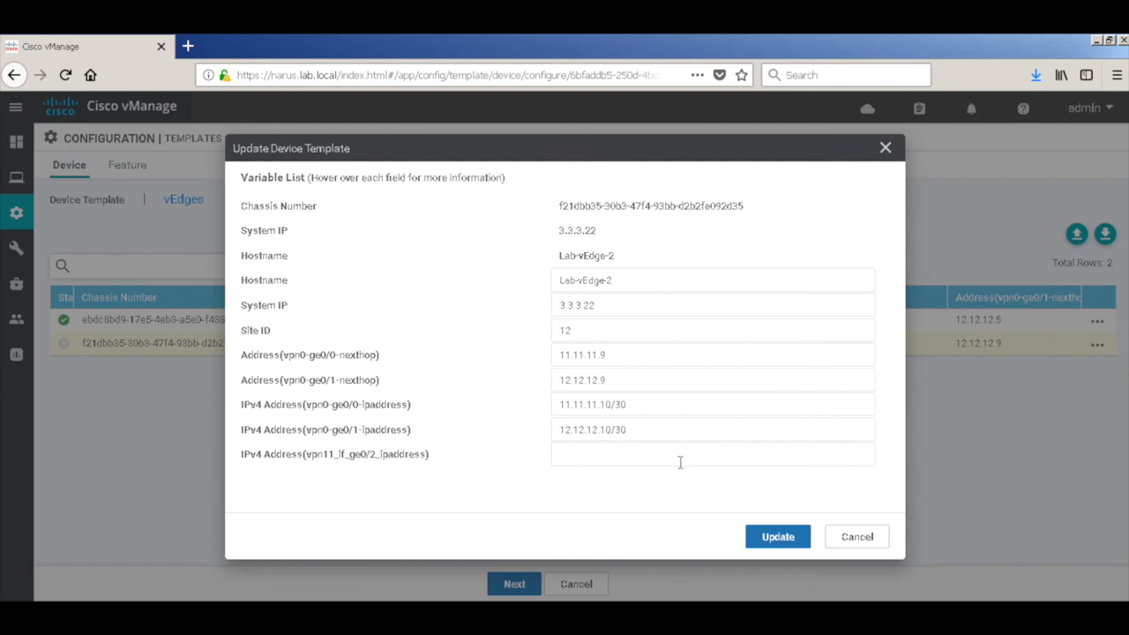
Step: Give Lab-vEdge-2's VPN 11 ge0/2 interface the address 172.15.1.1/30
{"action": "type", "text": "172.15.1.1/30"}
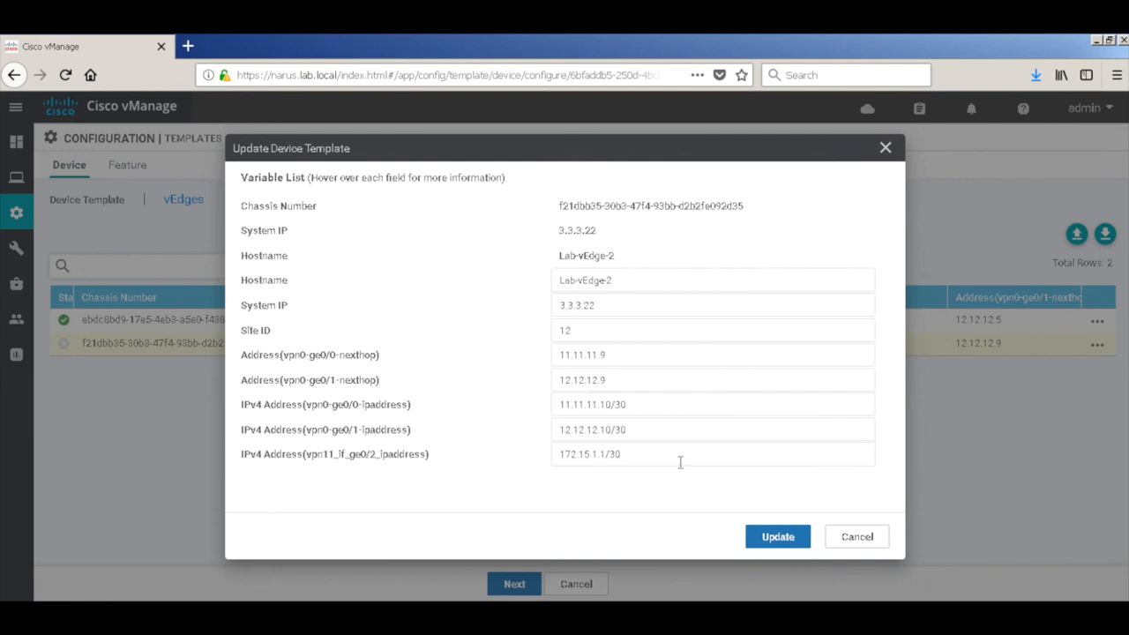
{"action": "left_click", "coordinate": [777, 537]}
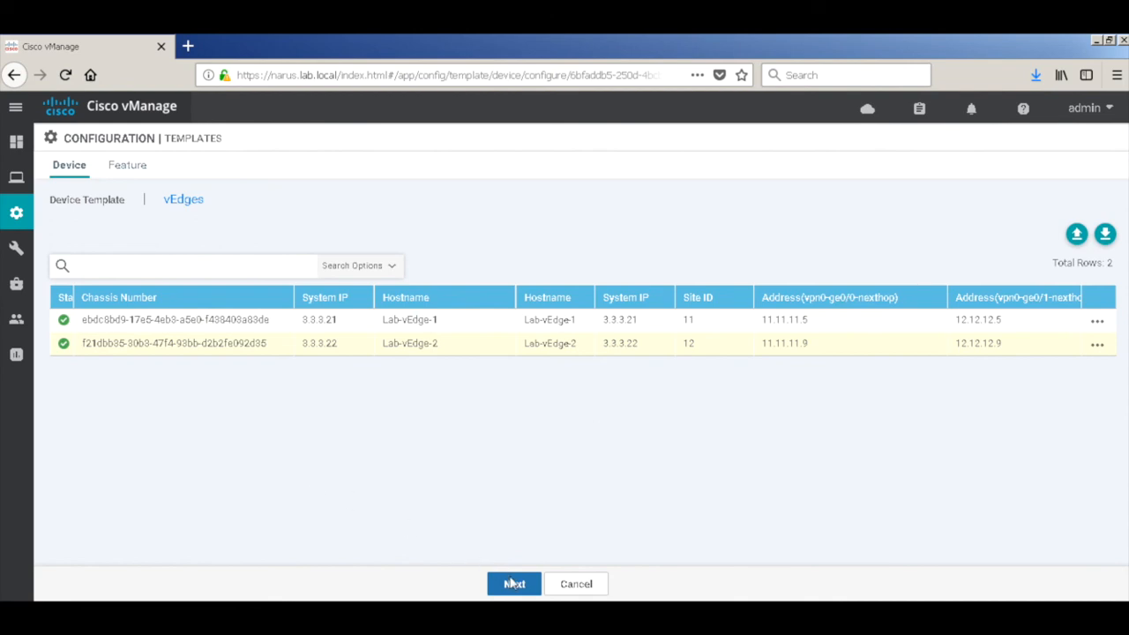
Step: Configure both devices, confirming changes on 2 devices, until Lab-vEdge-1 and Lab-vEdge-2 report Success
{"action": "left_click", "coordinate": [515, 583]}
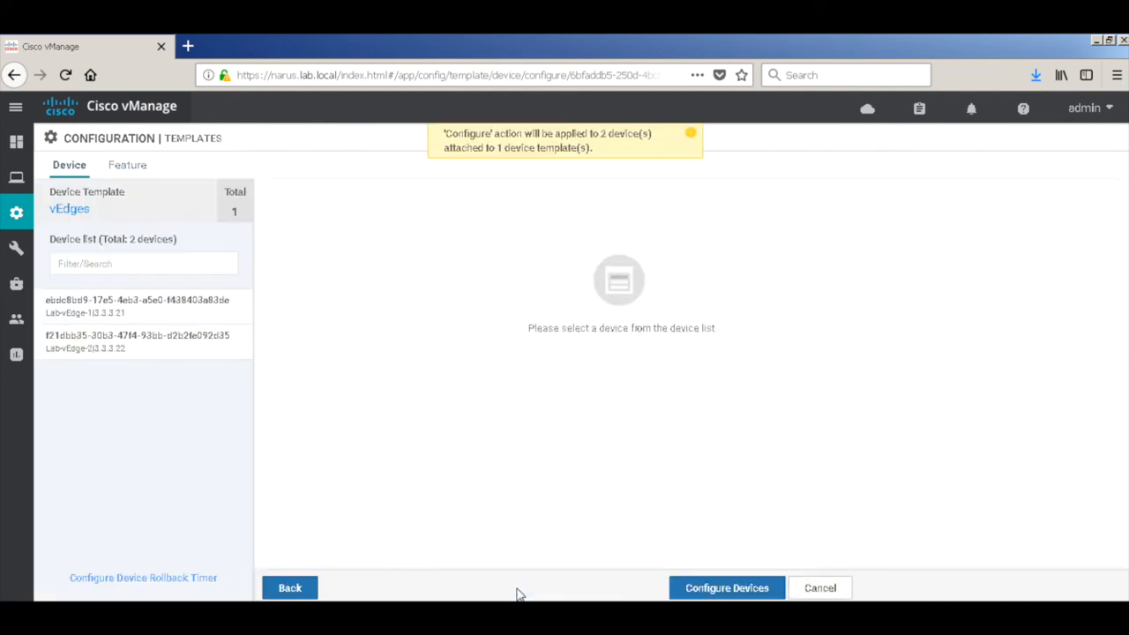
{"action": "left_click", "coordinate": [727, 588]}
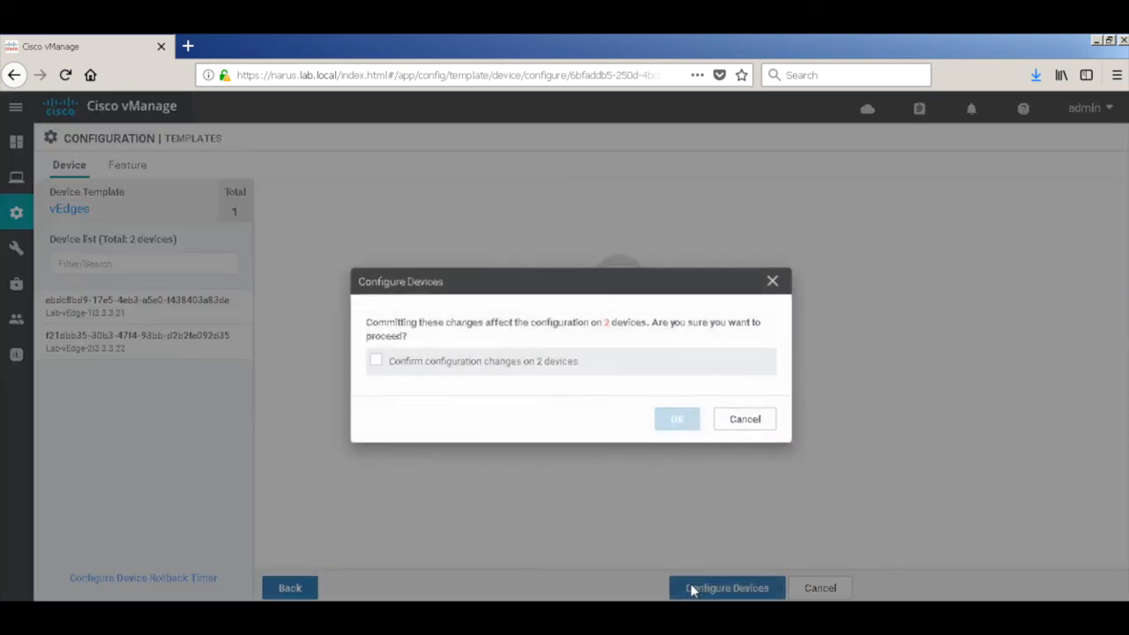
{"action": "left_click", "coordinate": [363, 353]}
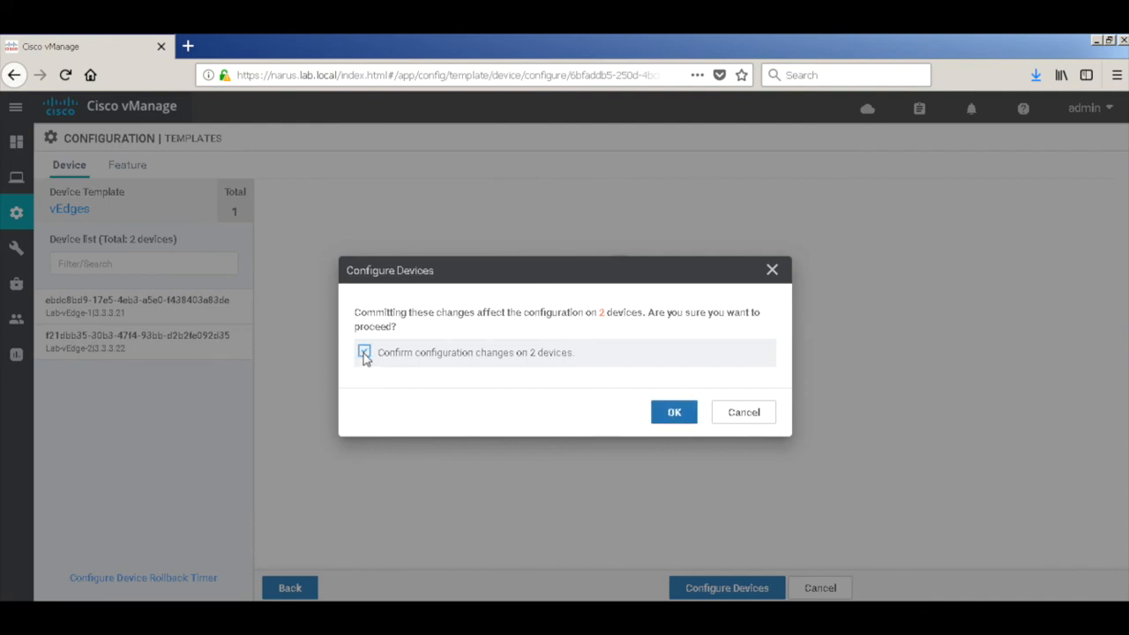
{"action": "left_click", "coordinate": [674, 413]}
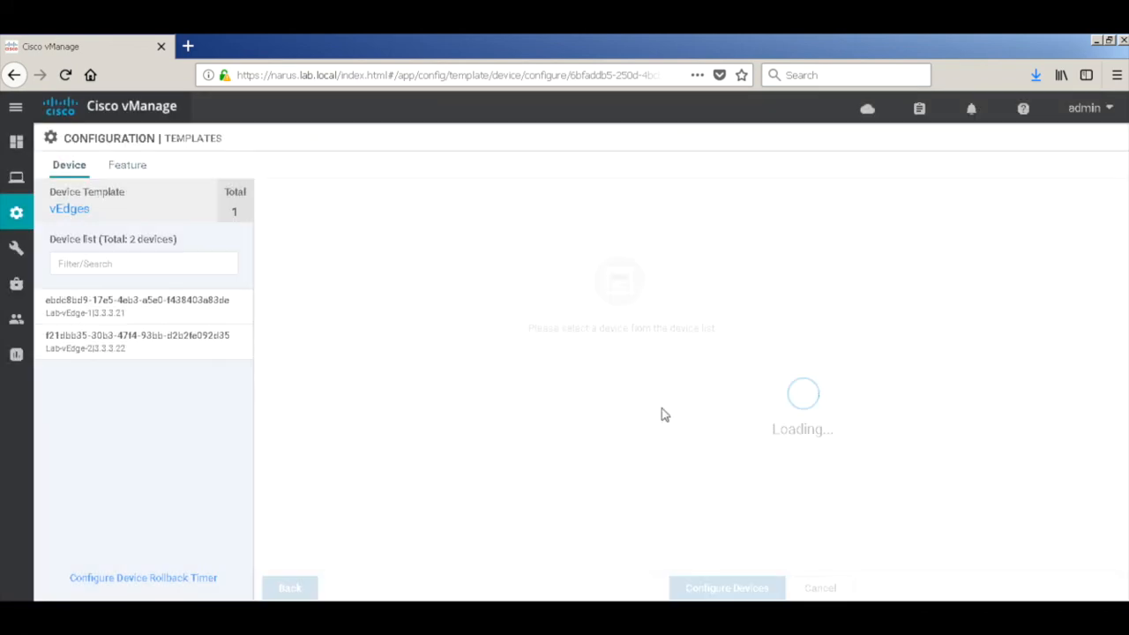
{"action": "left_click", "coordinate": [727, 587]}
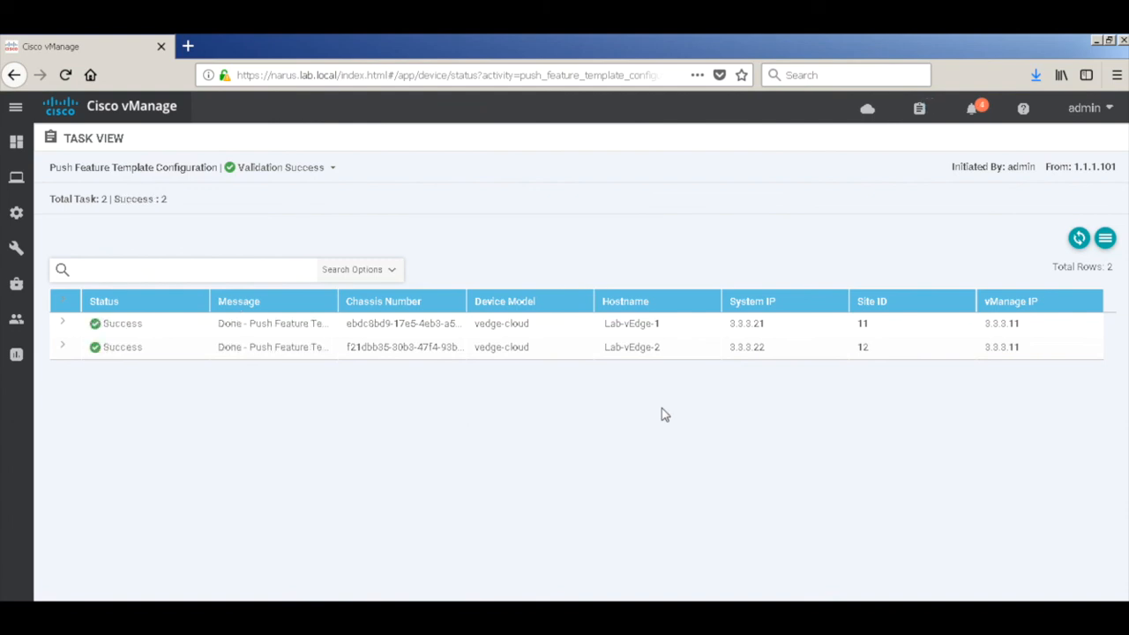
{"action": "left_click", "coordinate": [15, 176]}
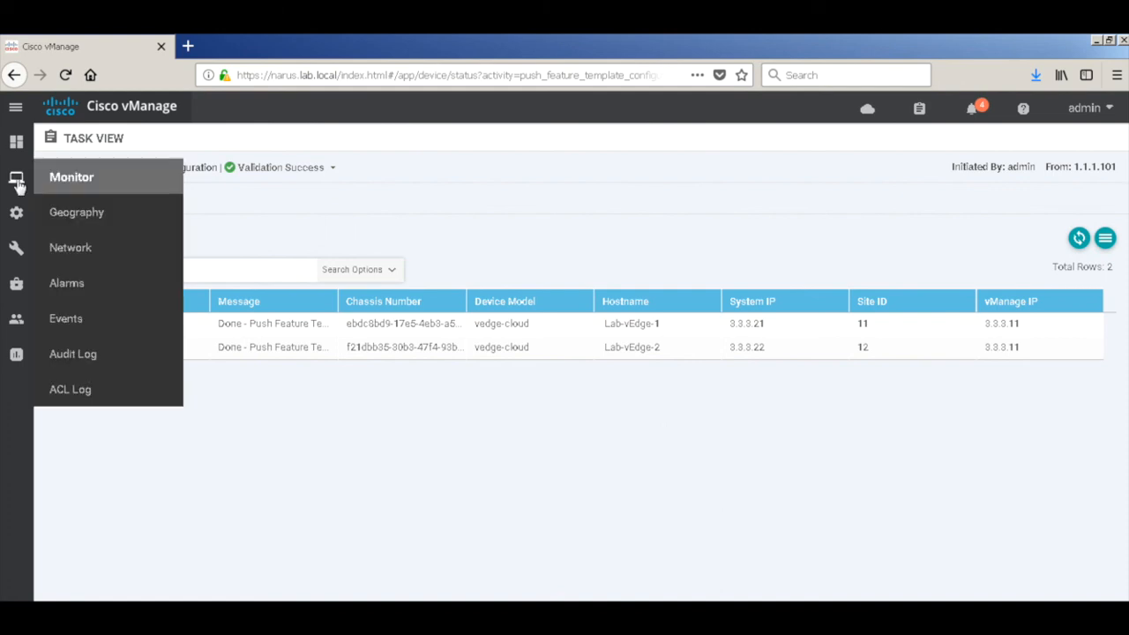
Step: Show Lab-vEdge-1's real-time OSPF Neighbors via Monitor > Network, revealing full-state neighbor 3.3.14.1 on ge0/2
{"action": "left_click", "coordinate": [70, 247]}
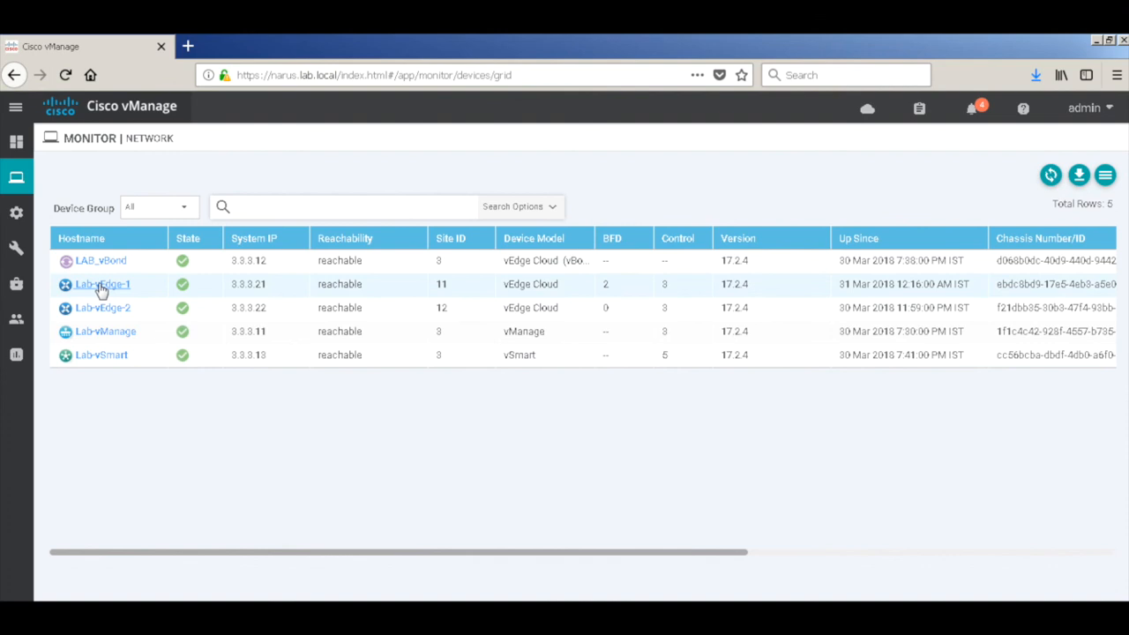
{"action": "left_click", "coordinate": [102, 284]}
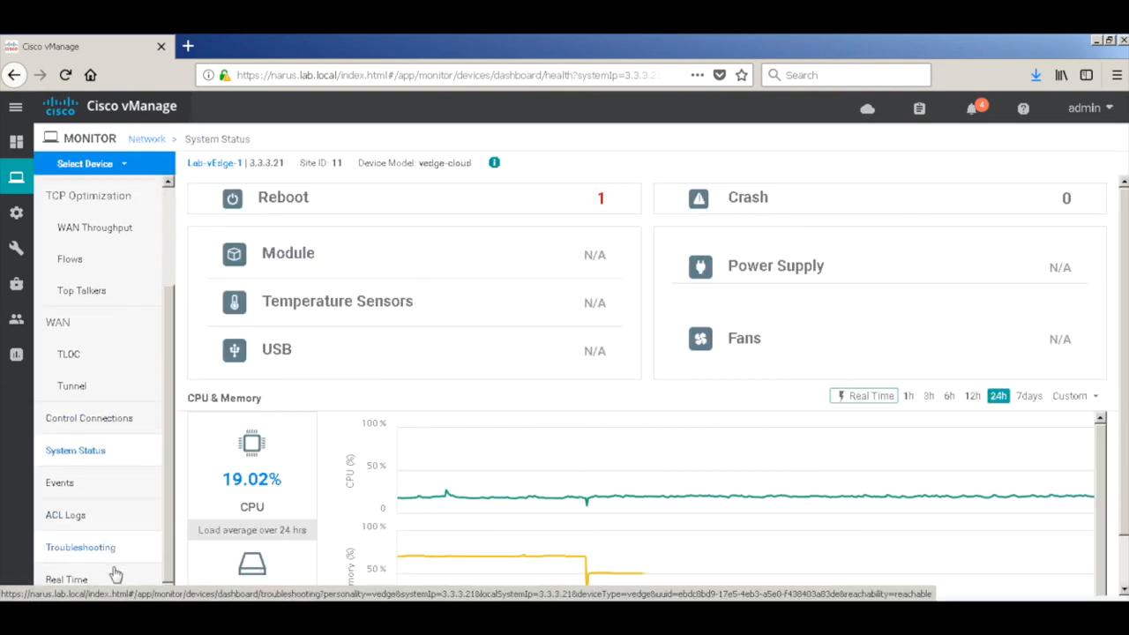
{"action": "left_click", "coordinate": [67, 579]}
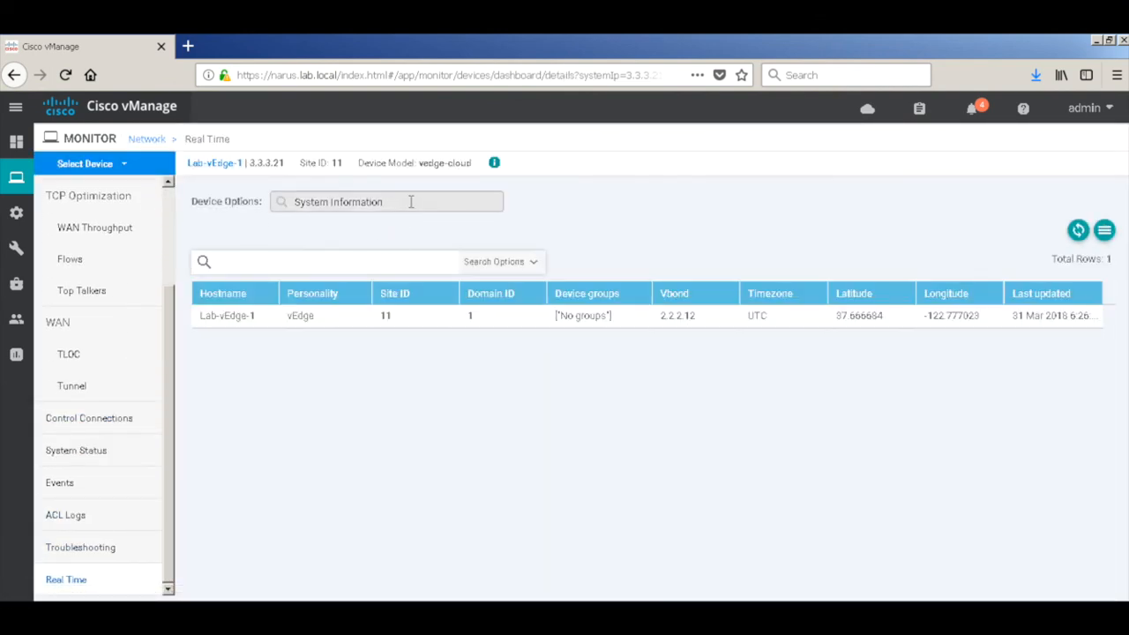
{"action": "type", "text": "ospf"}
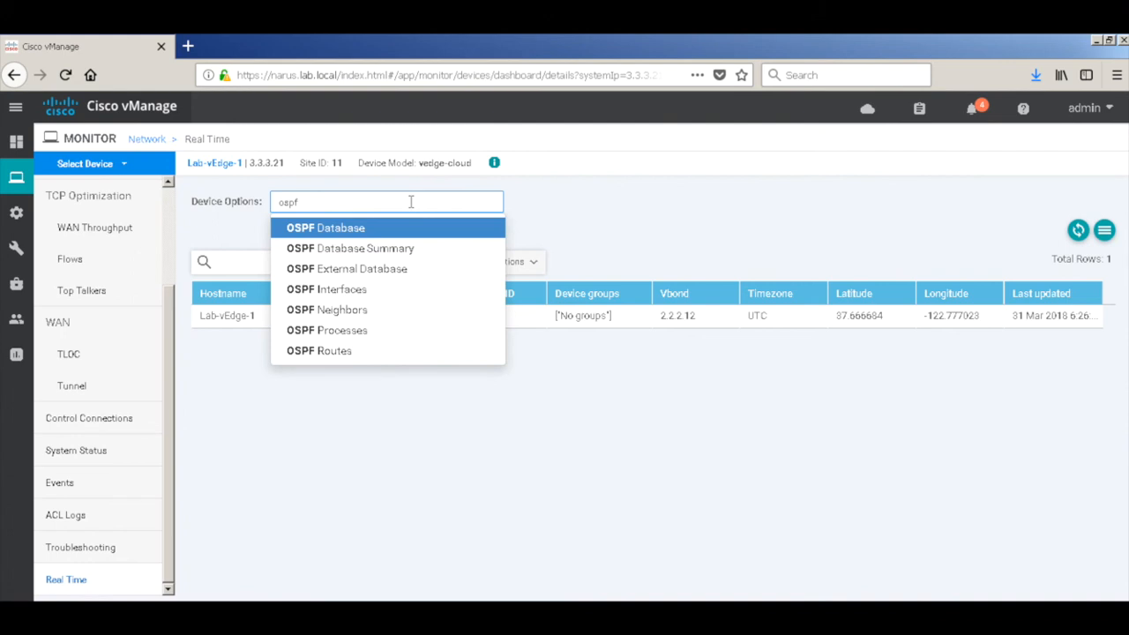
{"action": "left_click", "coordinate": [327, 311]}
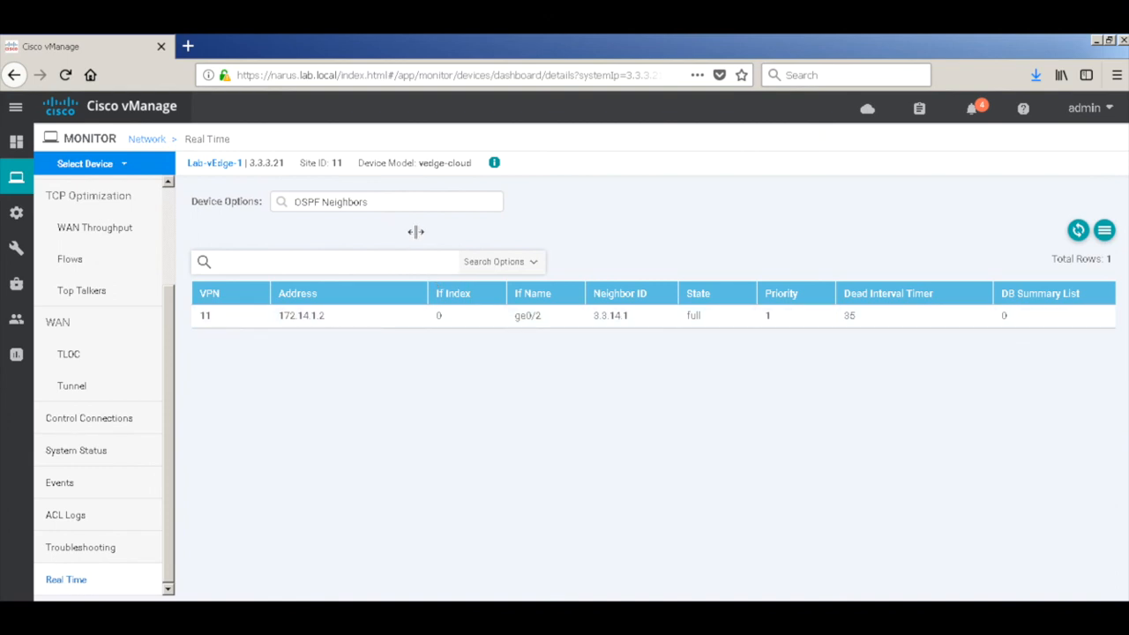
{"action": "left_click", "coordinate": [386, 202]}
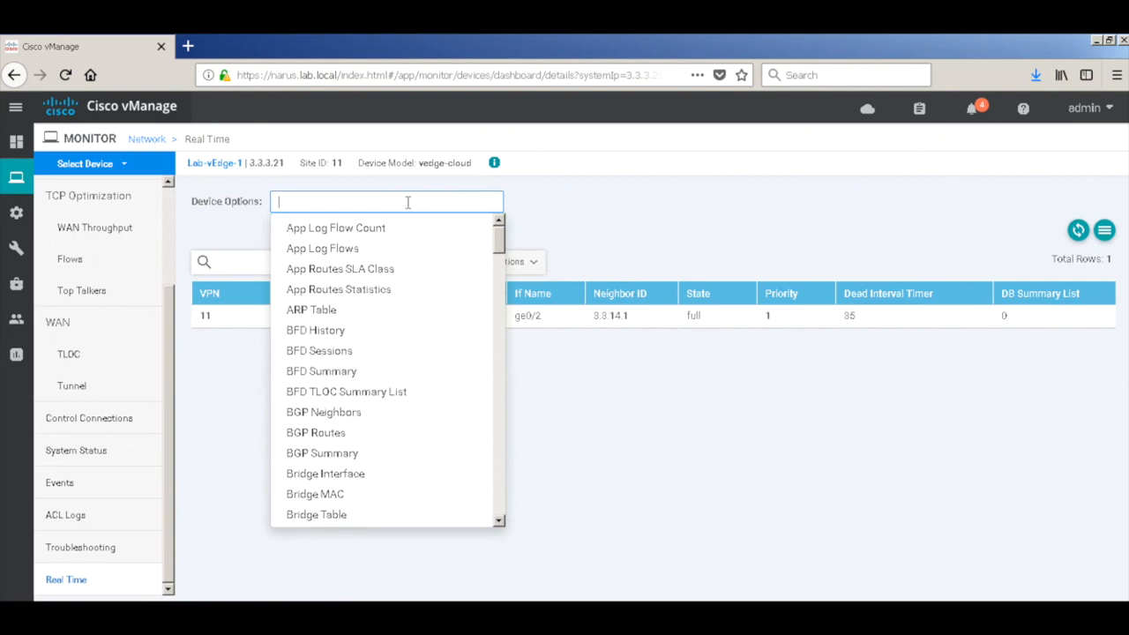
Step: List Lab-vEdge-1's unfiltered IP Routes including the OSPF route via 172.14.1.2, then select Lab-vEdge-2
{"action": "type", "text": "ip rou"}
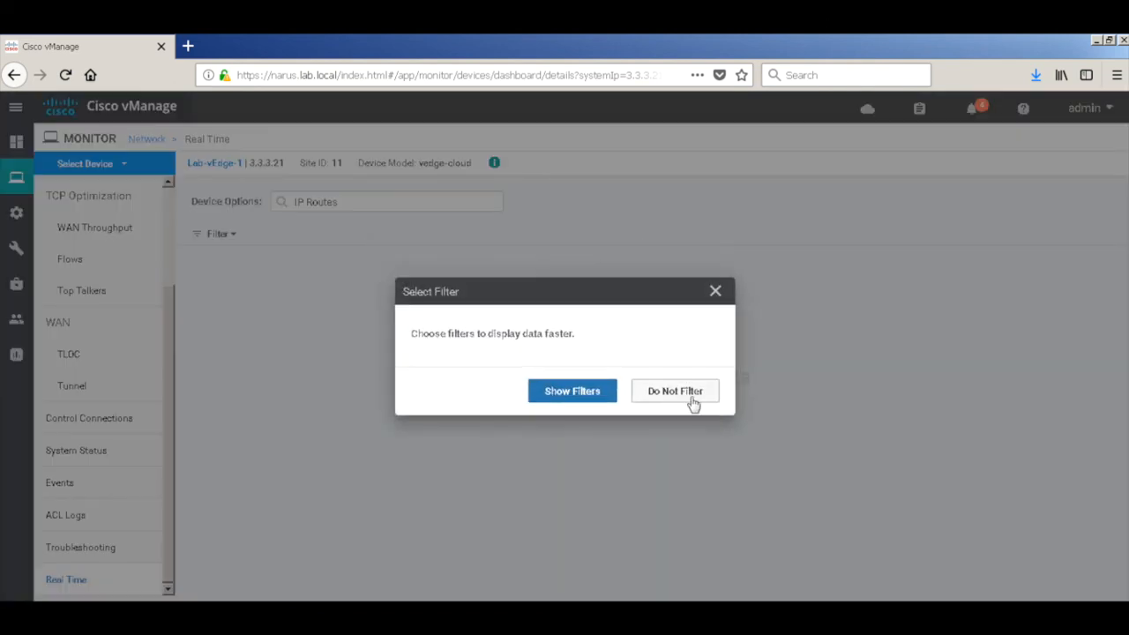
{"action": "left_click", "coordinate": [674, 392]}
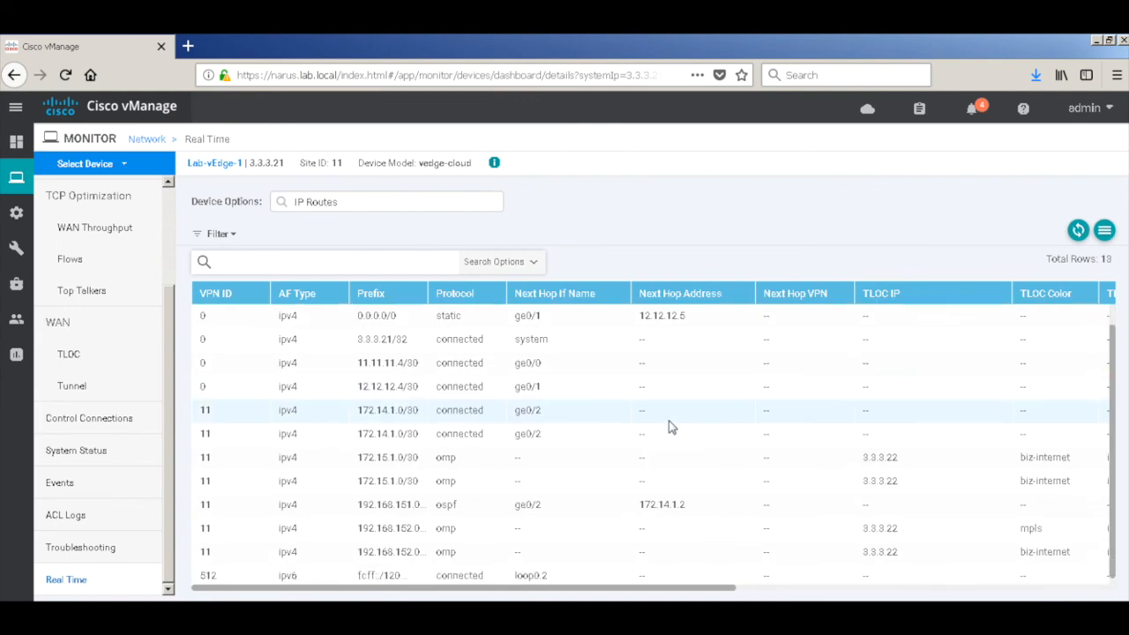
{"action": "scroll", "scroll_direction": "down", "scroll_amount": 3}
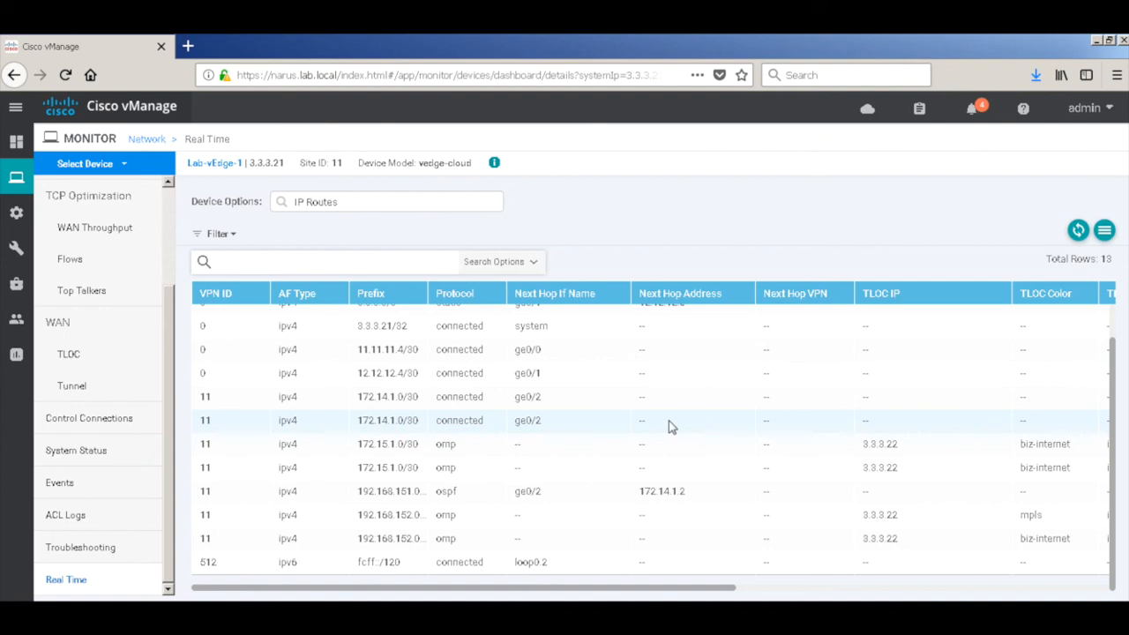
{"action": "mouse_move", "coordinate": [201, 247]}
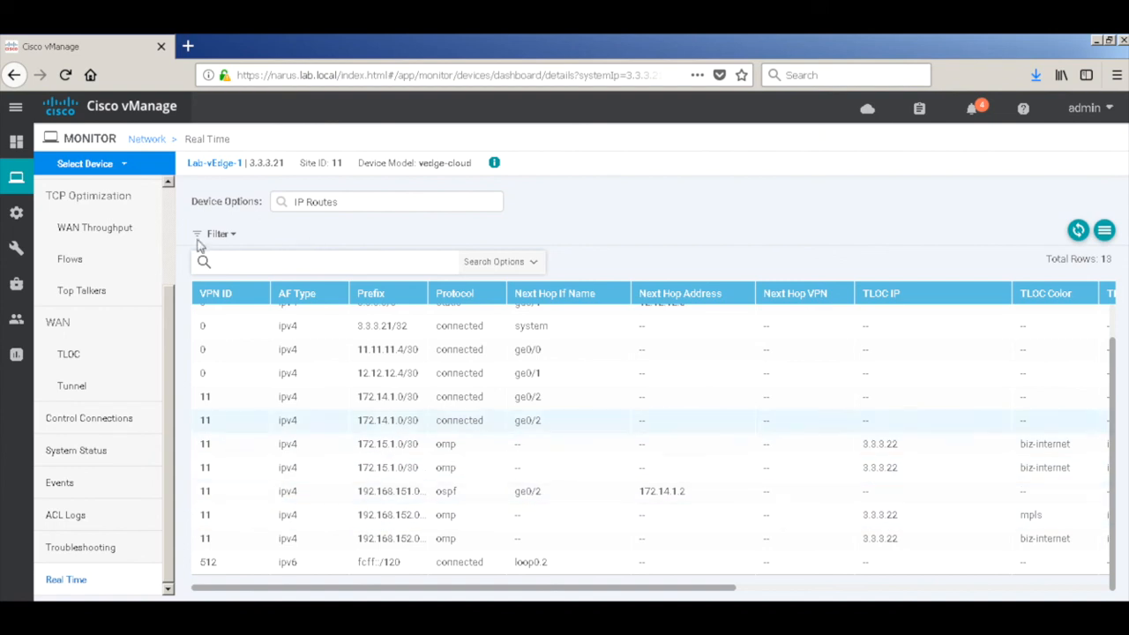
{"action": "left_click", "coordinate": [92, 162]}
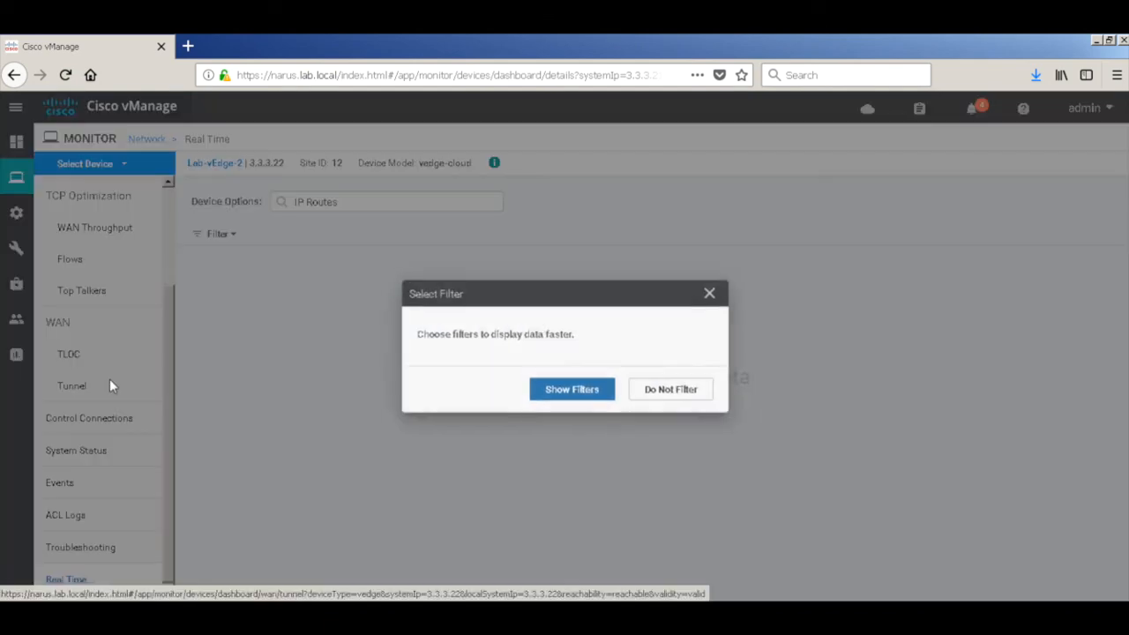
Step: List Lab-vEdge-2's 13 unfiltered real-time IP routes, including OSPF-learned routes in VPN 11
{"action": "left_click", "coordinate": [670, 389]}
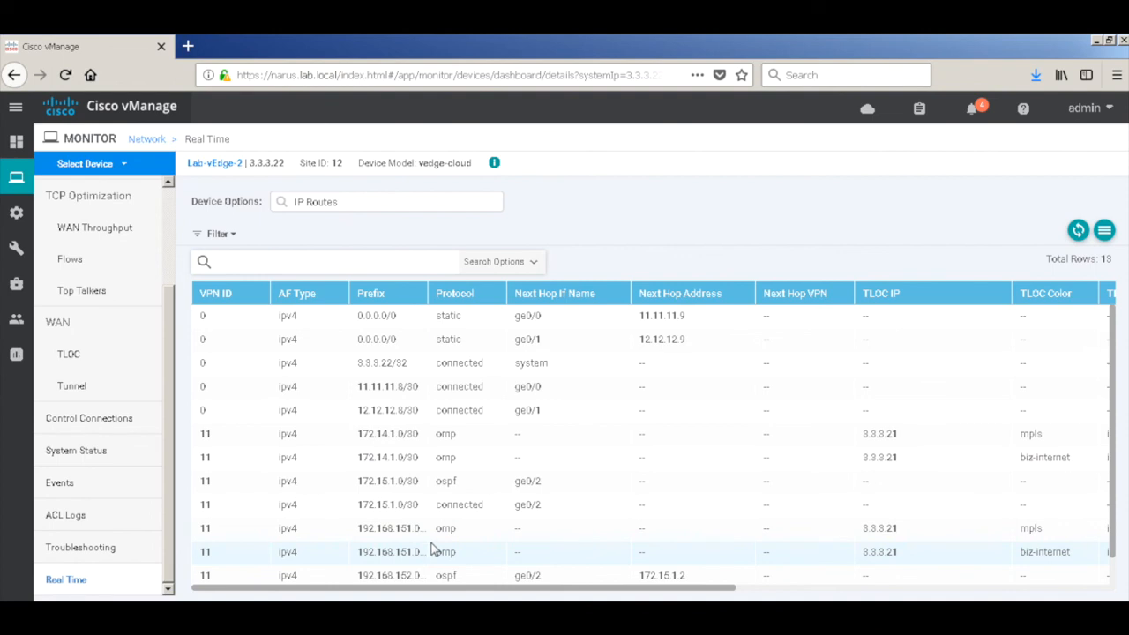
{"action": "left_click", "coordinate": [385, 201]}
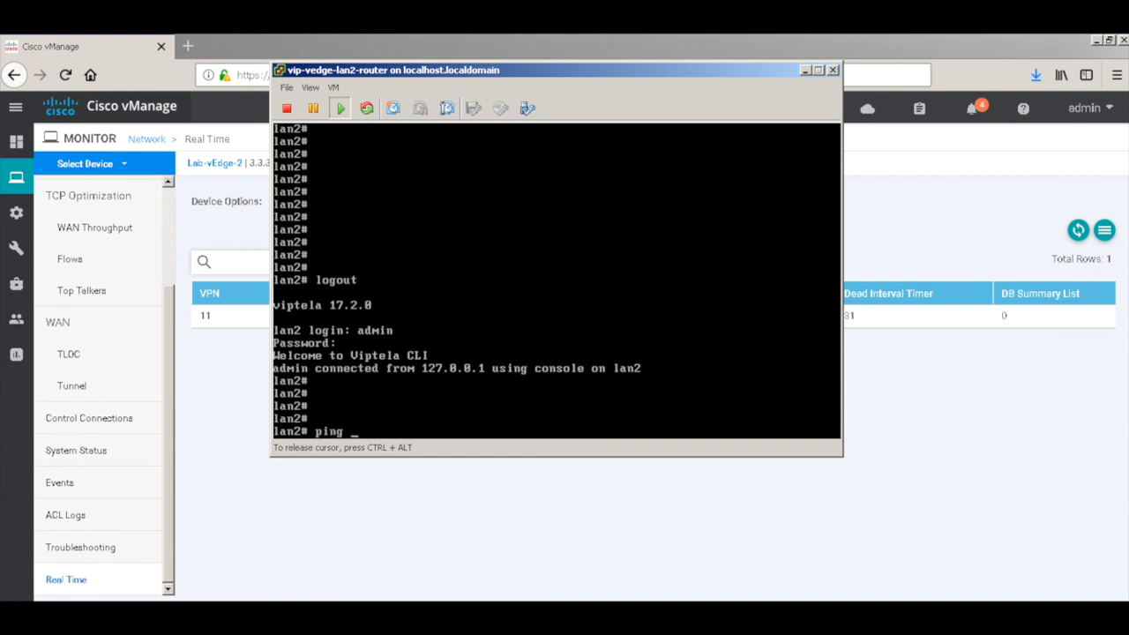
Step: Enter 'ping 192.168.151.1 source 192.168.152.1' on the lan2 router CLI
{"action": "type", "text": "172"}
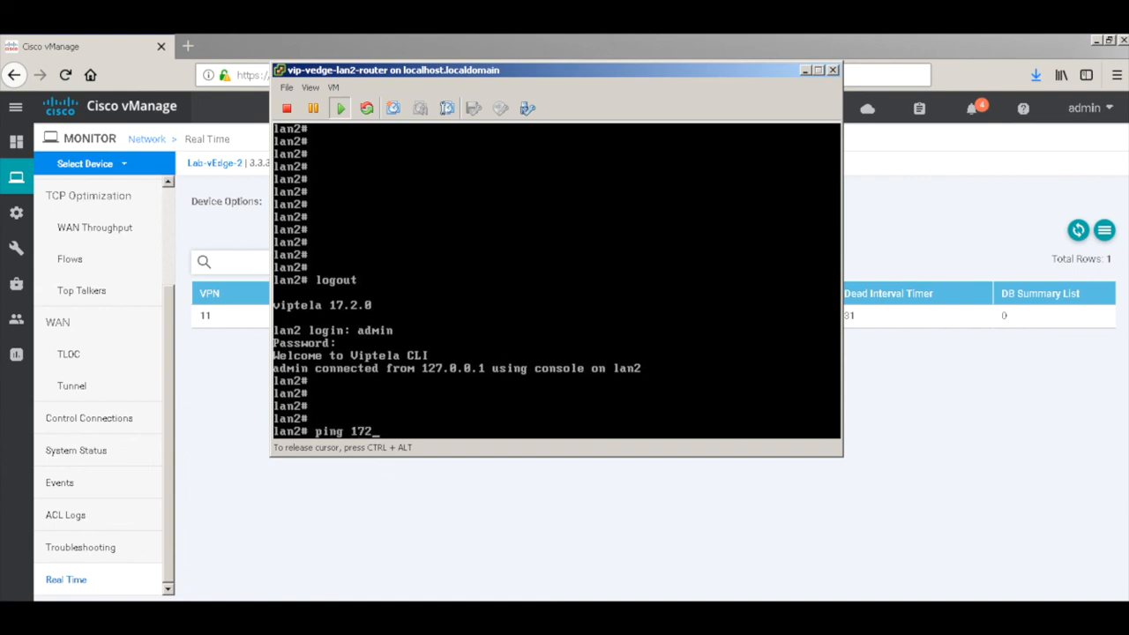
{"action": "type", "text": "192."}
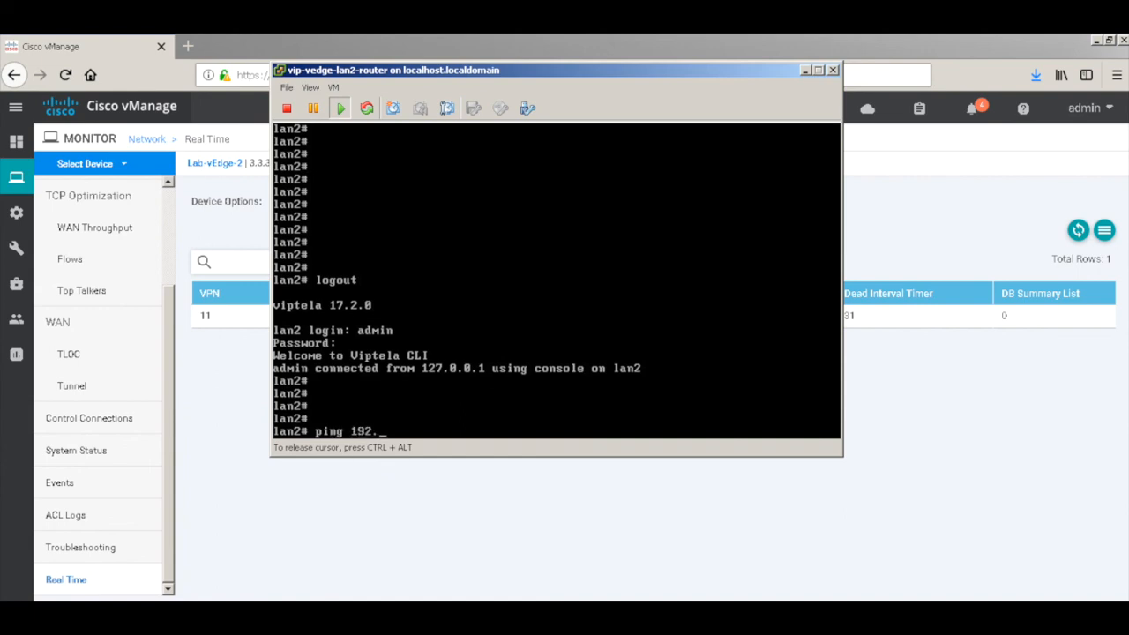
{"action": "type", "text": "168.1"}
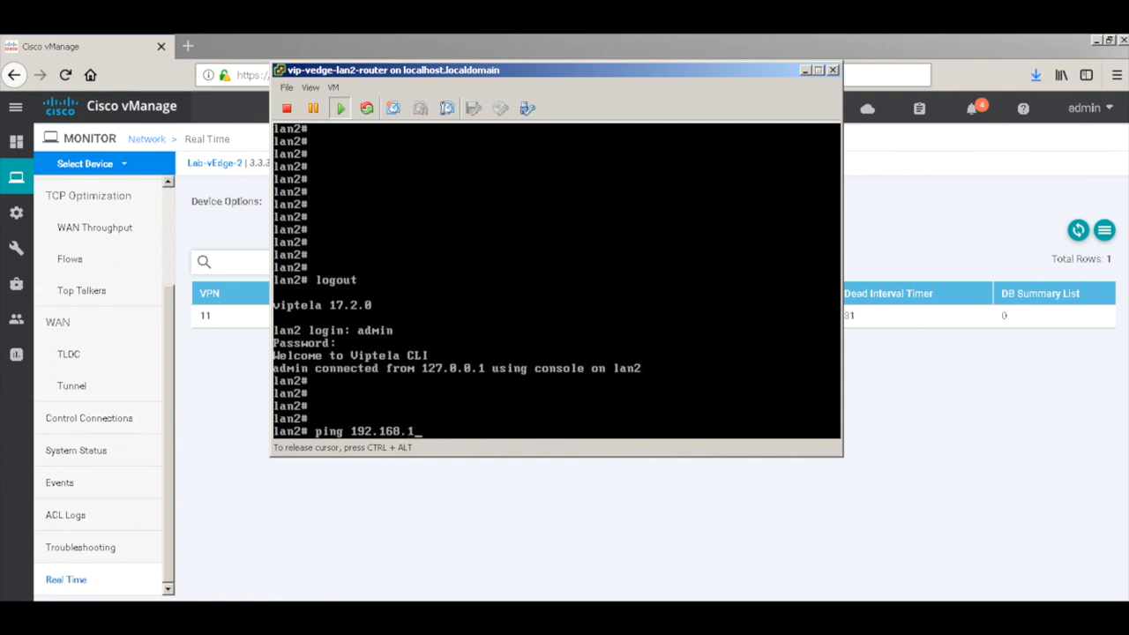
{"action": "type", "text": "51.1 s"}
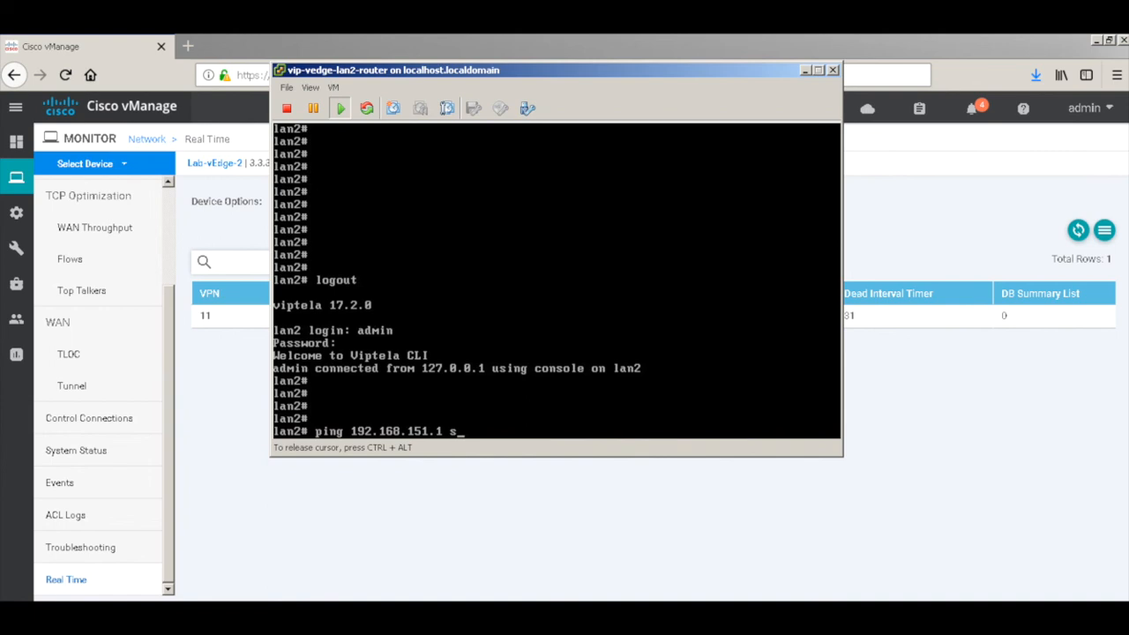
{"action": "type", "text": "ource 192.16"}
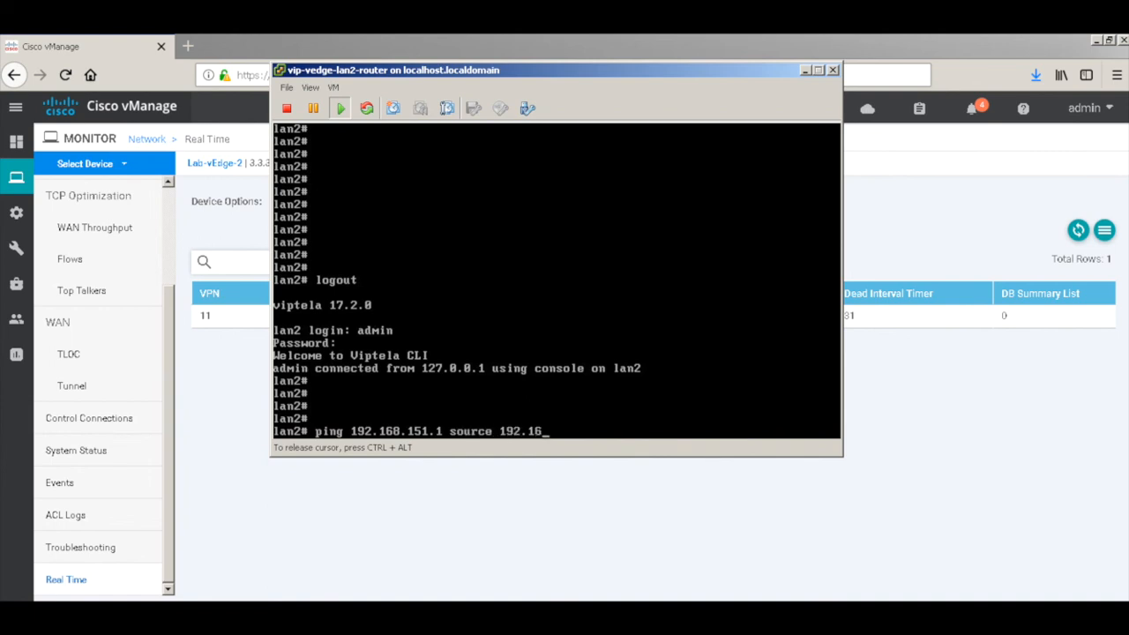
{"action": "type", "text": "8.152.1"}
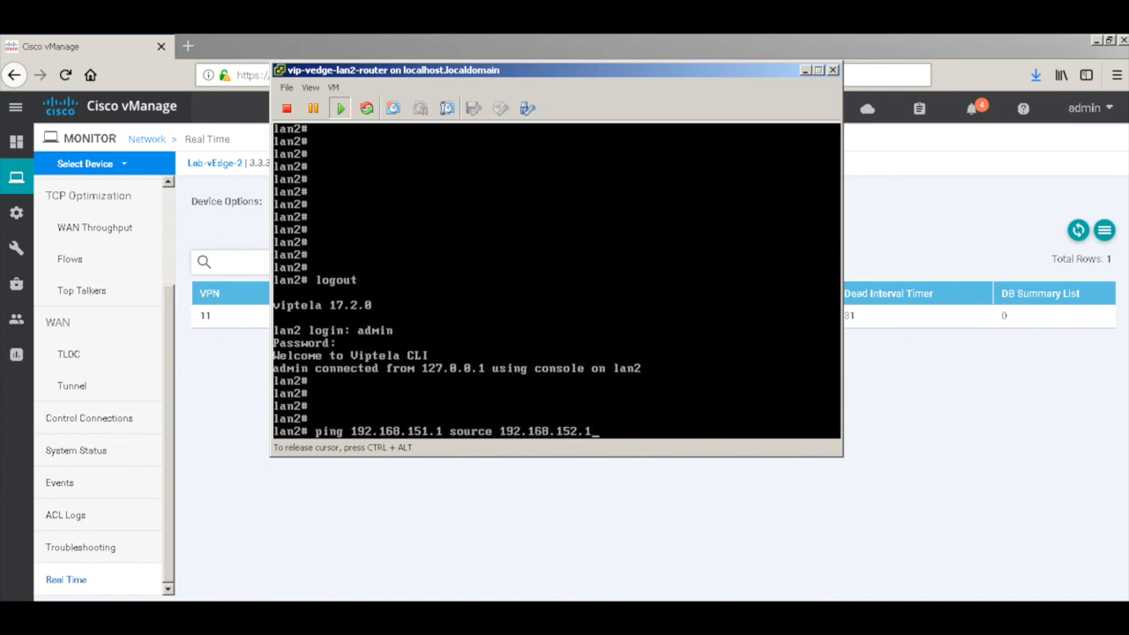